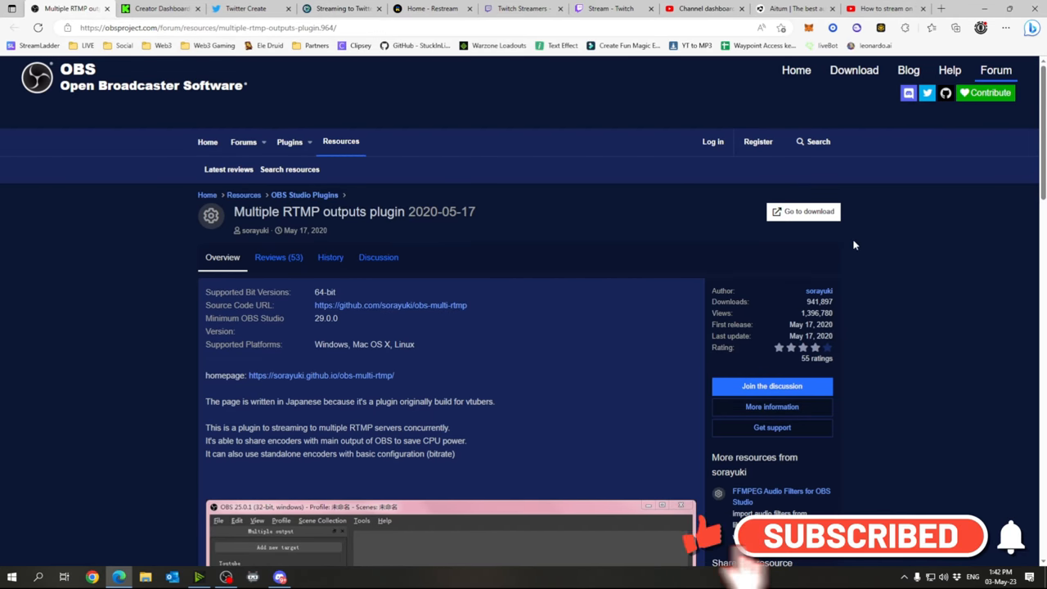
mouse_move(414, 229)
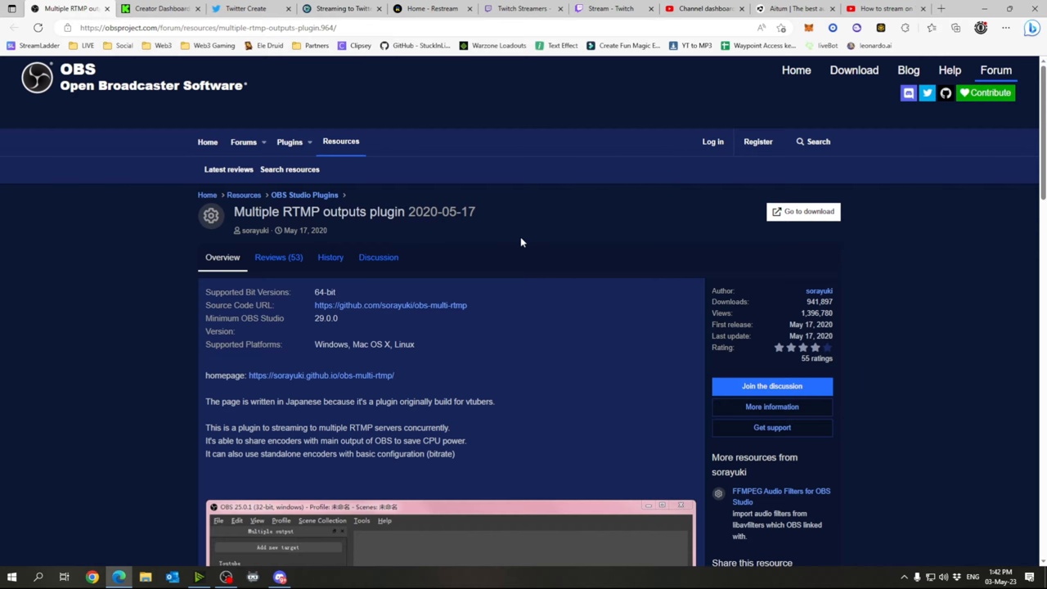
mouse_move(530, 252)
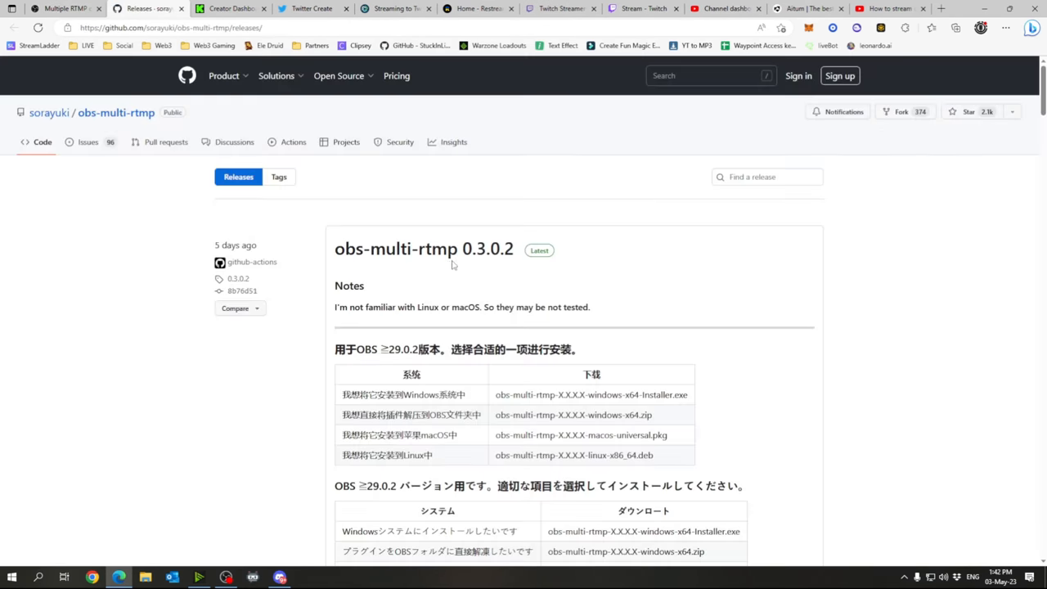
Step: Scroll the 0.3.0.2 release page down to its checksums and Assets list with the Windows installer
scroll(down, 3)
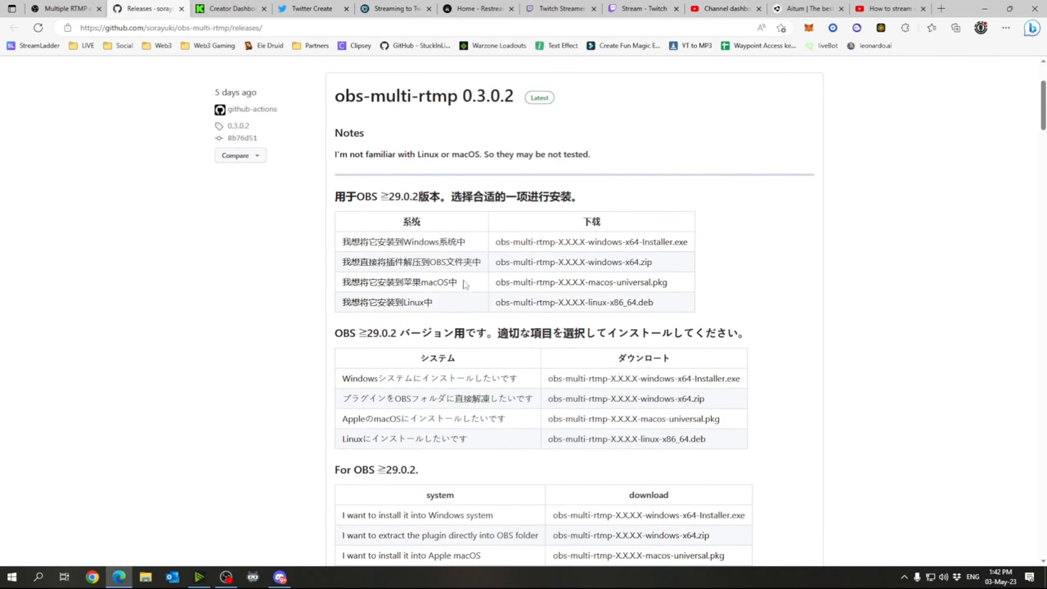
mouse_move(530, 229)
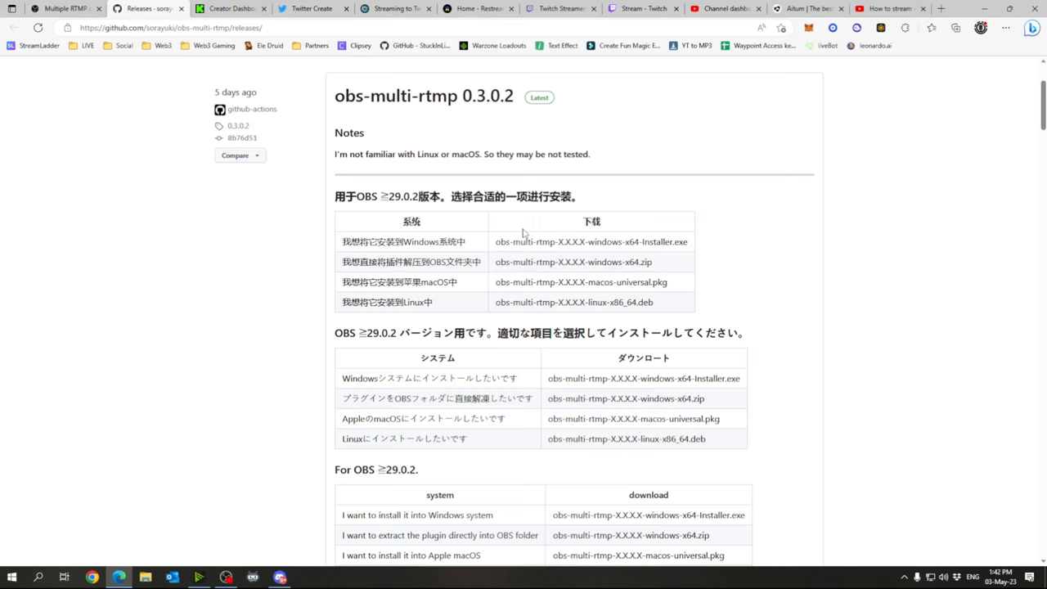
mouse_move(456, 314)
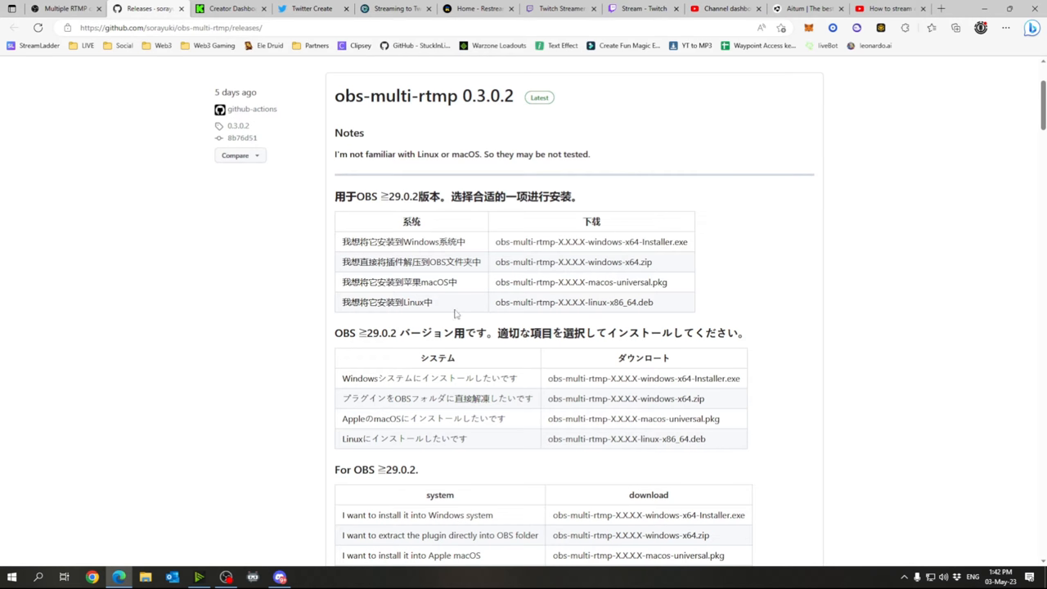
scroll(down, 3)
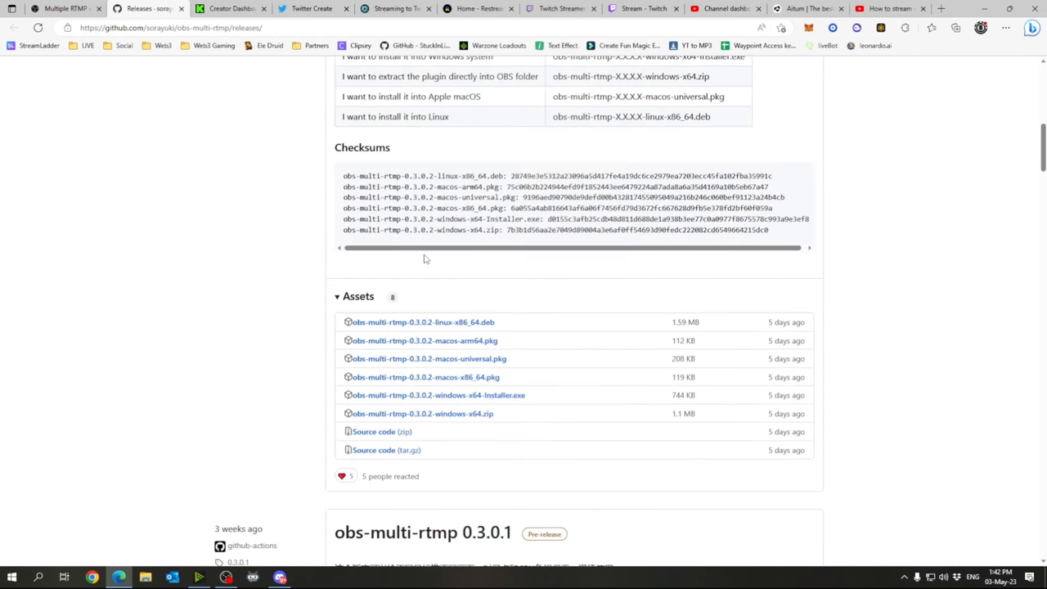
scroll(down, 3)
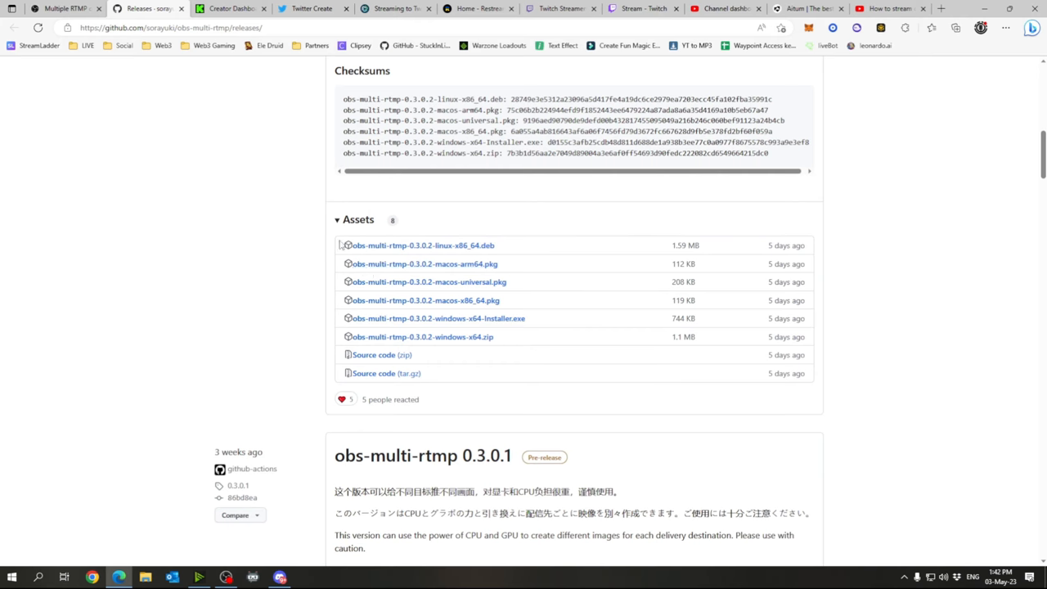
mouse_move(378, 333)
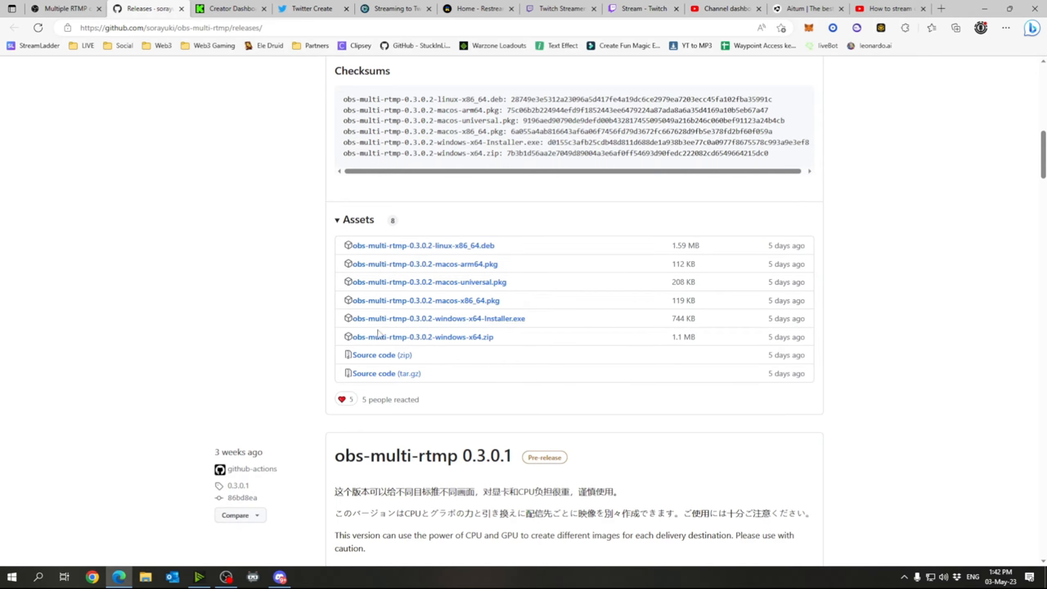
mouse_move(439, 317)
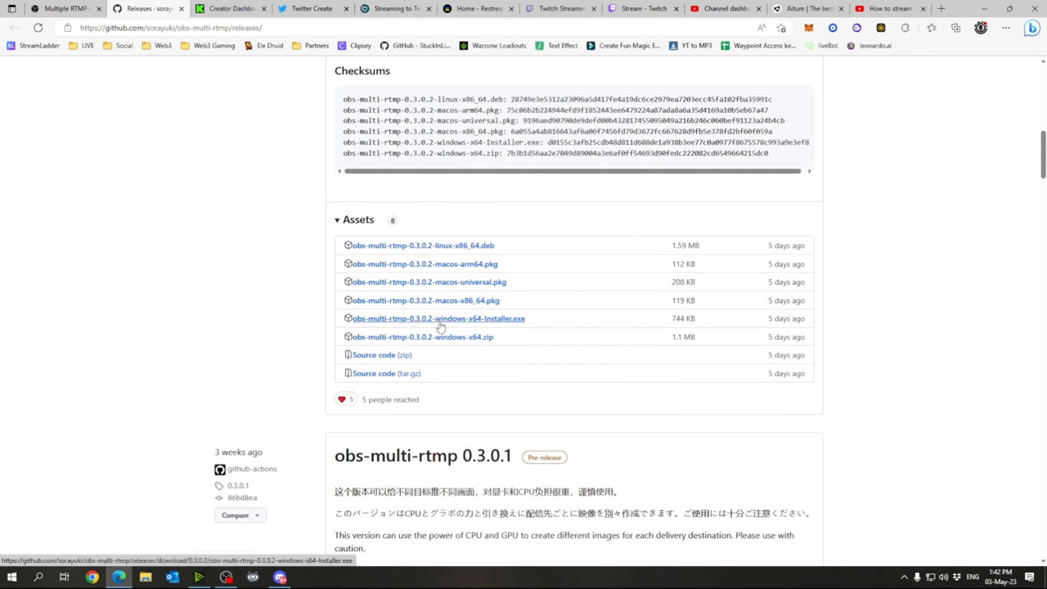
mouse_move(490, 322)
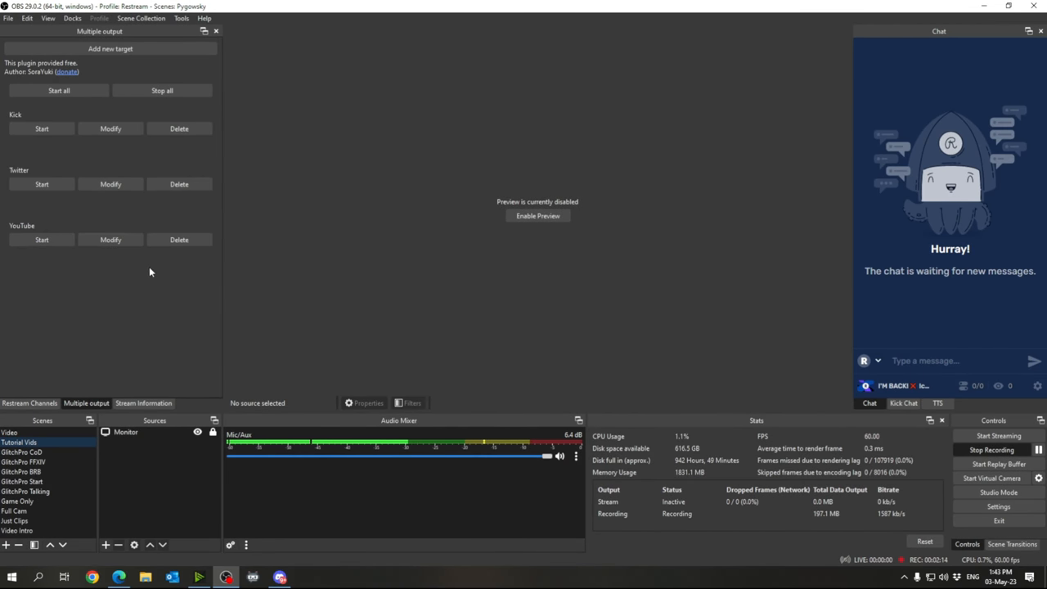
mouse_move(55, 212)
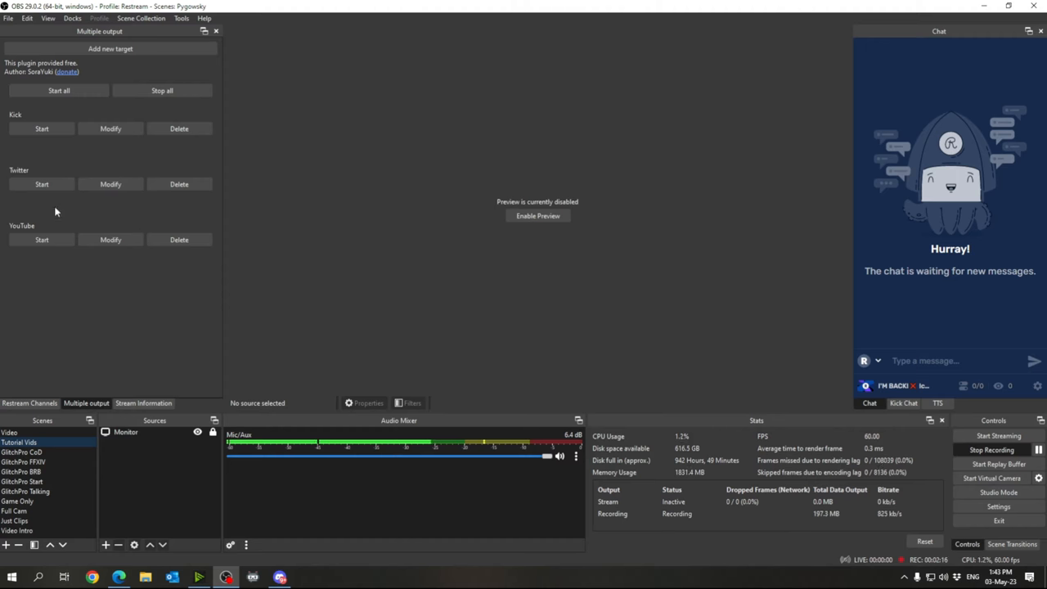
mouse_move(186, 252)
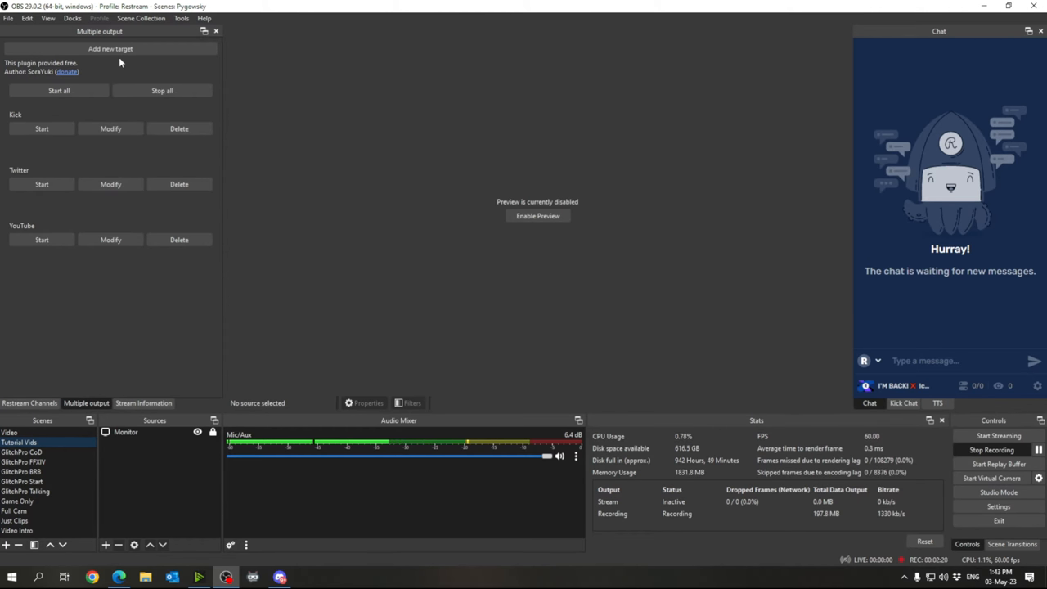
Step: Add a new multistream target and name it Twitch in its streaming settings
click(110, 49)
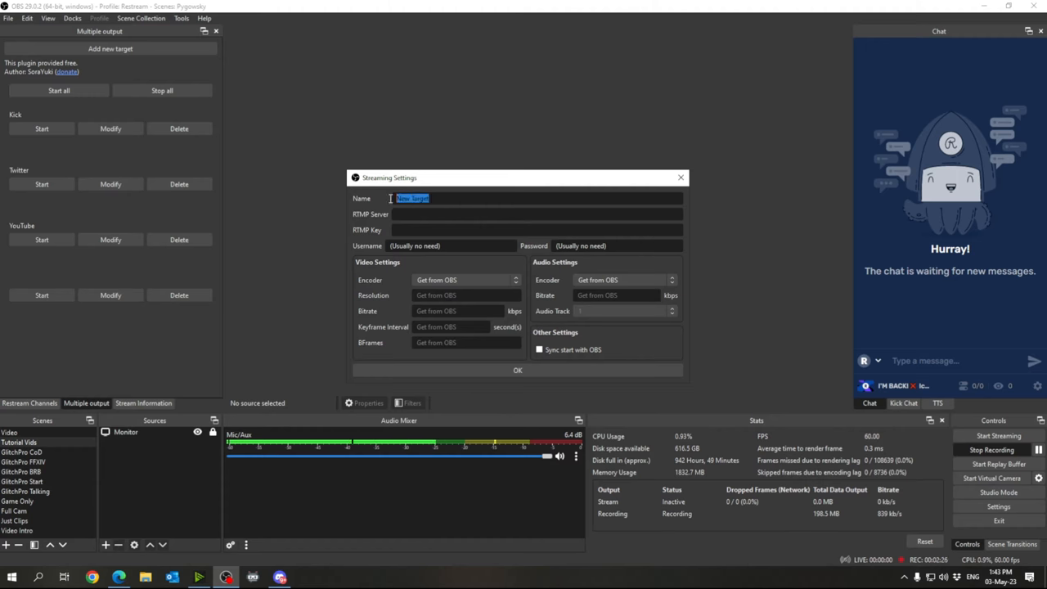
text(Twitch)
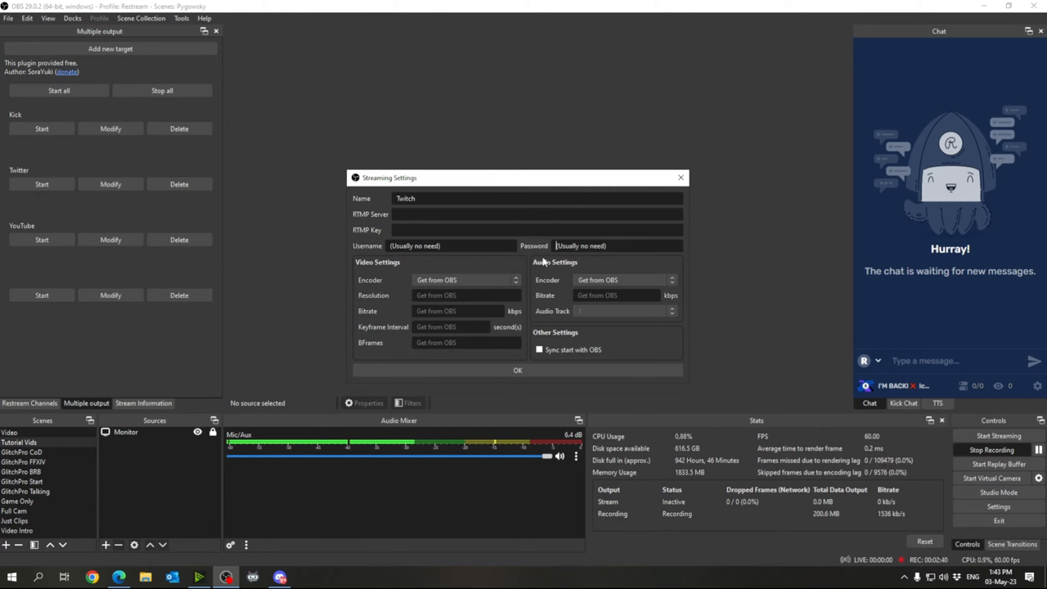
mouse_move(487, 275)
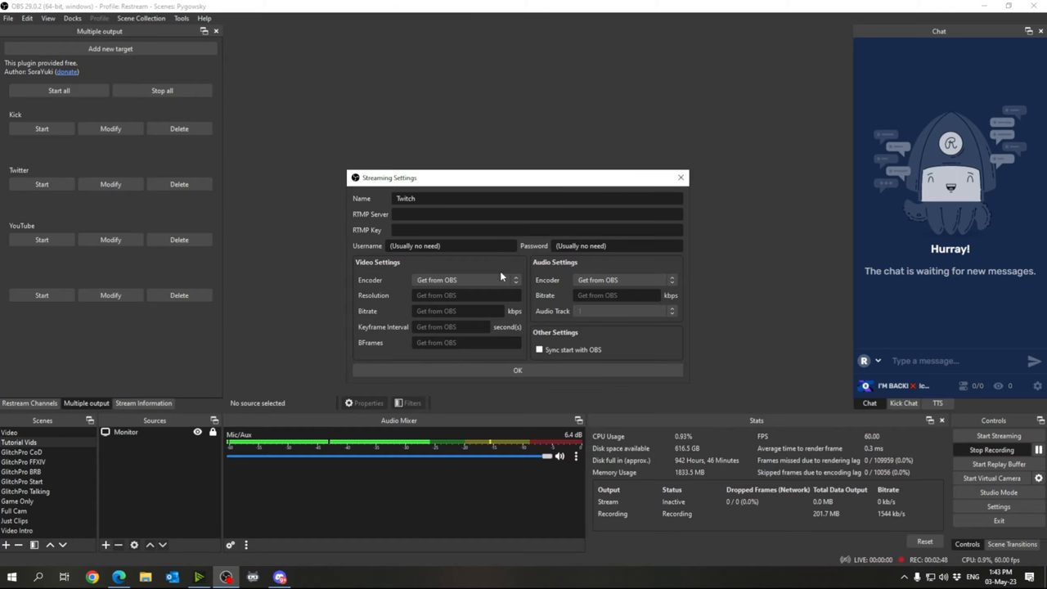
mouse_move(471, 286)
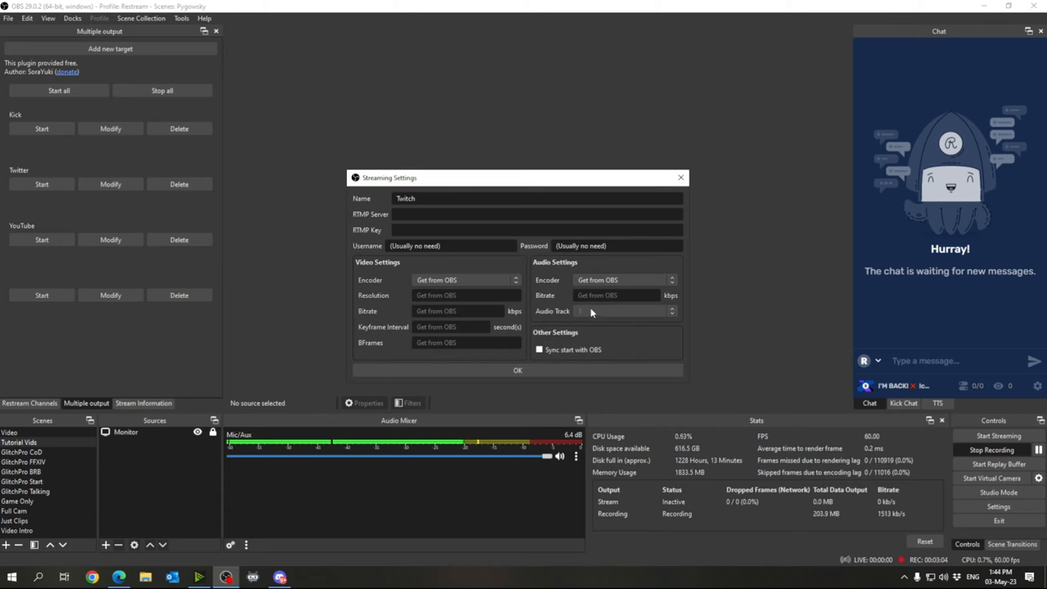
mouse_move(581, 314)
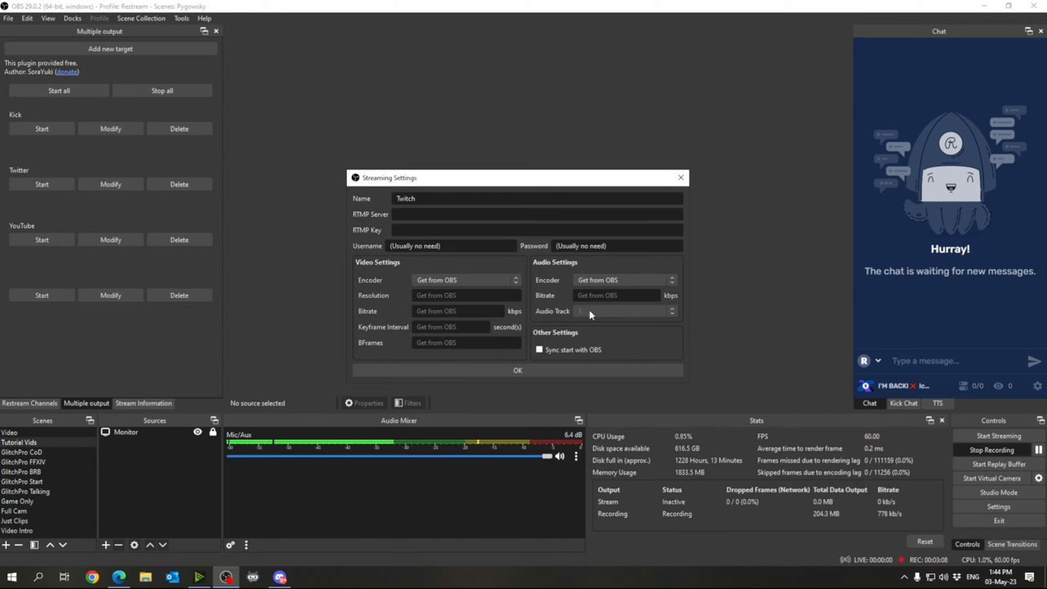
mouse_move(596, 360)
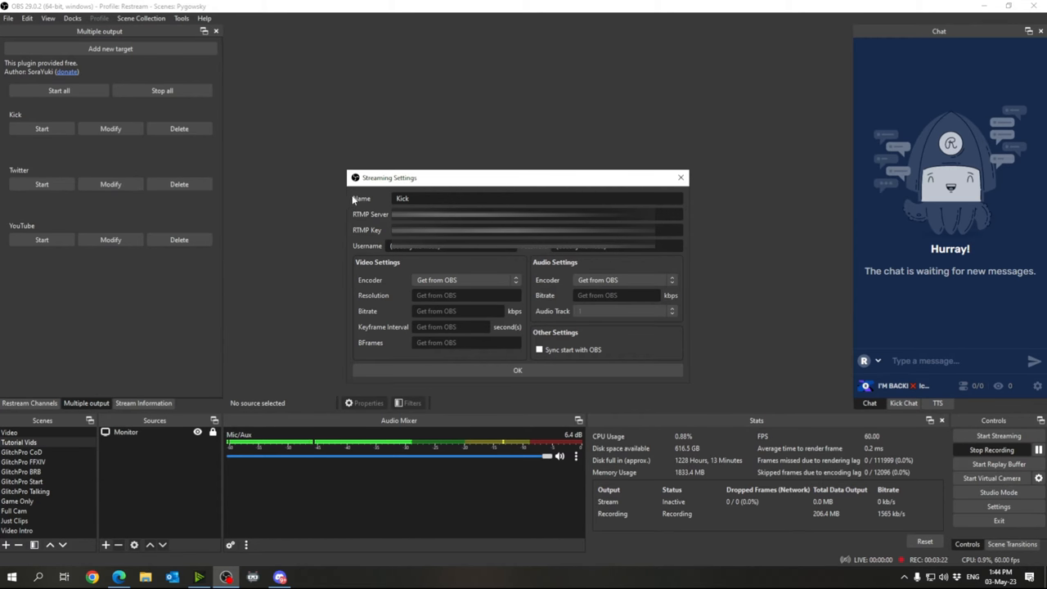
mouse_move(586, 353)
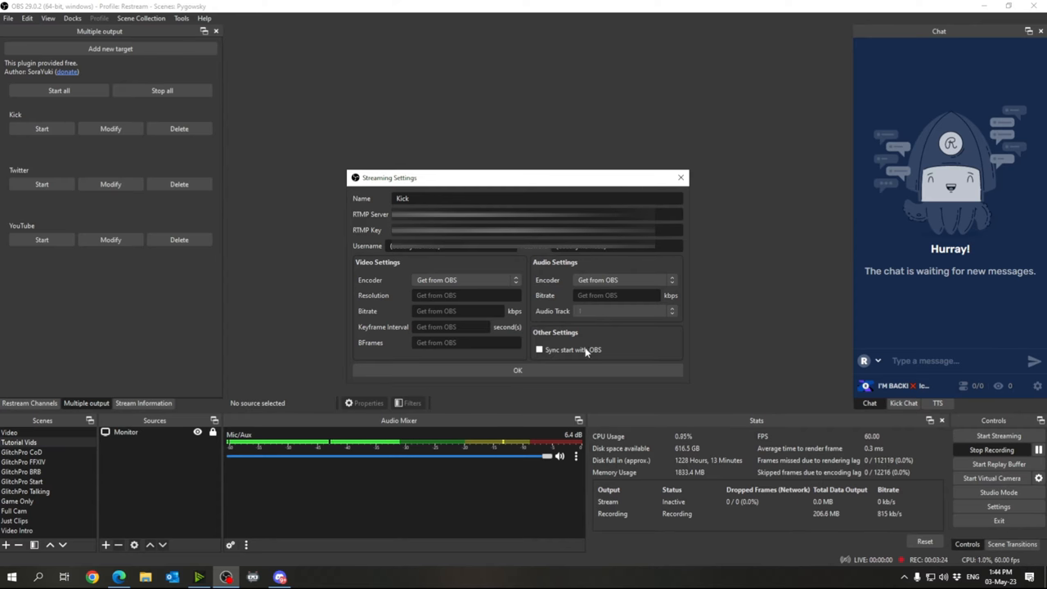
Step: Confirm the target settings with OK, leaving Kick, Twitter and YouTube listed
click(517, 370)
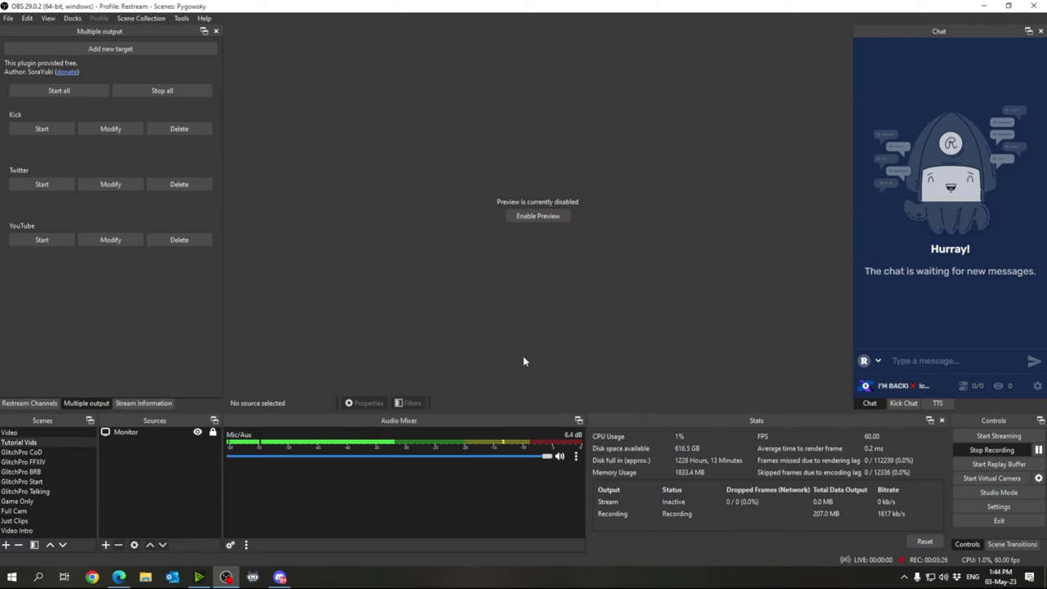
mouse_move(366, 203)
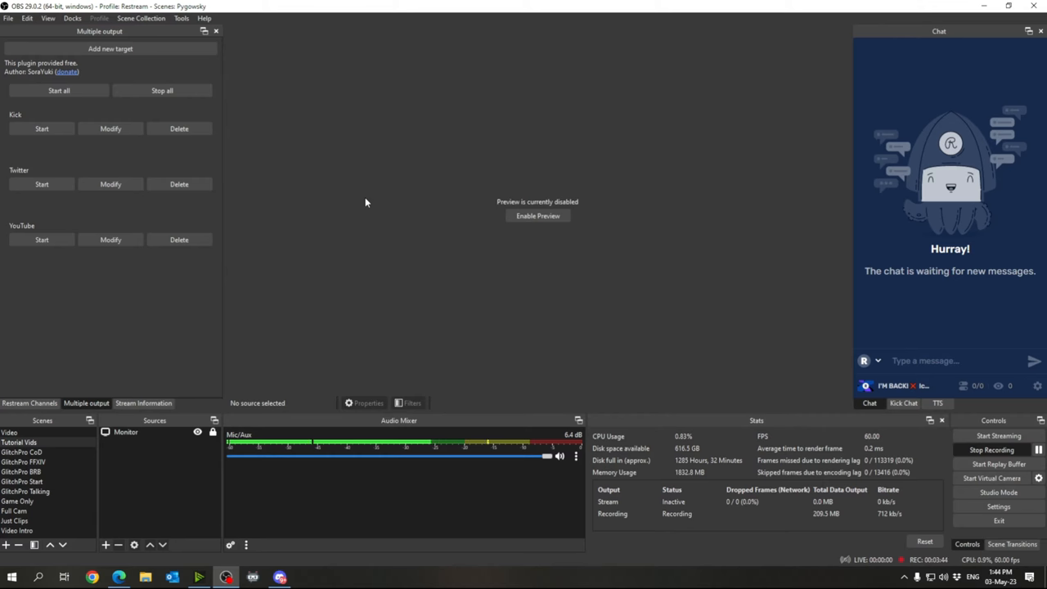
mouse_move(552, 262)
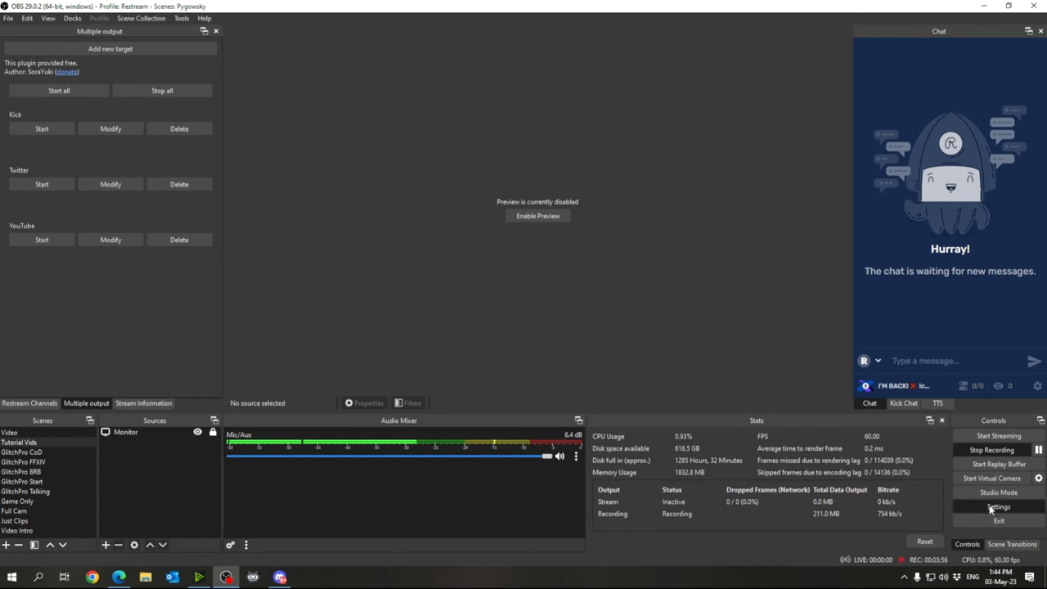
Step: Visit OBS Settings and its Stream service page while Kick, Twitter and YouTube stay as targets
click(997, 507)
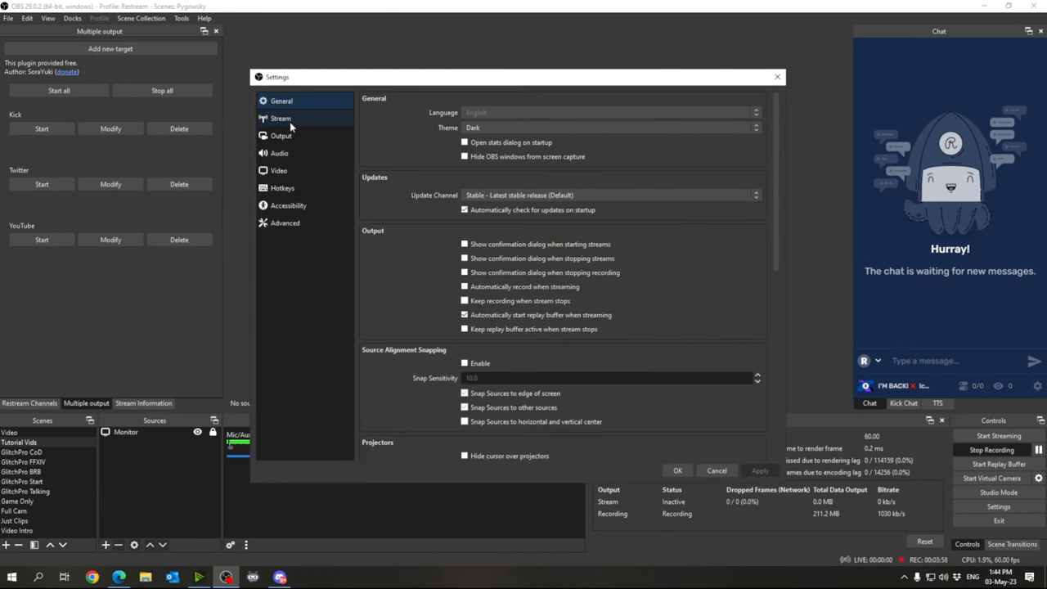
click(282, 118)
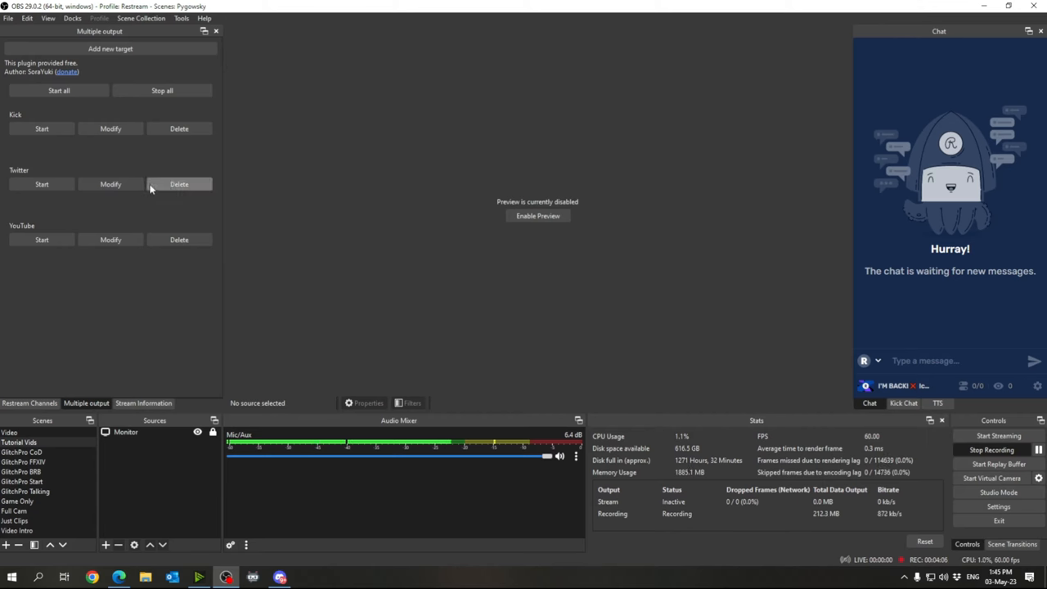
mouse_move(166, 193)
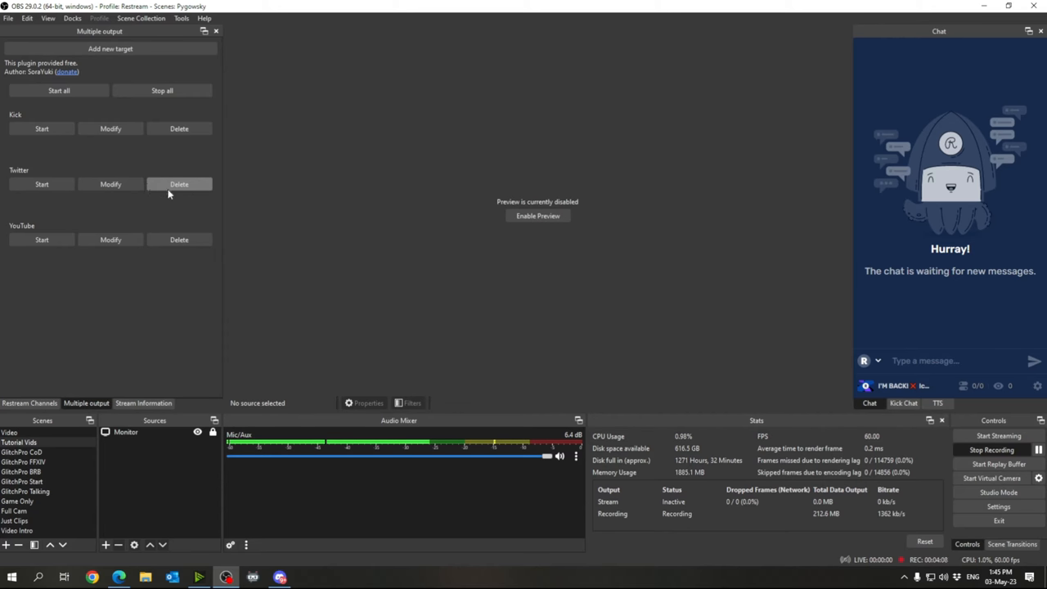
mouse_move(409, 252)
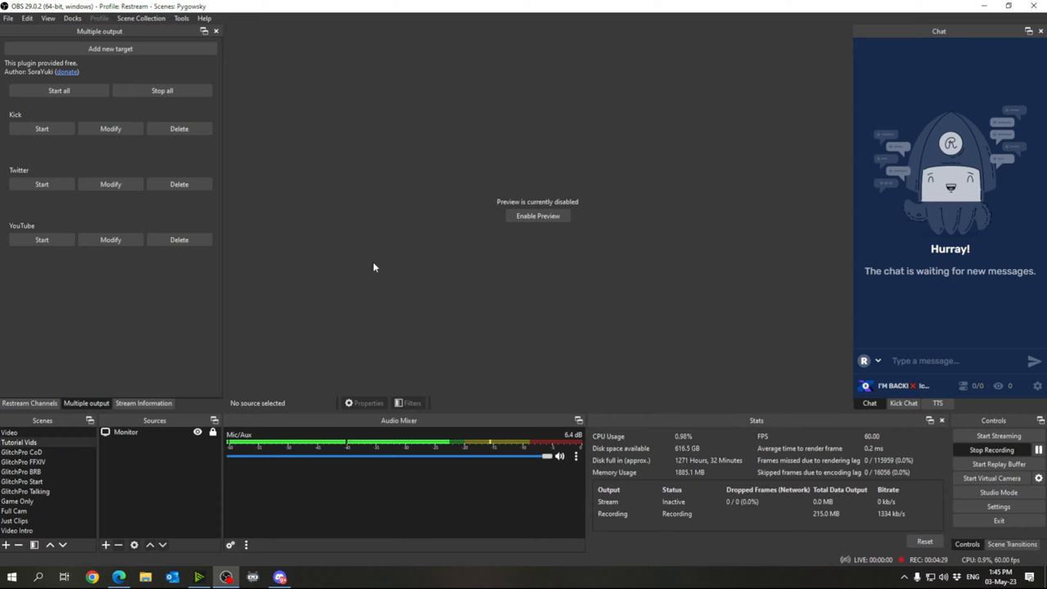
mouse_move(494, 288)
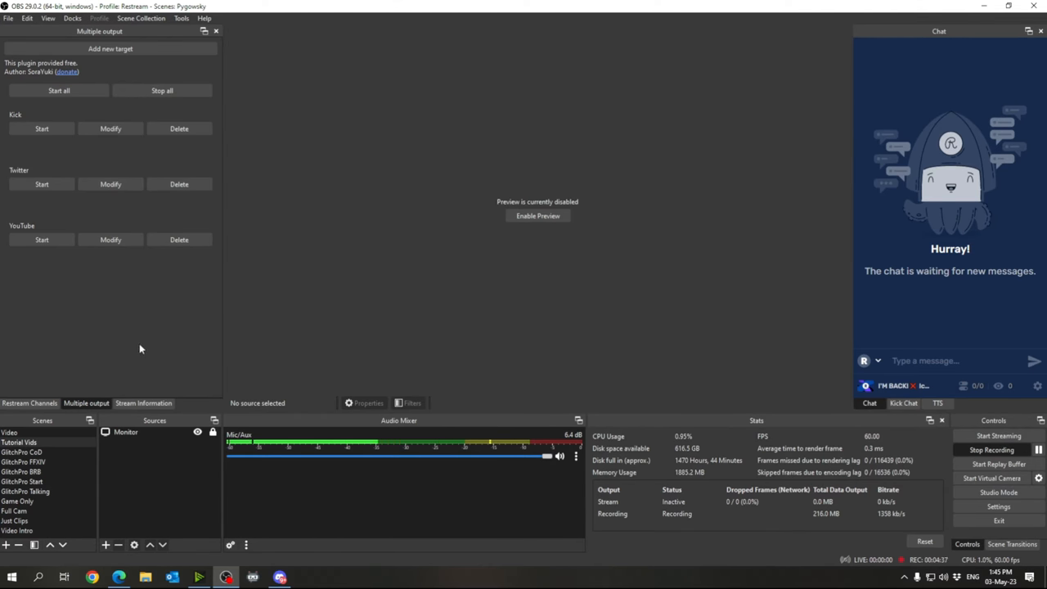
mouse_move(138, 335)
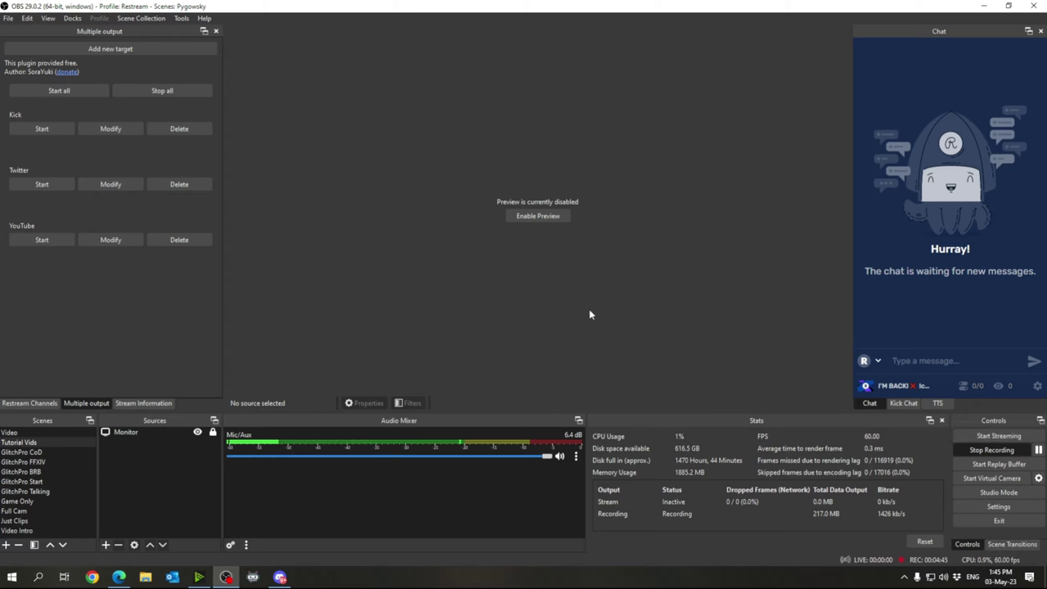
mouse_move(569, 308)
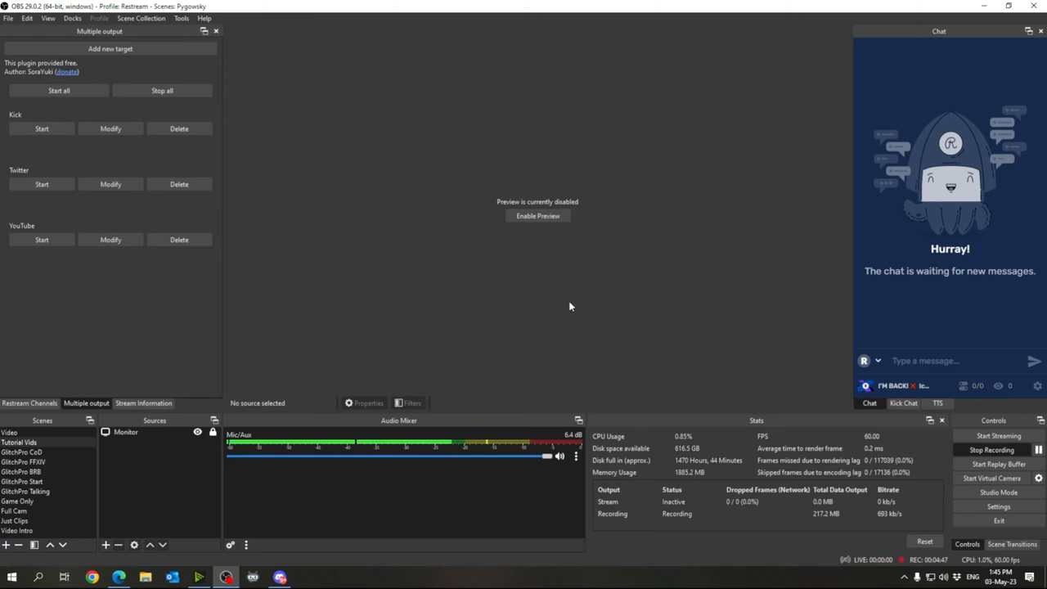
mouse_move(72, 298)
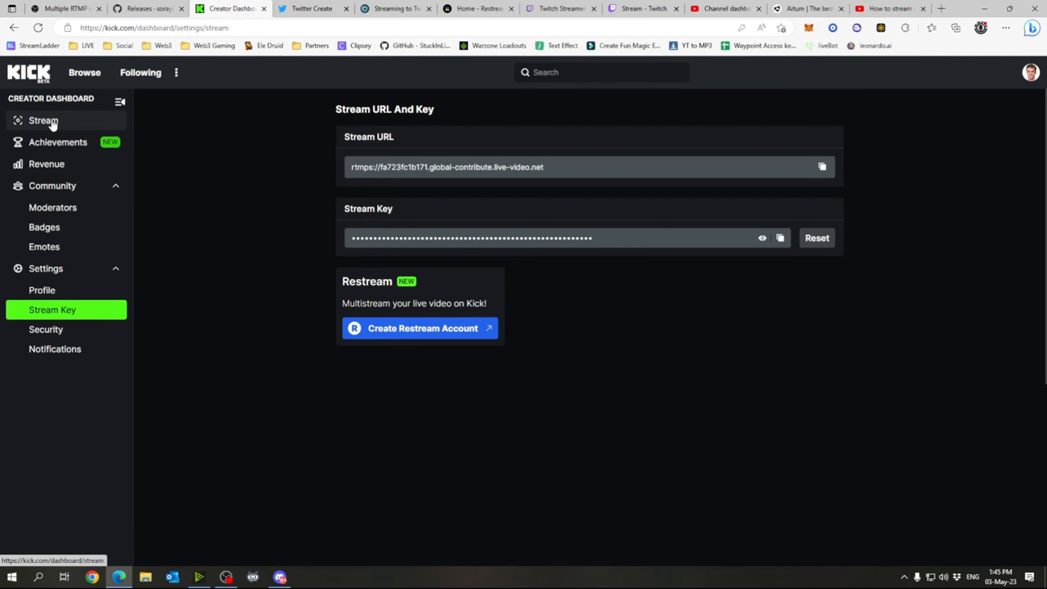
Step: Check Kick's Stream Key page against OBS, then land on the Stream overview dashboard
click(42, 121)
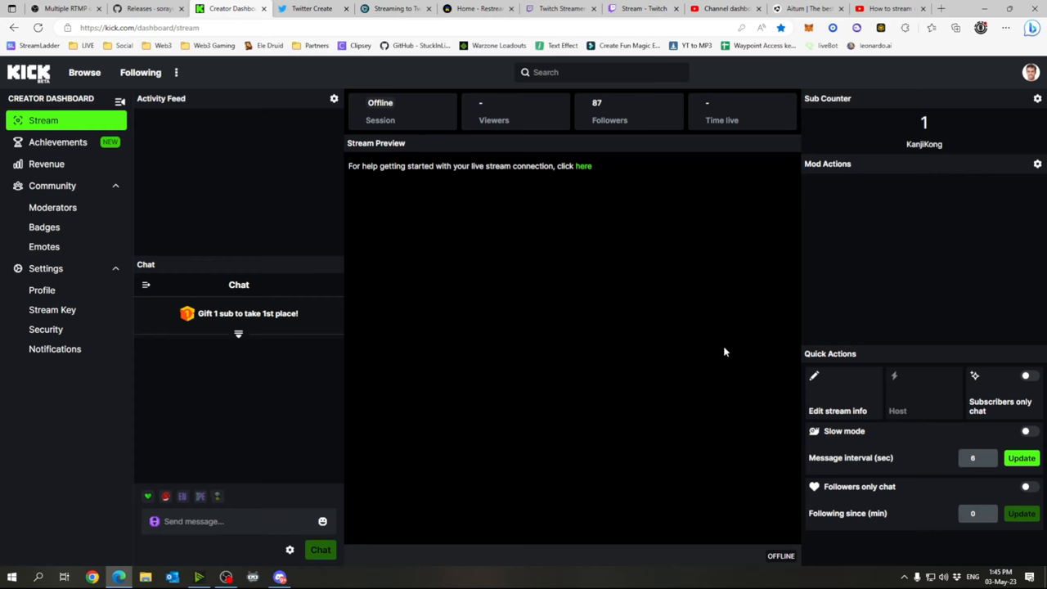
click(52, 310)
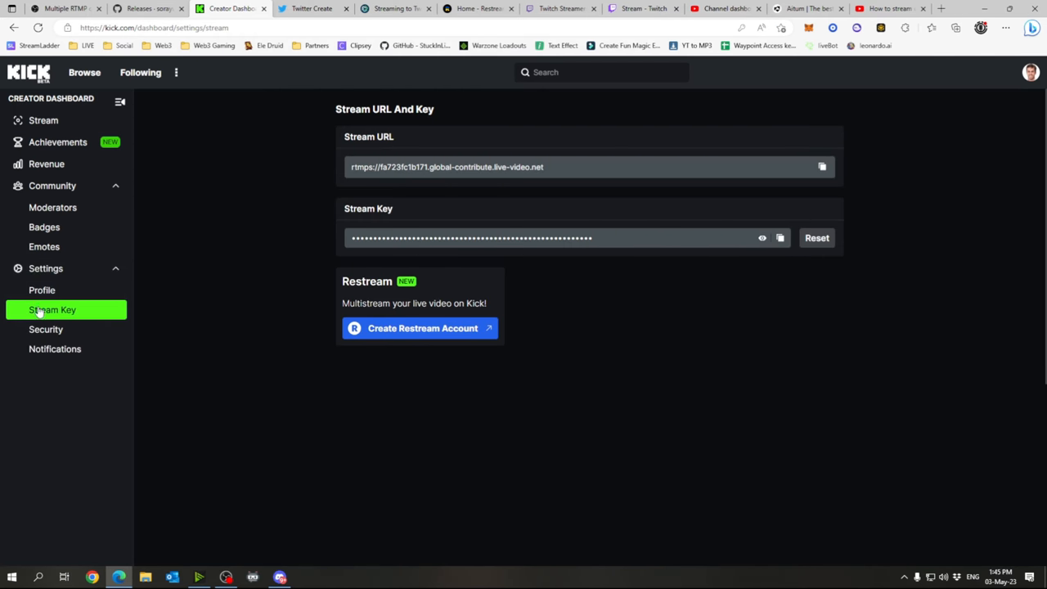
mouse_move(583, 178)
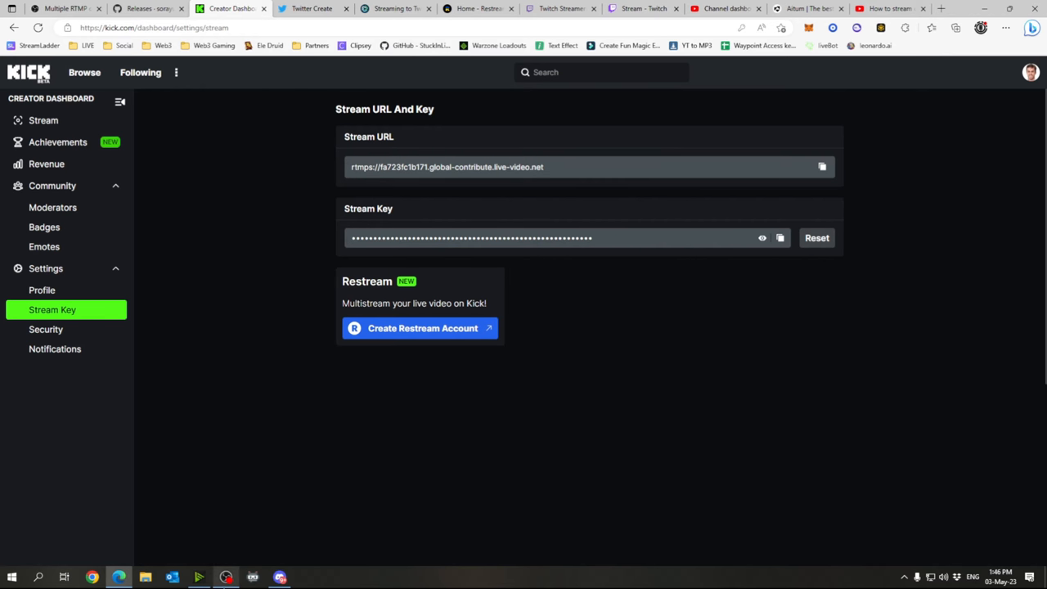
click(225, 575)
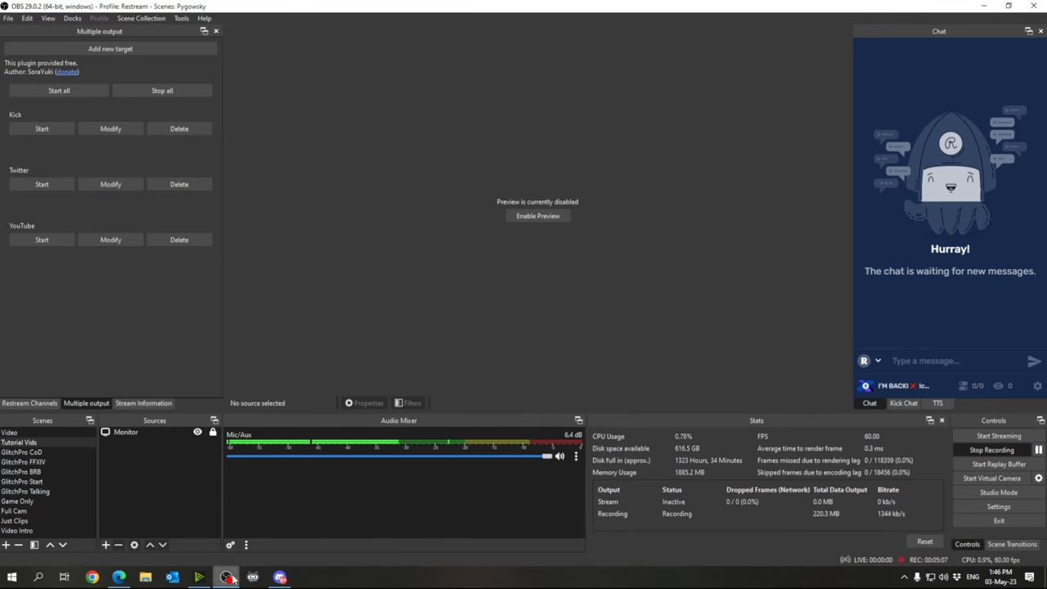
click(92, 575)
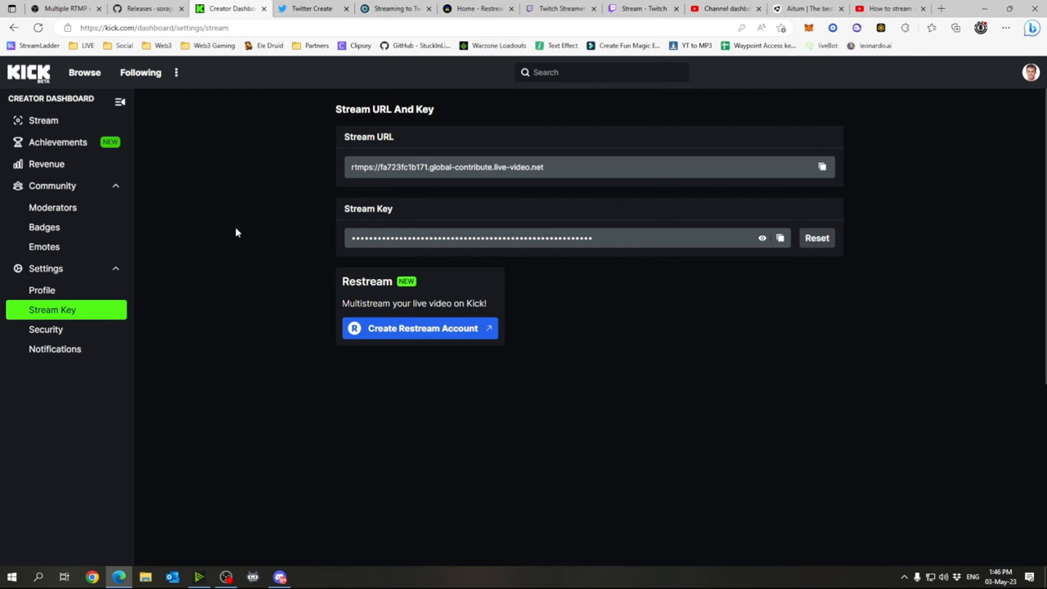
click(43, 121)
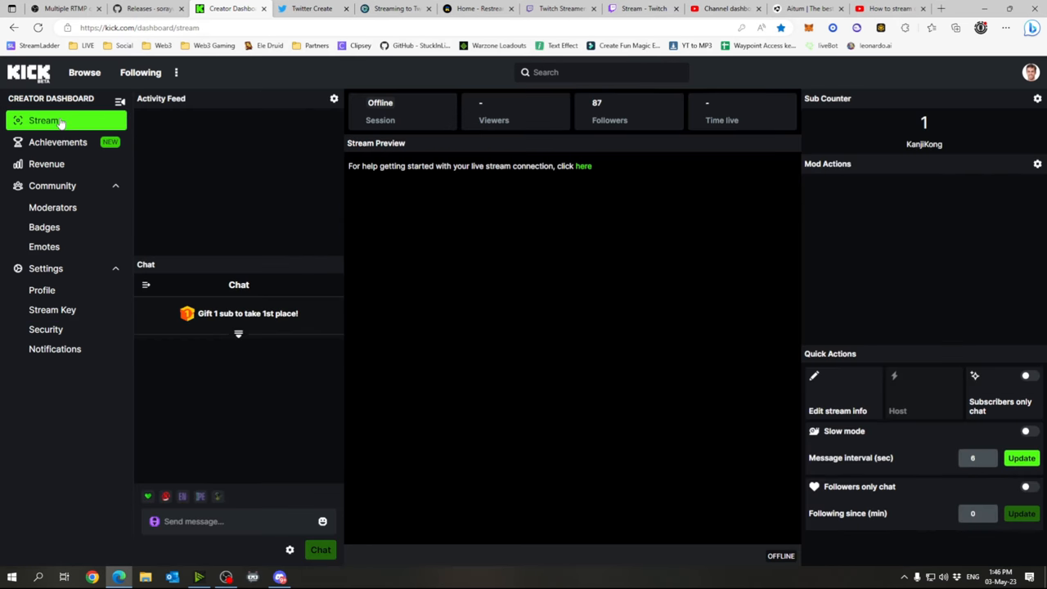
mouse_move(847, 393)
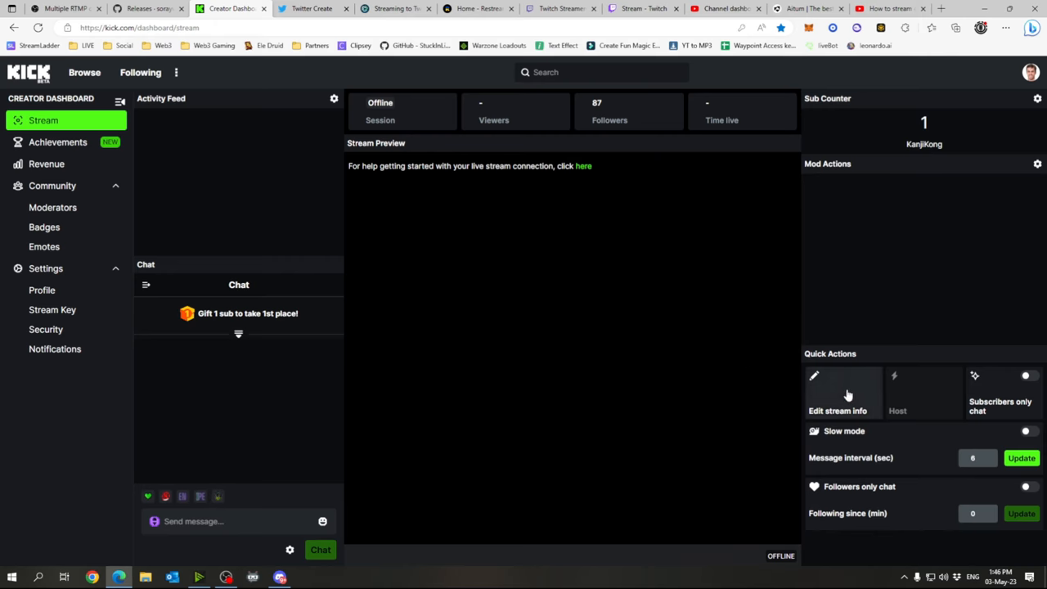
click(837, 392)
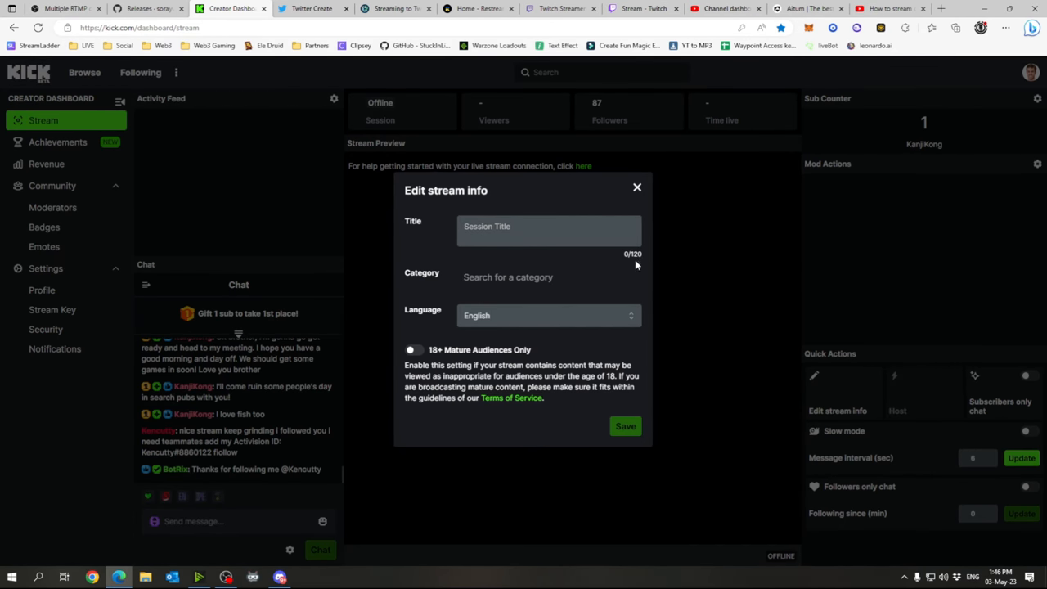
click(638, 186)
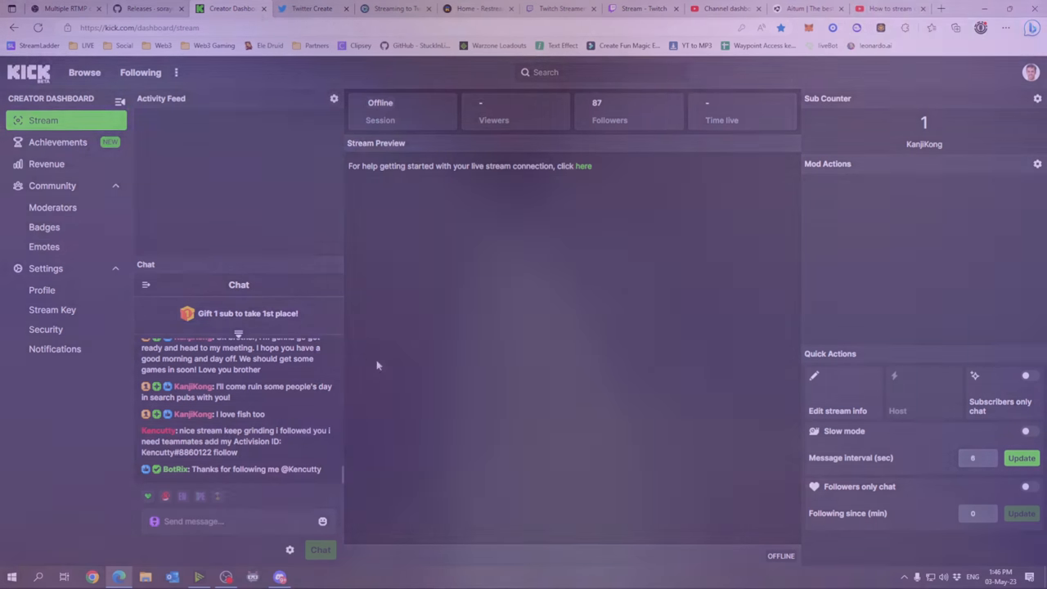
Step: View the Twitter Create Subscribe form where email and company are flagged as required
click(311, 8)
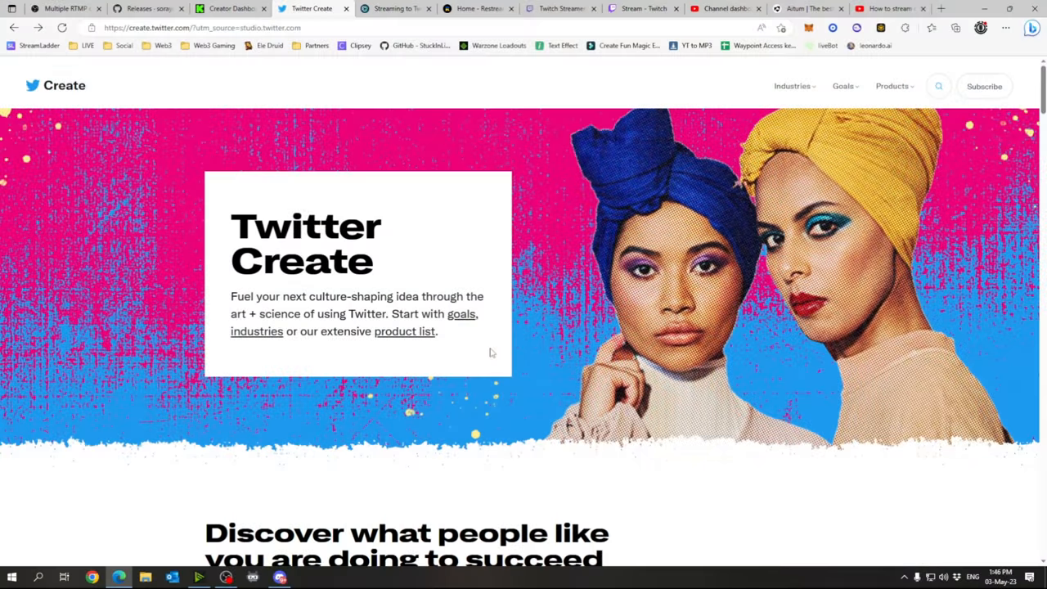
mouse_move(503, 328)
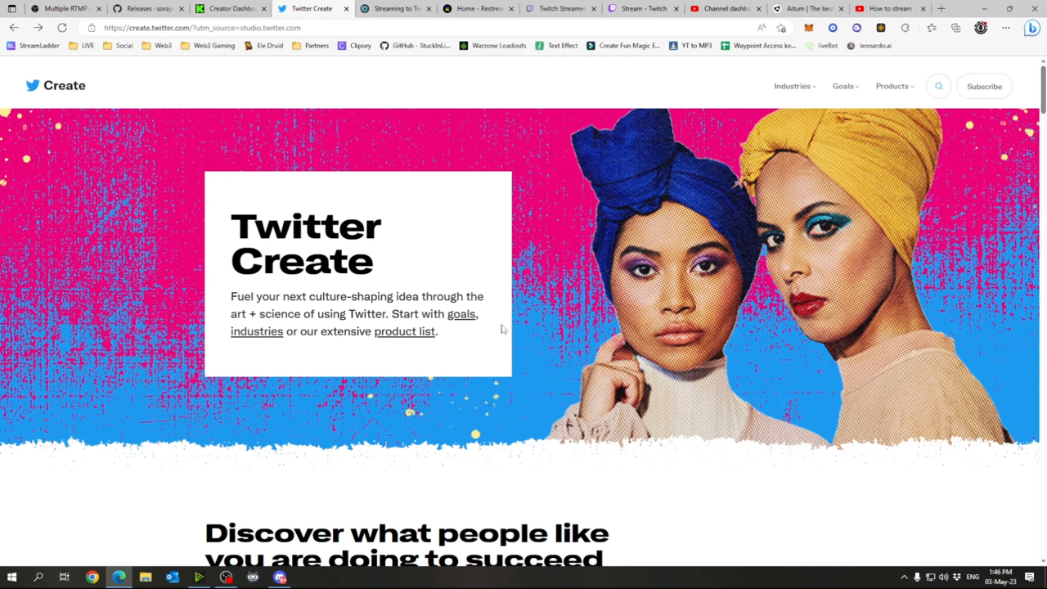
mouse_move(499, 311)
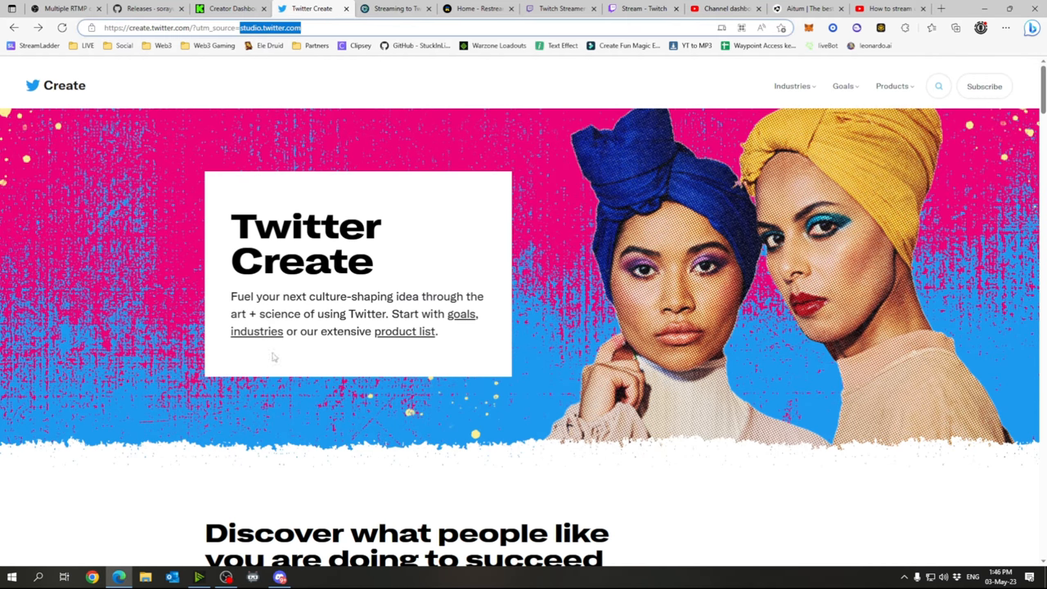
mouse_move(448, 267)
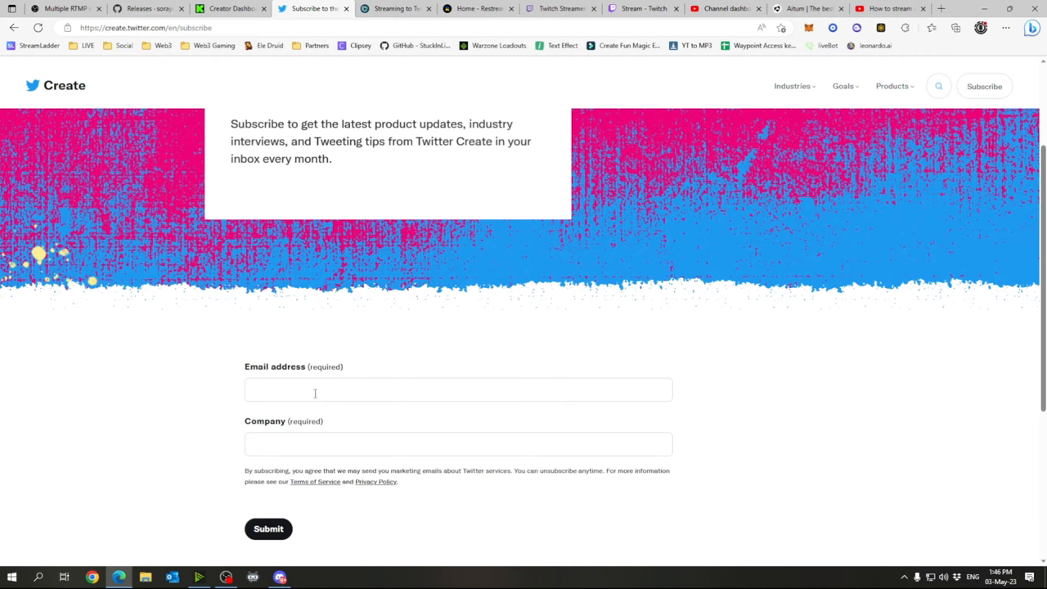
scroll(up, 3)
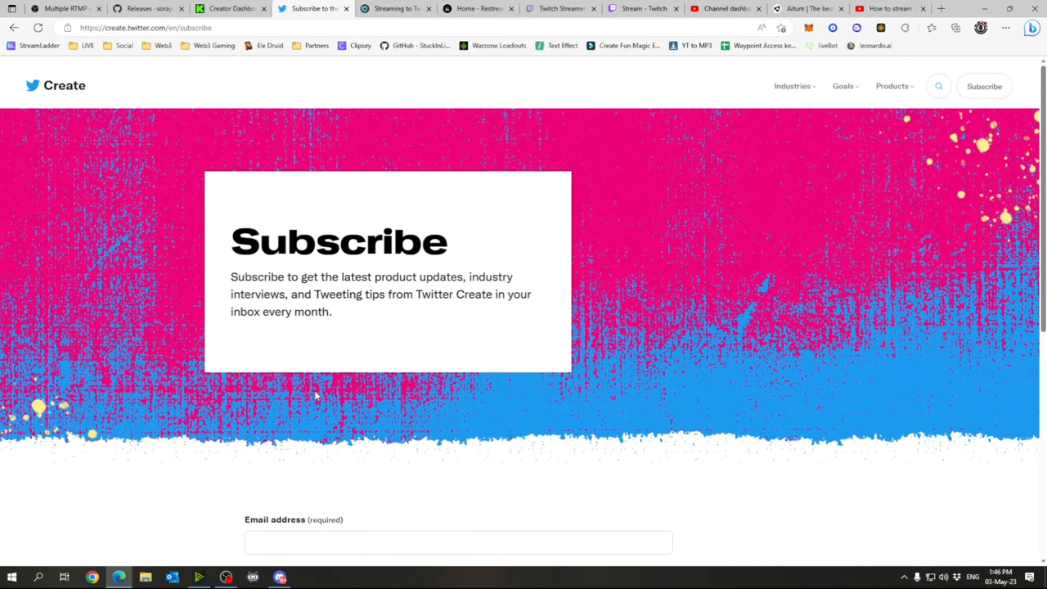
scroll(down, 3)
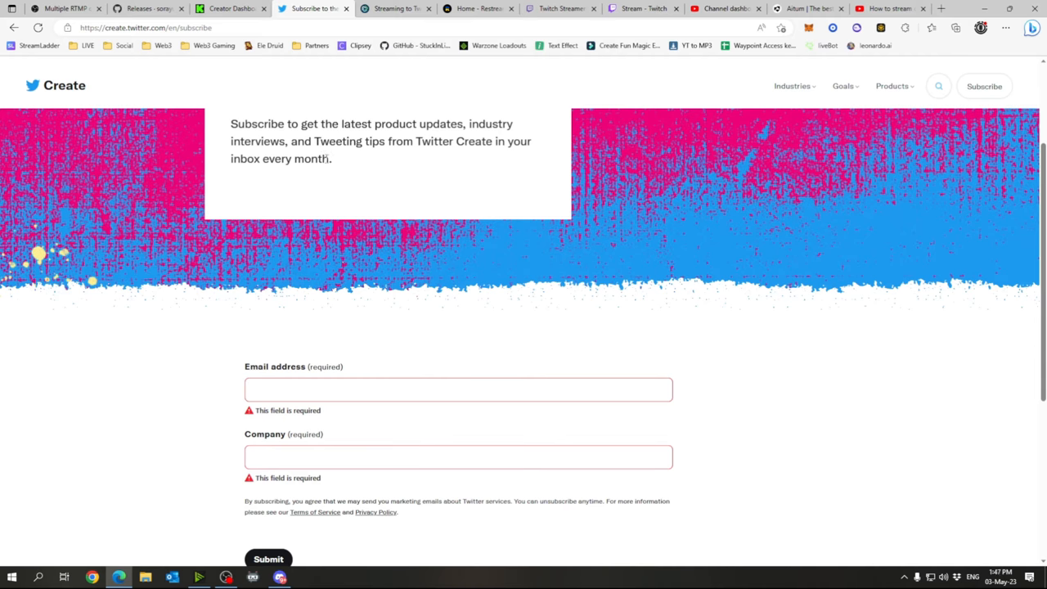
Step: Bring the Socialive guide to its Create source steps: source name, RTMP type, region, Create
click(396, 8)
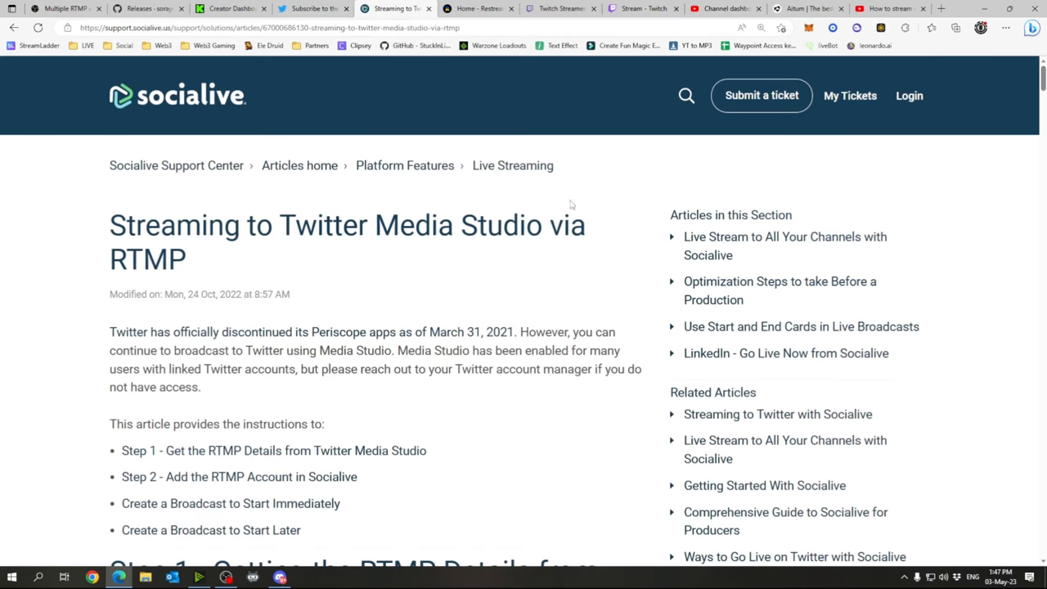
scroll(down, 3)
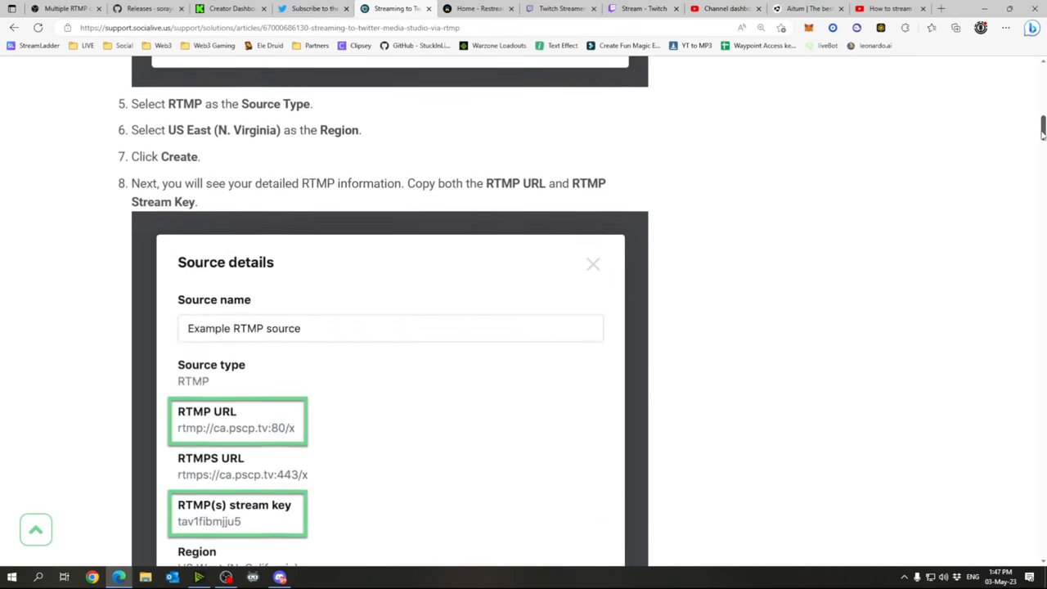
scroll(up, 3)
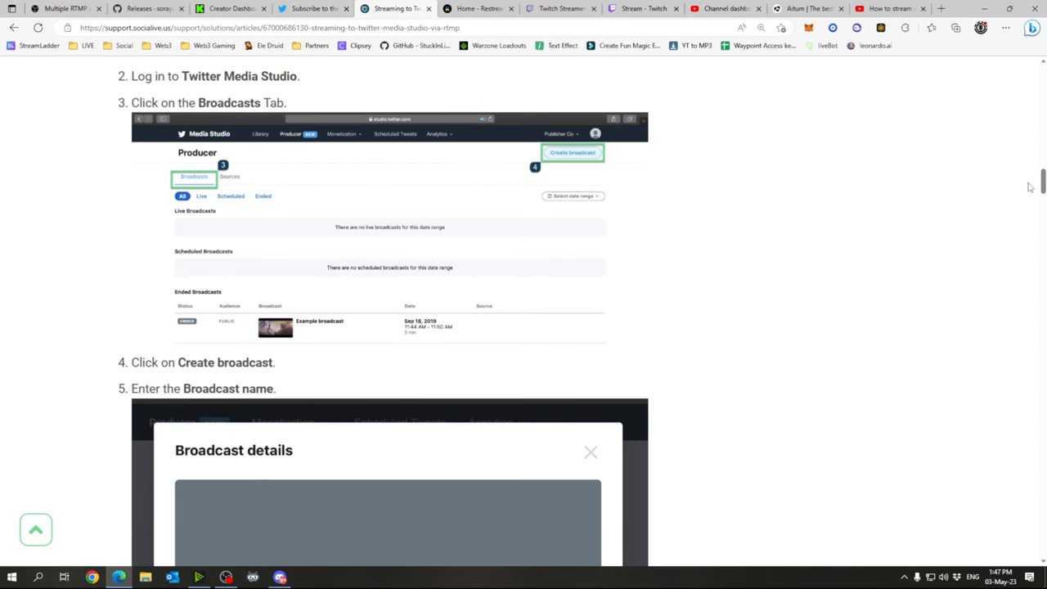
mouse_move(319, 150)
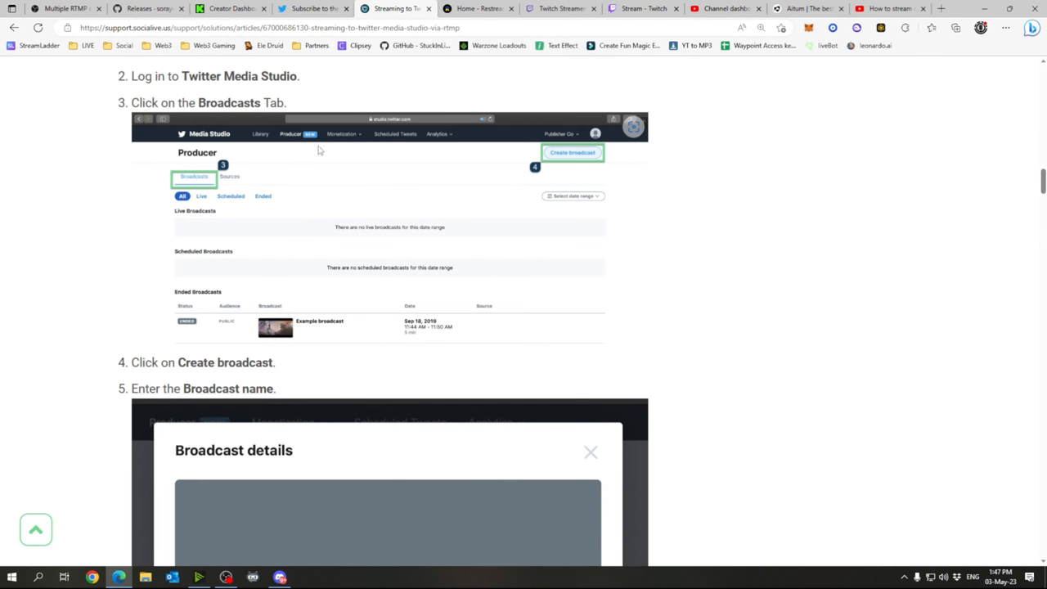
mouse_move(185, 311)
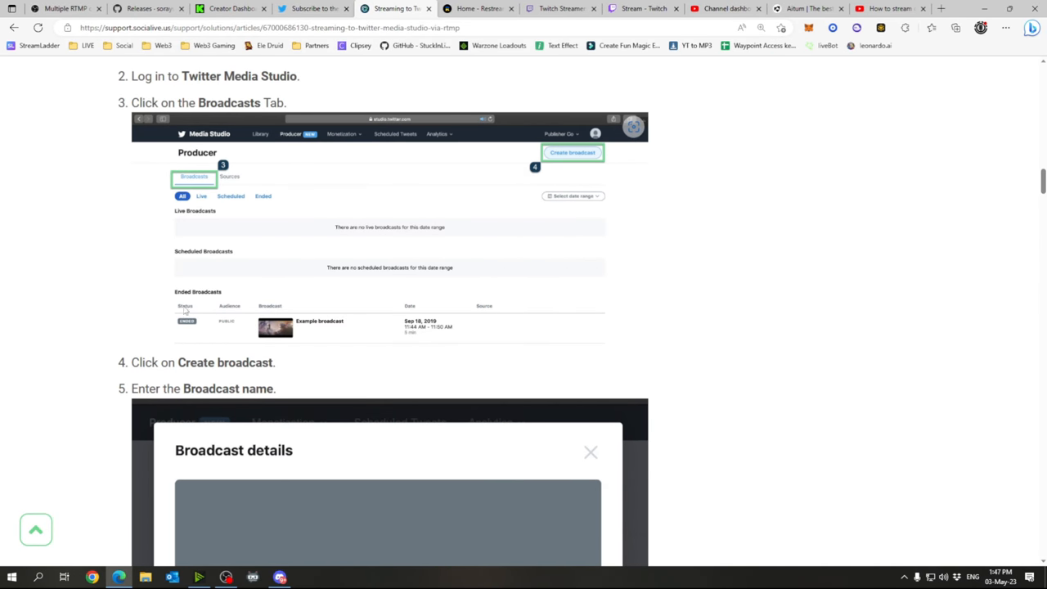
mouse_move(504, 156)
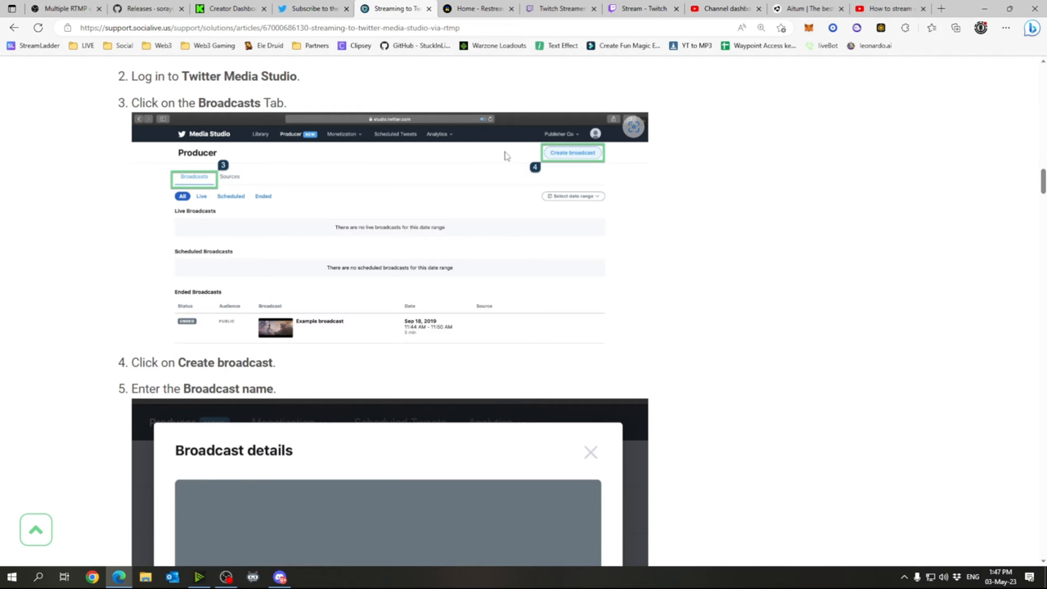
mouse_move(309, 163)
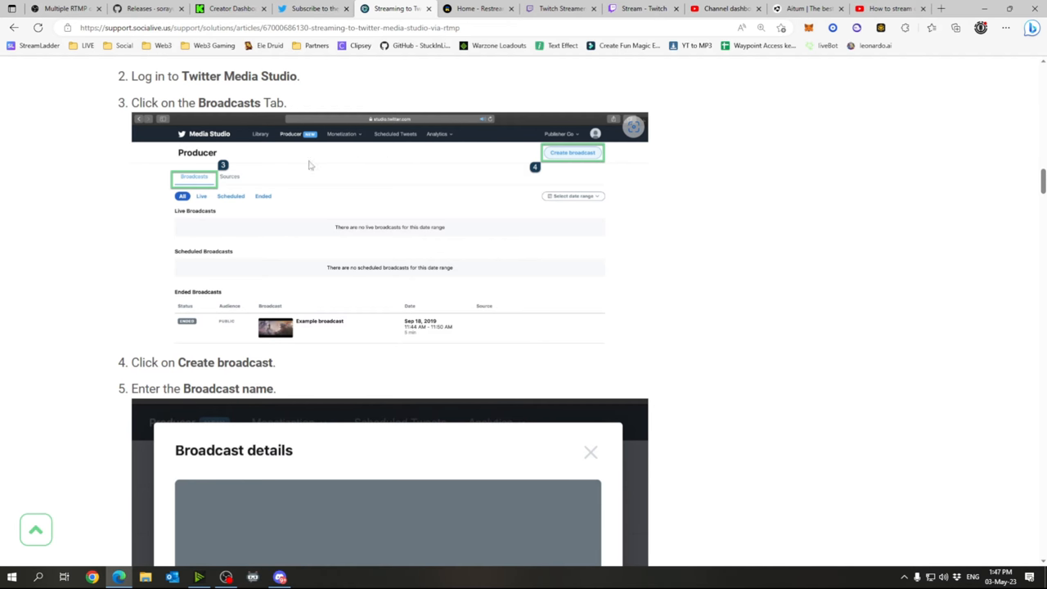
mouse_move(235, 183)
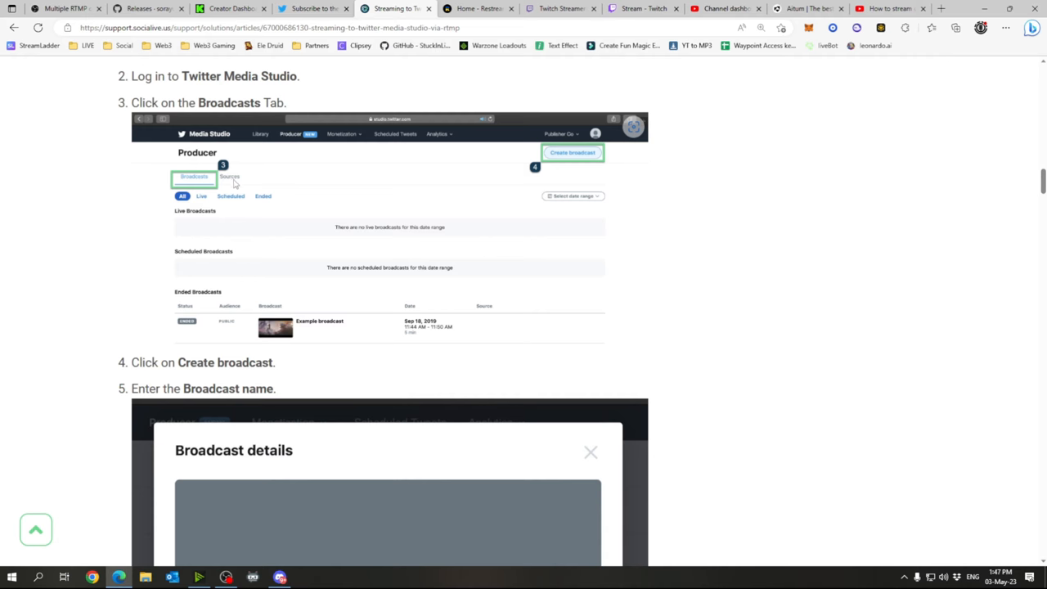
scroll(down, 3)
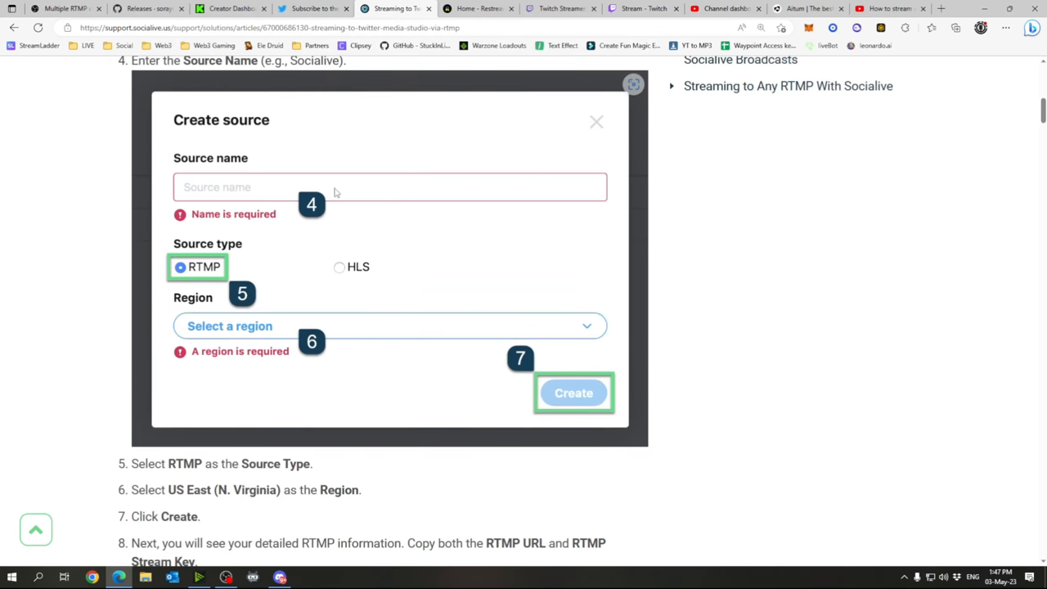
mouse_move(277, 183)
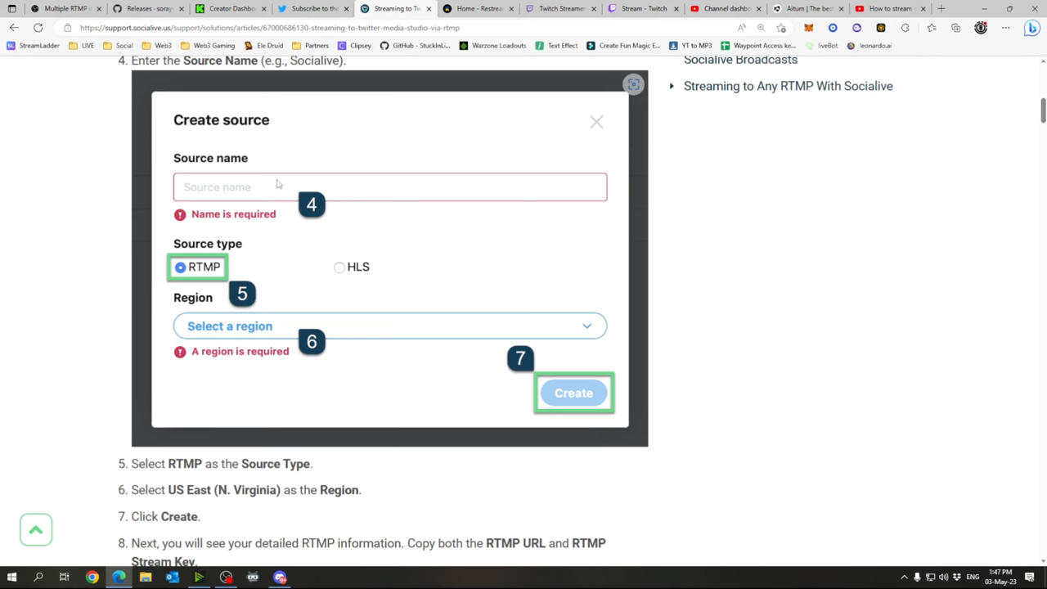
mouse_move(302, 193)
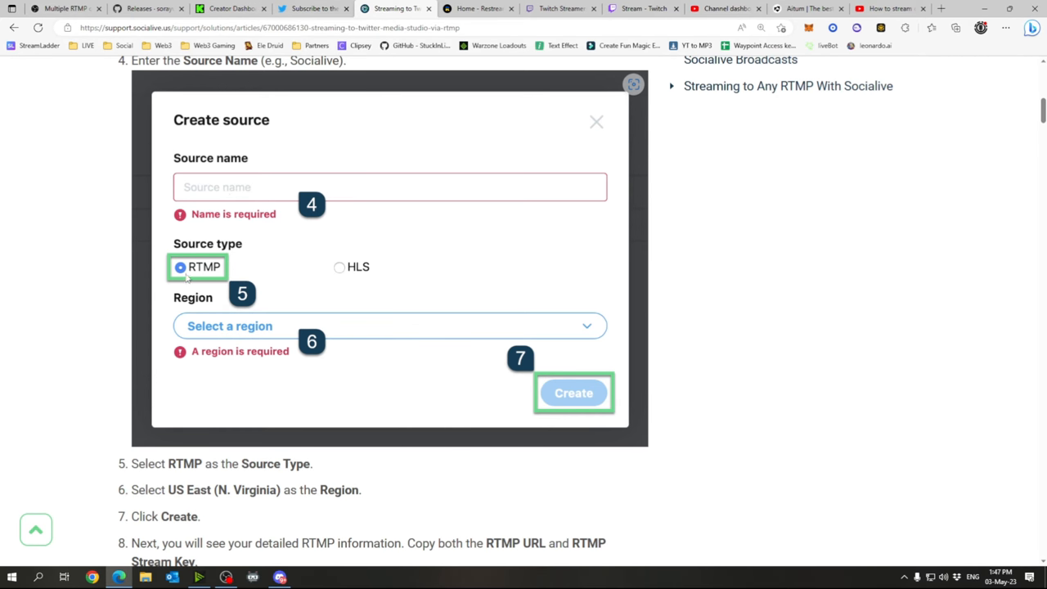
mouse_move(317, 326)
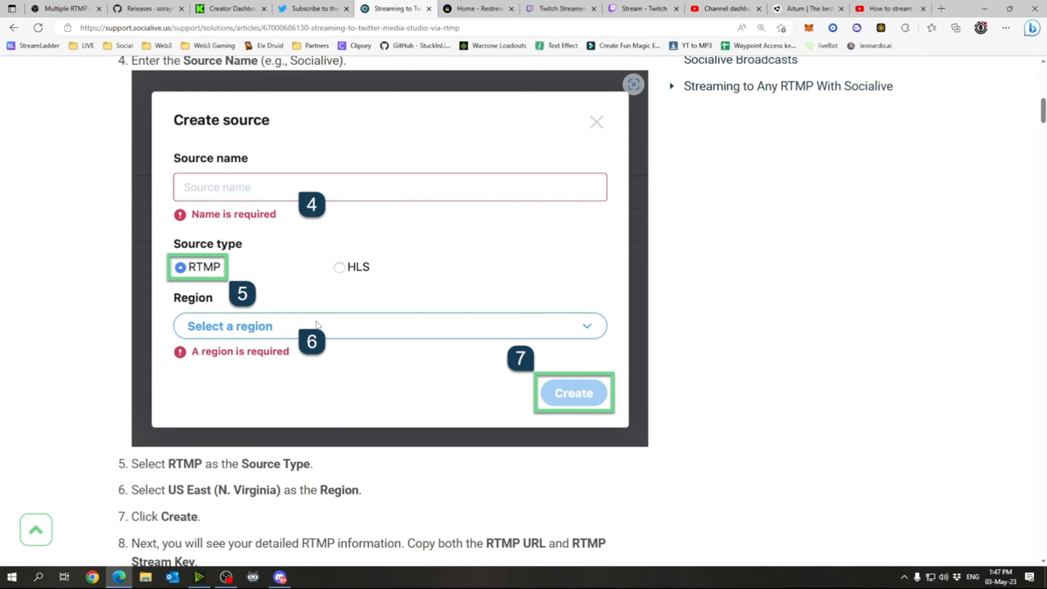
Step: Scroll to step 8's source details showing the example RTMP URL and stream key
scroll(down, 3)
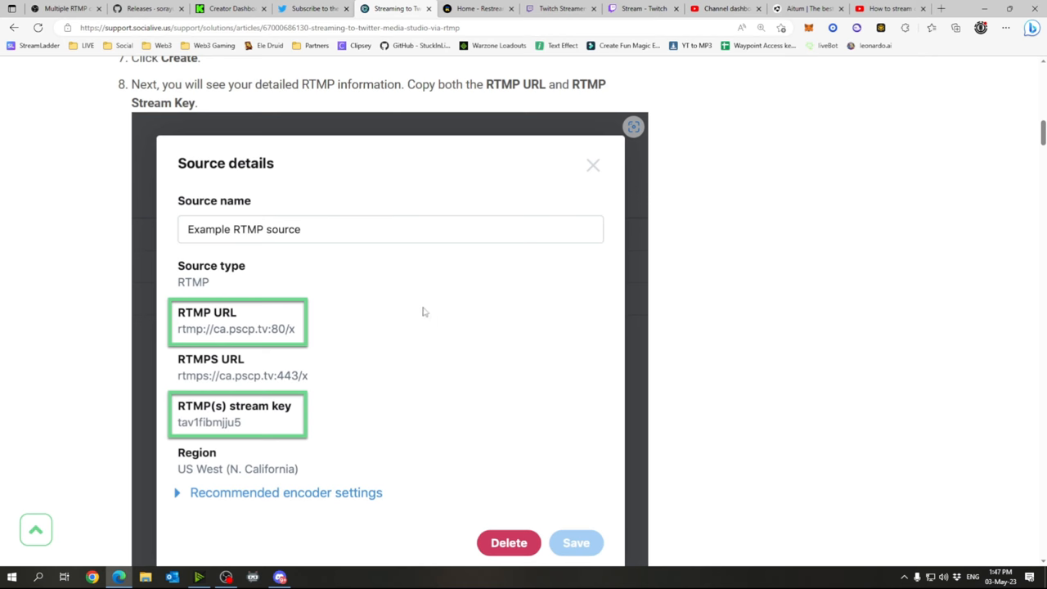
scroll(up, 3)
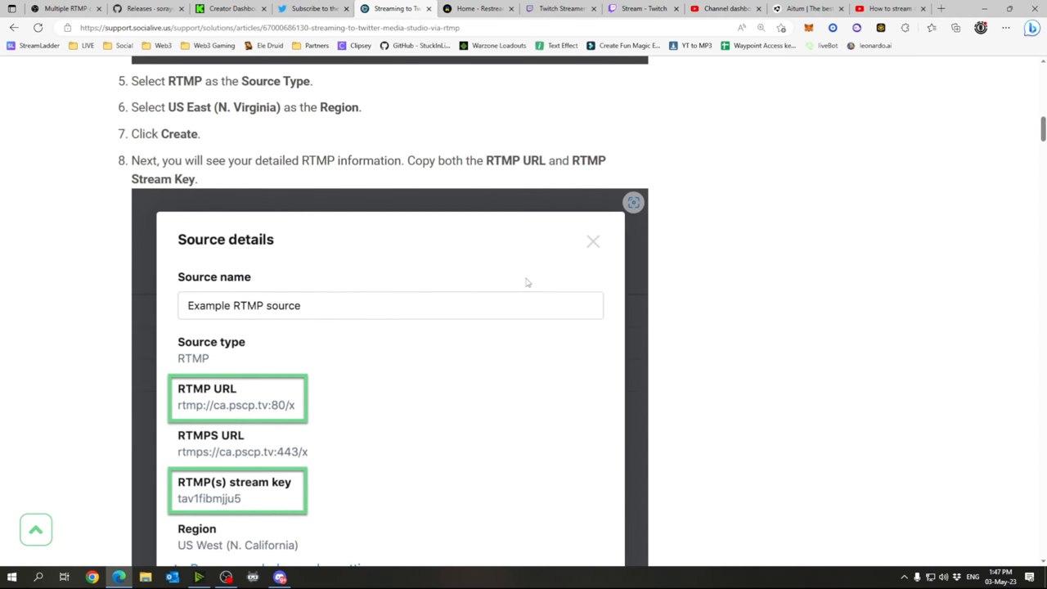
scroll(down, 3)
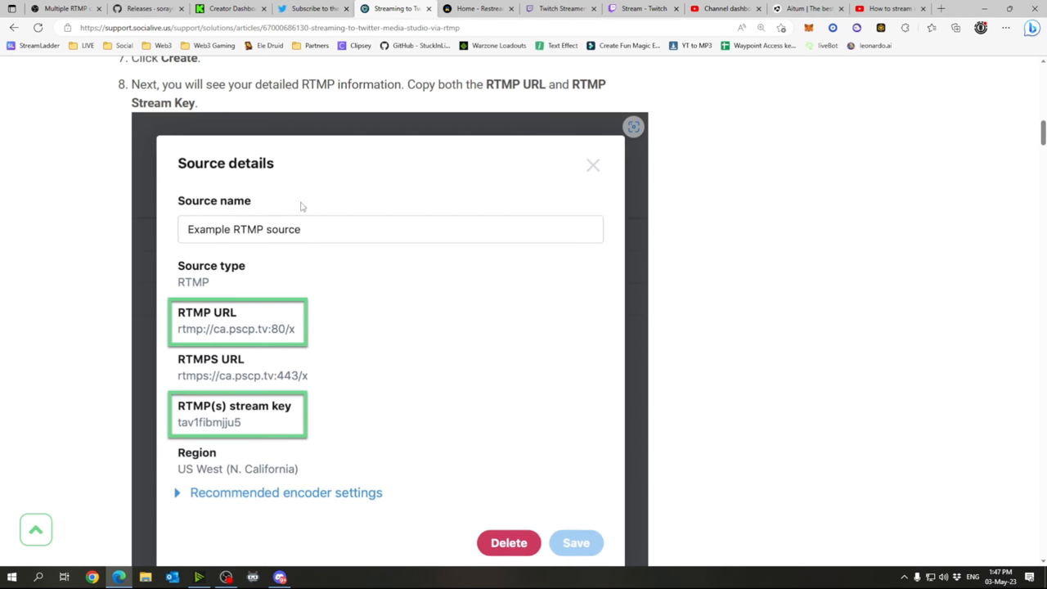
scroll(down, 3)
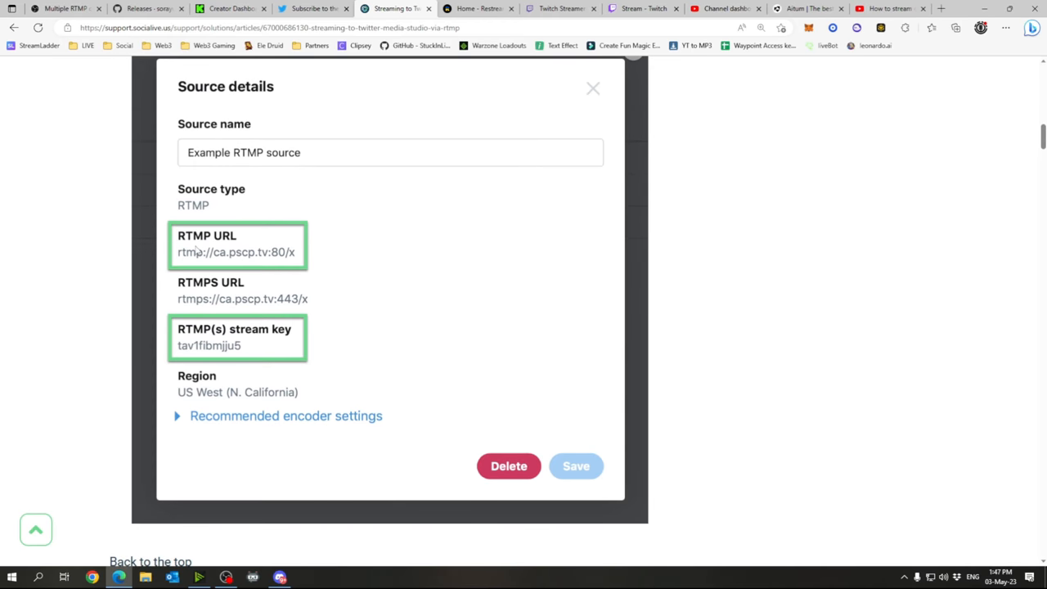
mouse_move(173, 356)
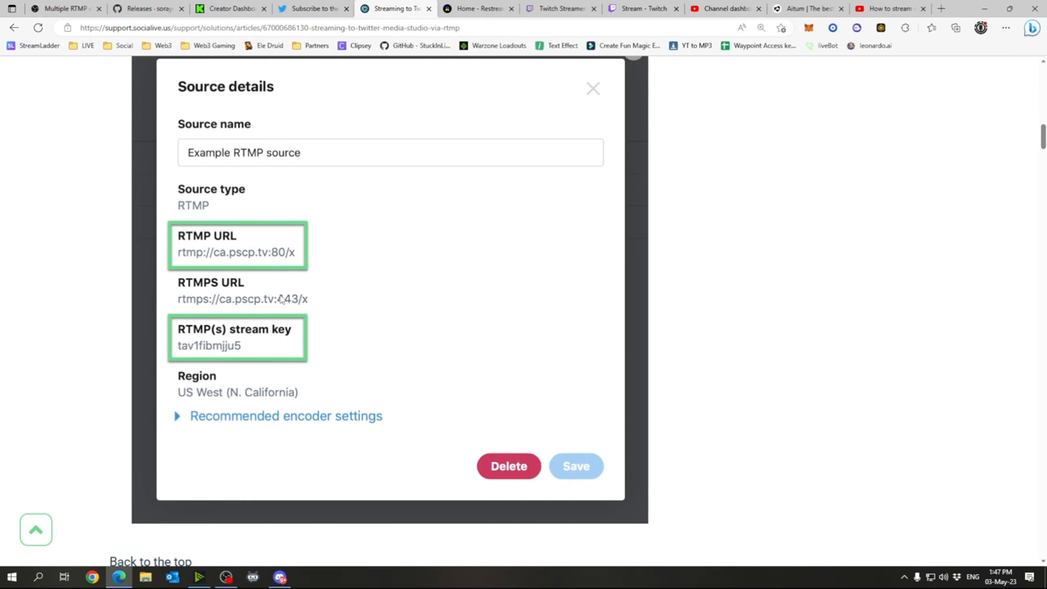
mouse_move(190, 350)
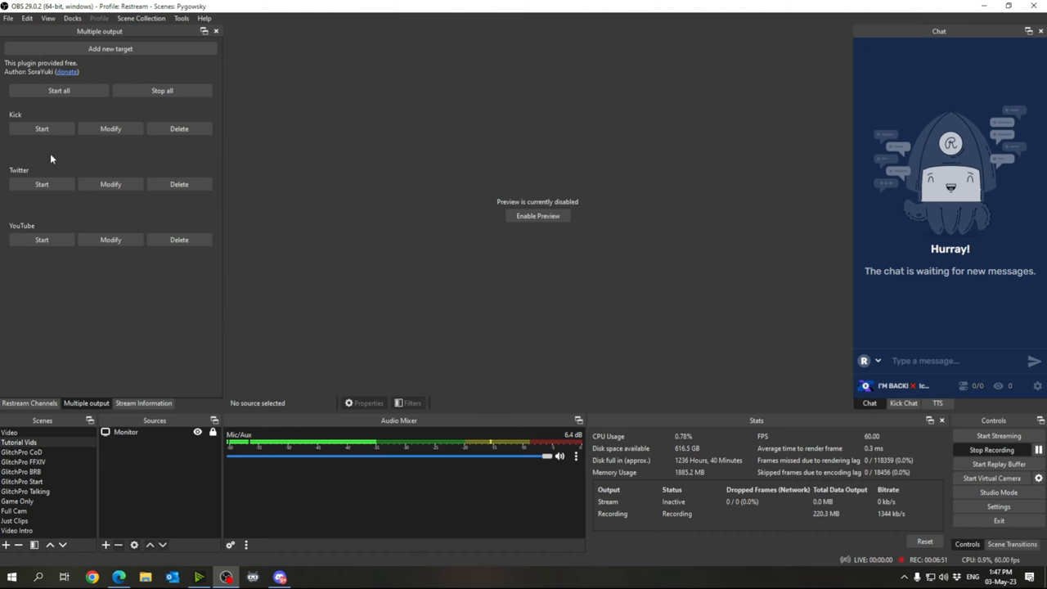
Step: Glance at the Multiple output dock's Kick, Twitter and YouTube targets in OBS
click(111, 183)
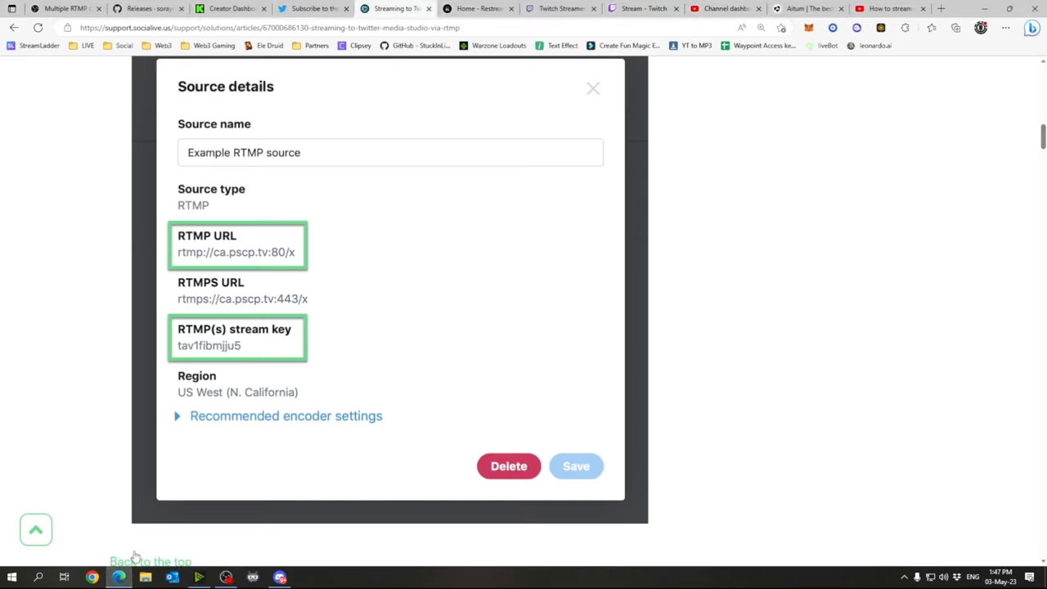
Step: Scroll through 'Creating a Broadcast to Start Immediately' to the name, category, source and audience steps
click(592, 88)
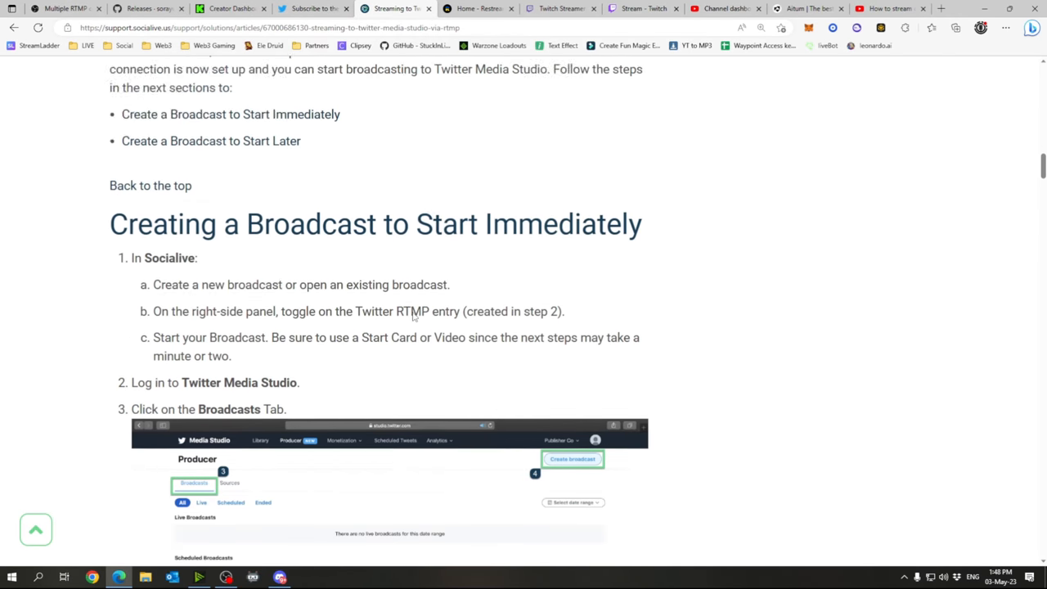
scroll(down, 3)
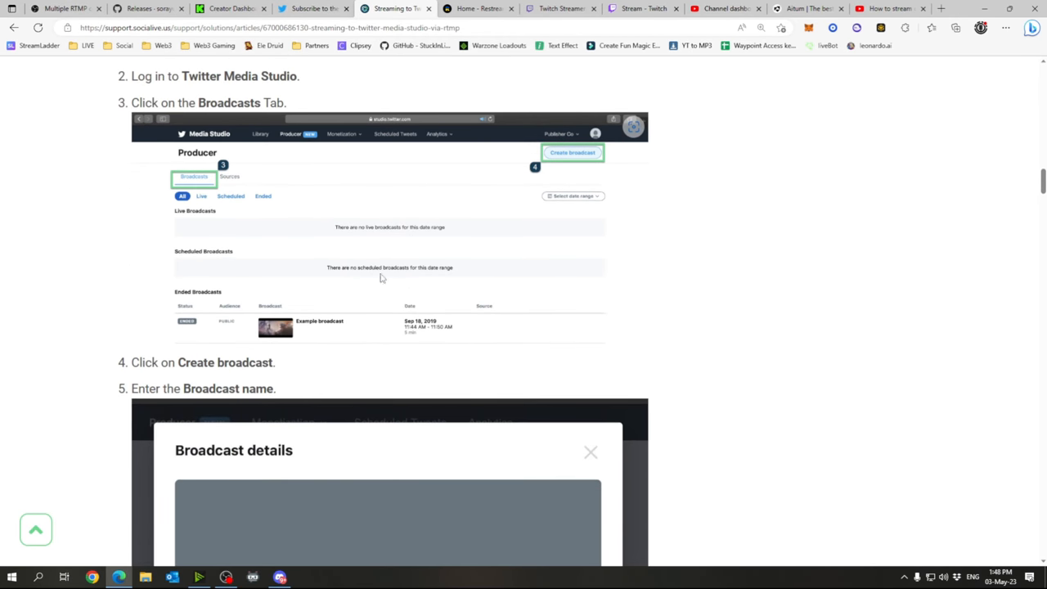
mouse_move(401, 228)
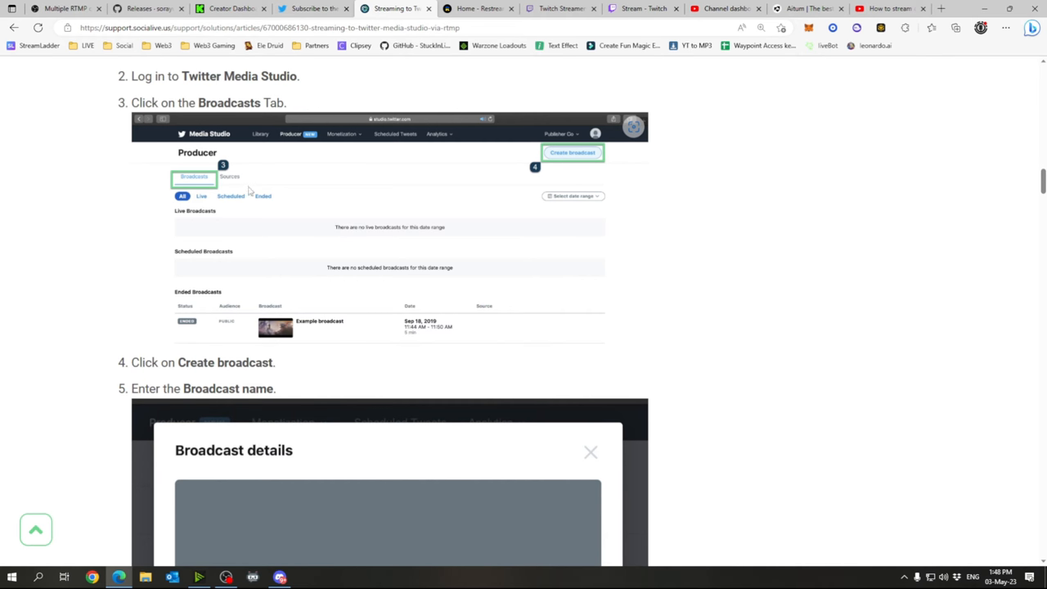
mouse_move(340, 200)
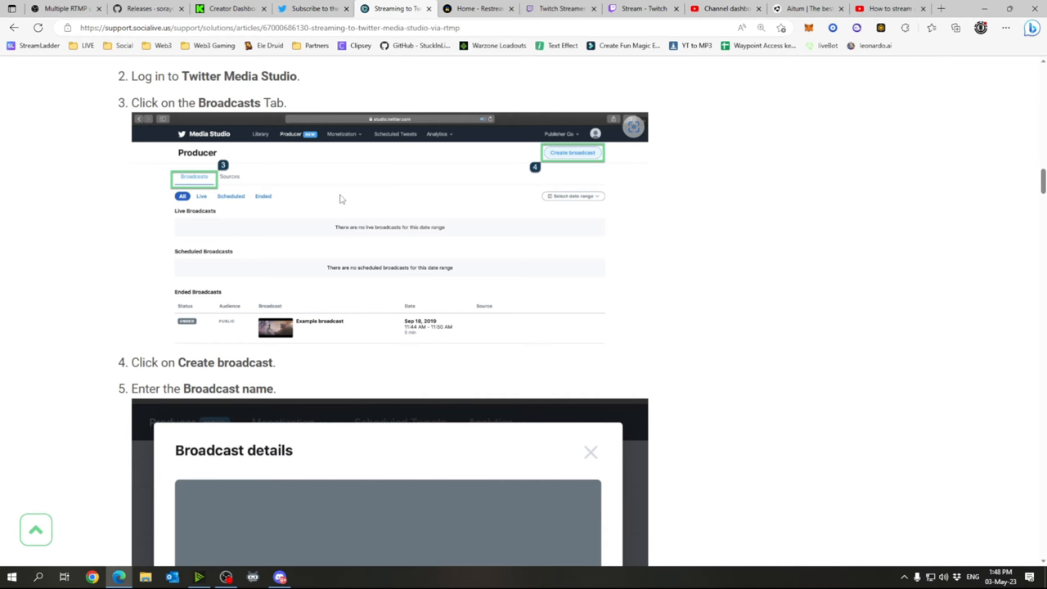
mouse_move(553, 167)
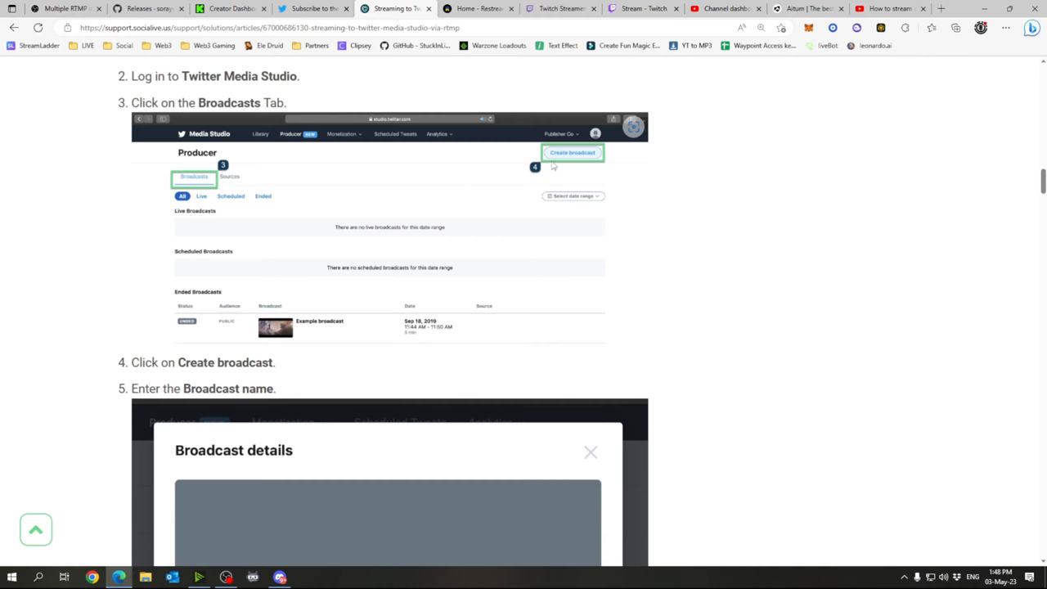
scroll(down, 3)
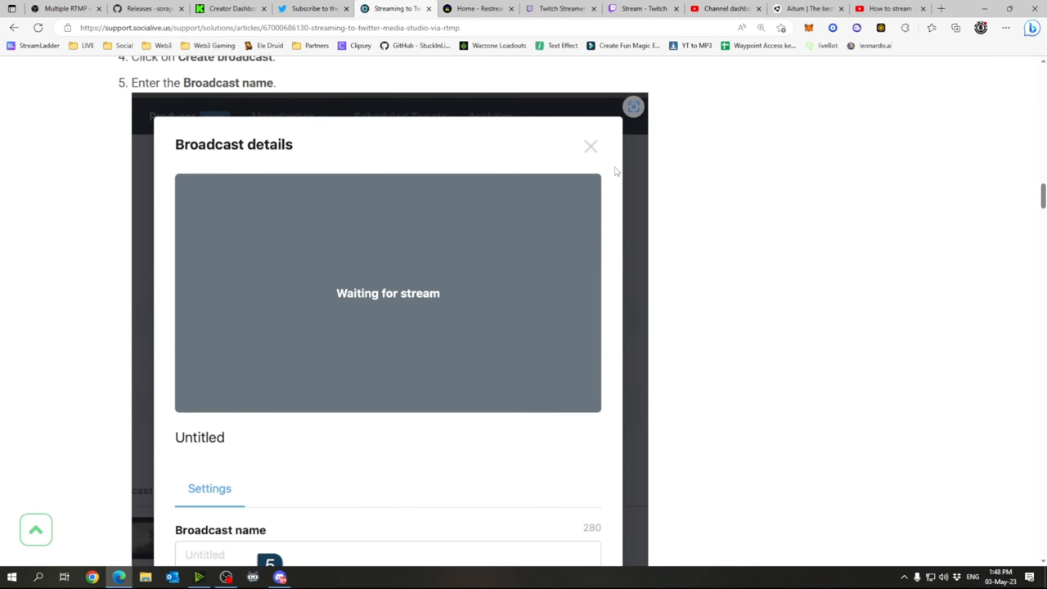
scroll(down, 3)
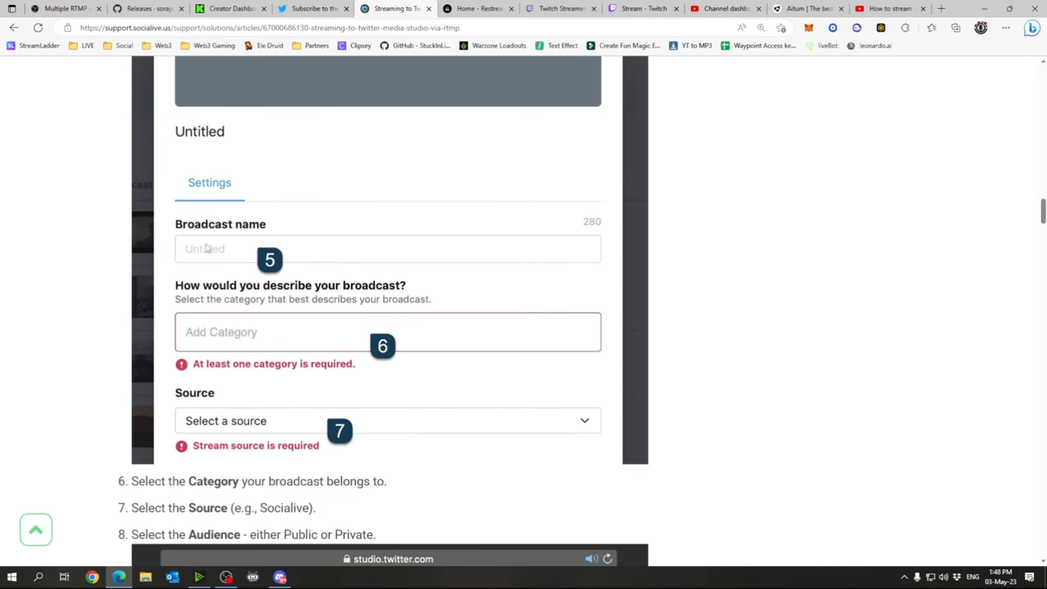
mouse_move(348, 342)
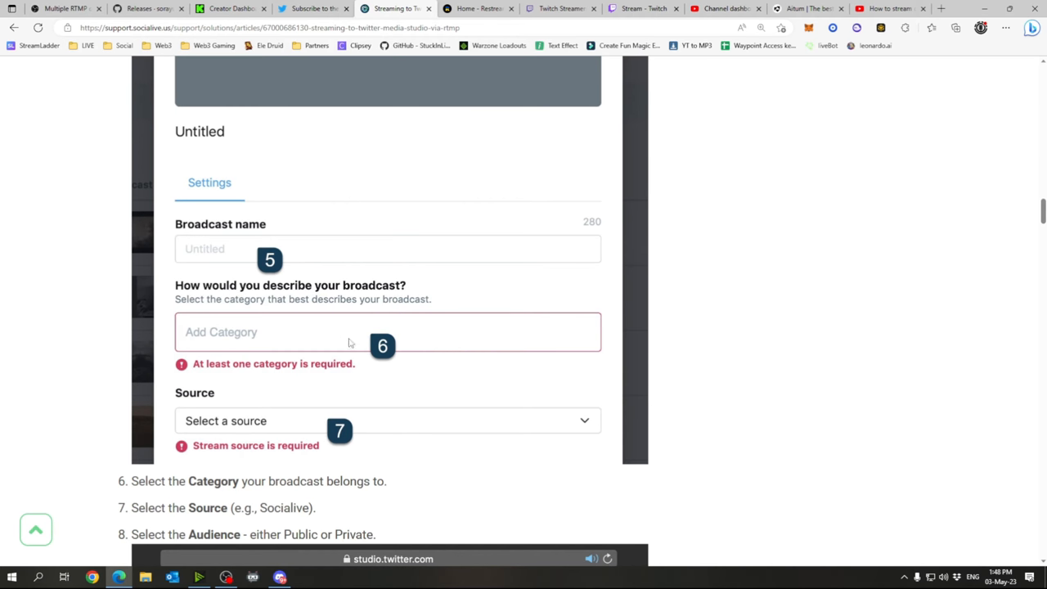
scroll(down, 3)
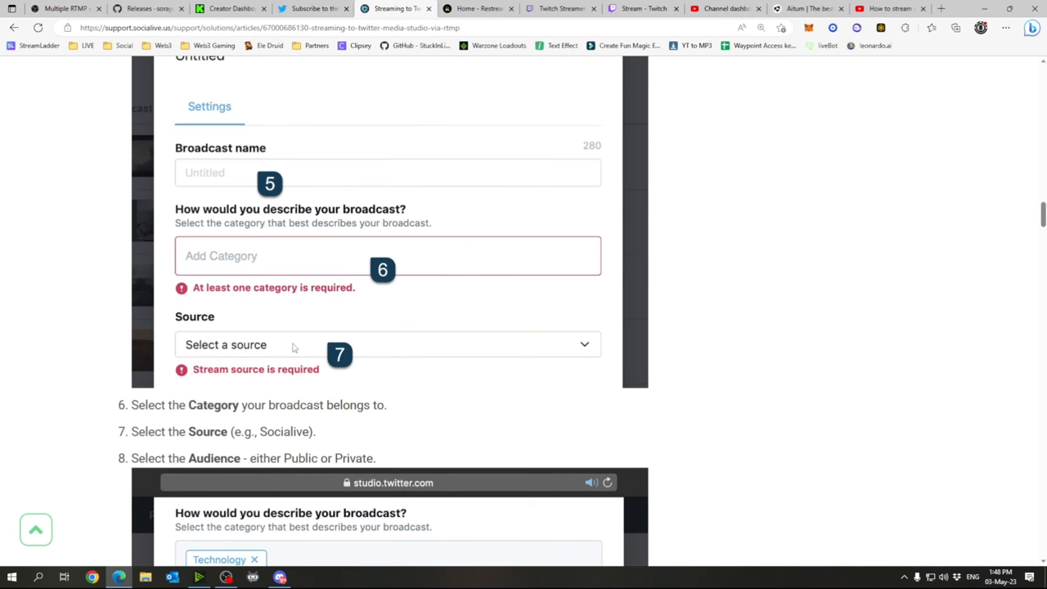
mouse_move(298, 370)
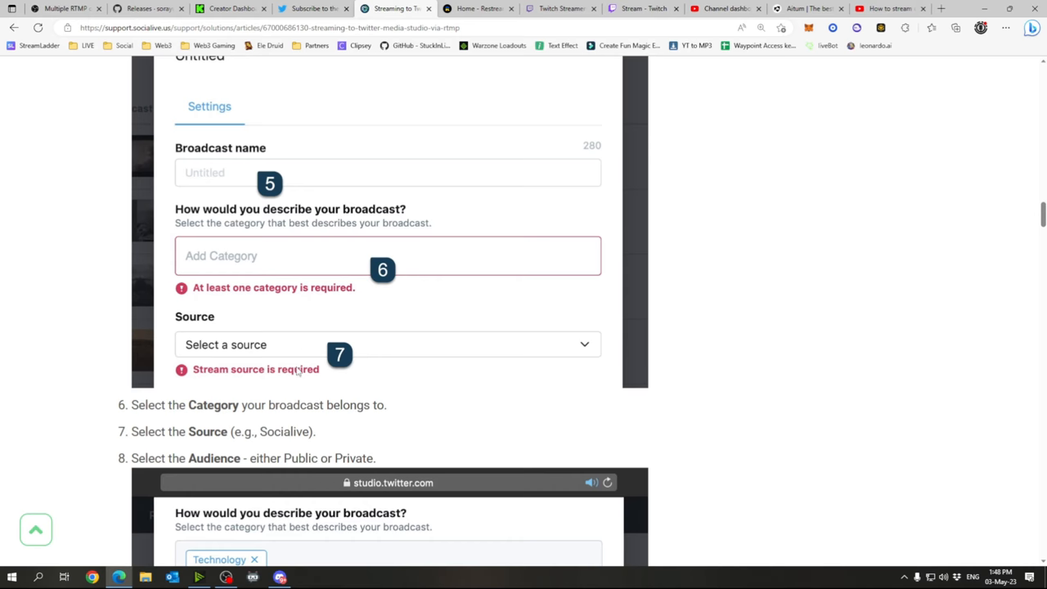
scroll(down, 3)
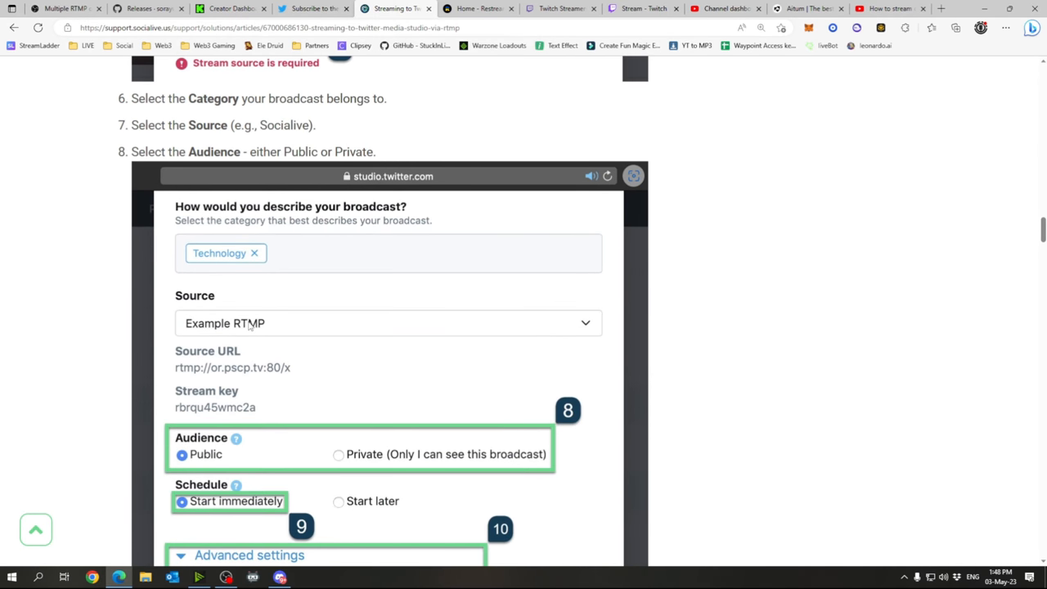
scroll(down, 3)
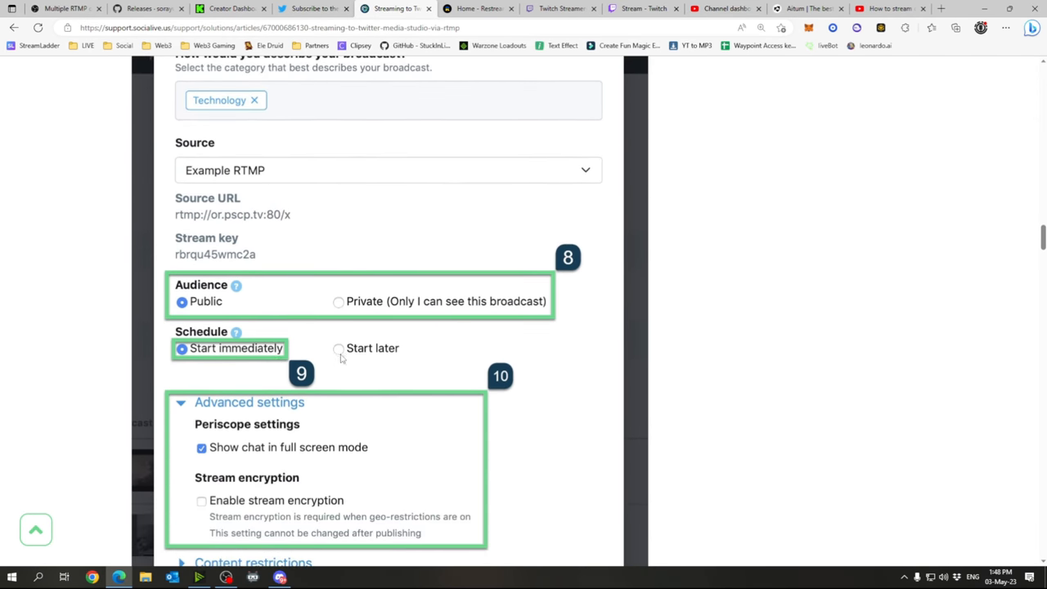
mouse_move(314, 358)
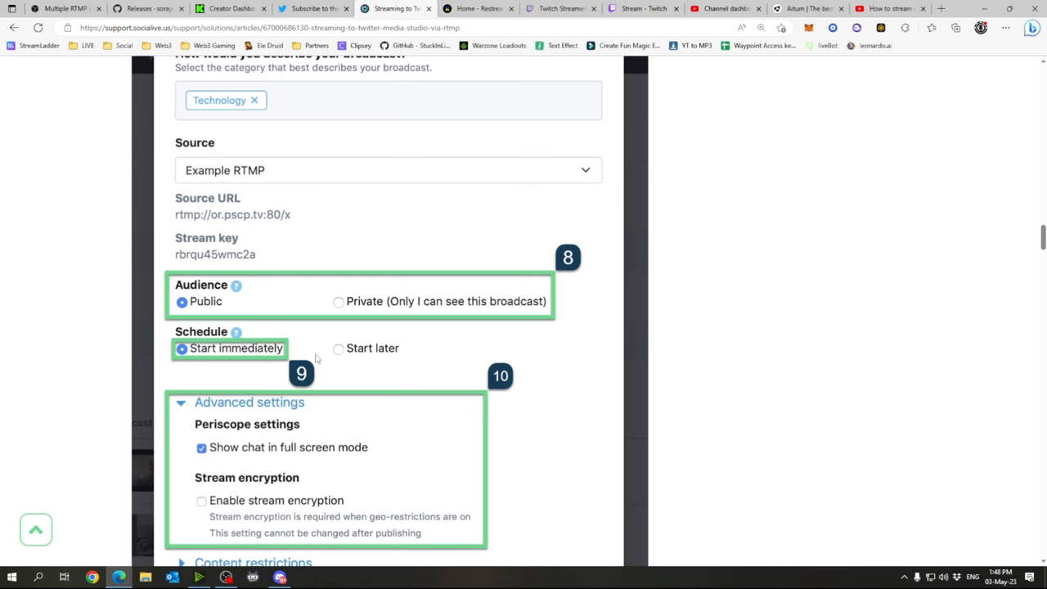
scroll(down, 3)
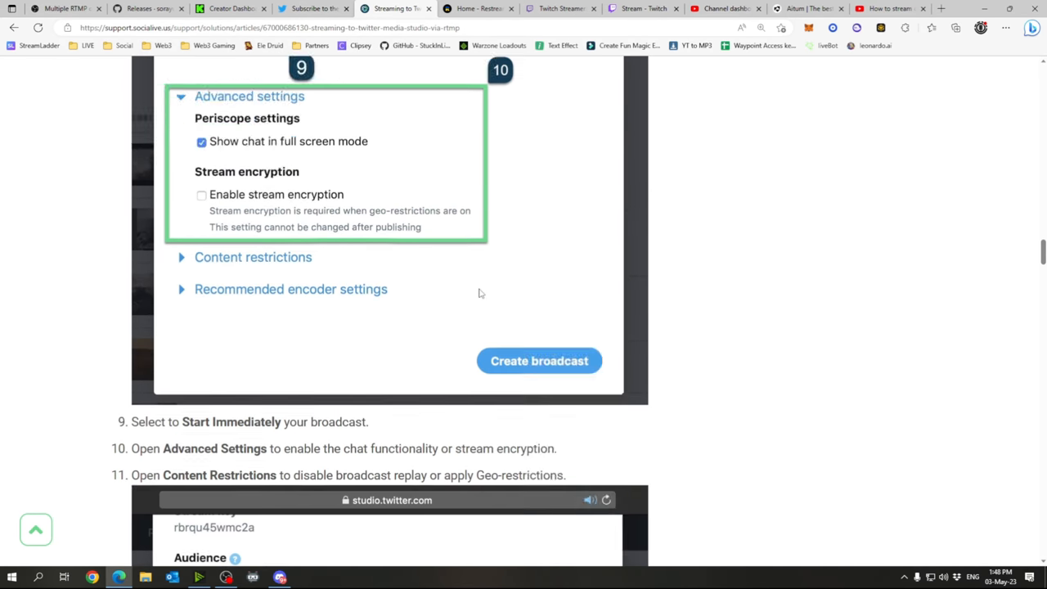
scroll(down, 3)
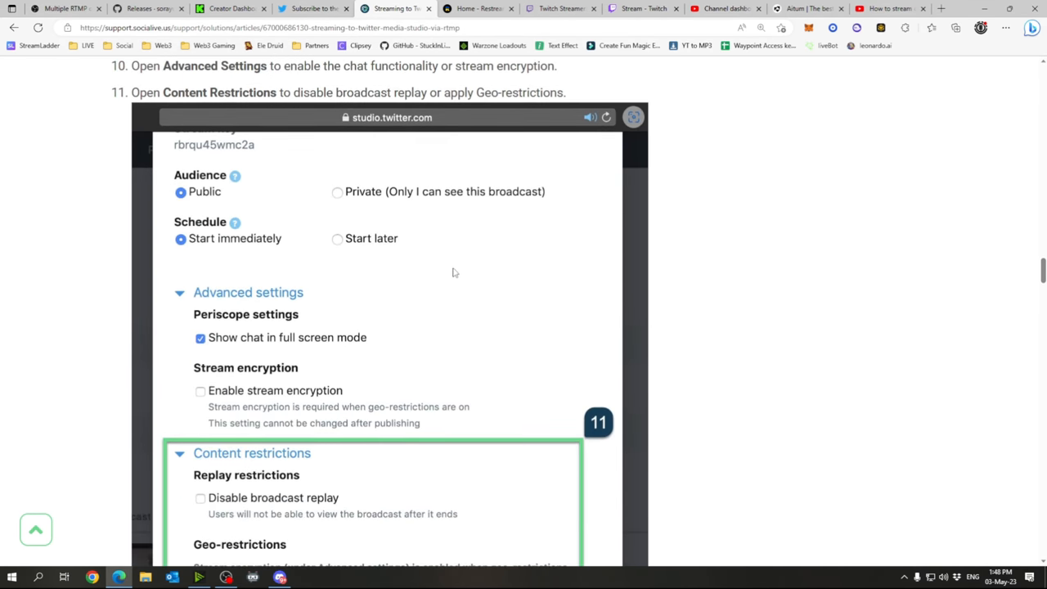
mouse_move(322, 428)
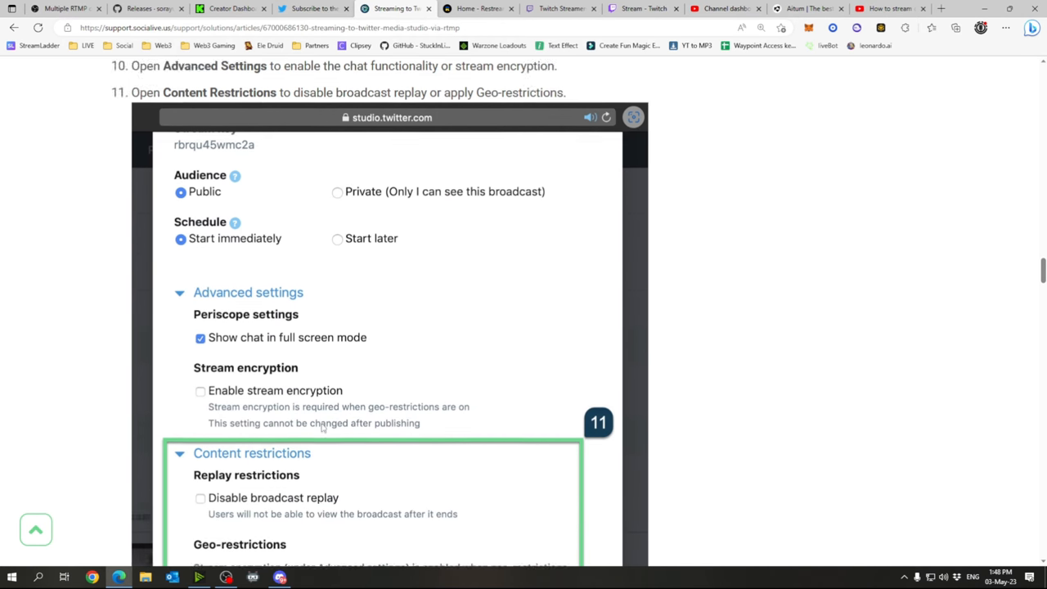
scroll(down, 3)
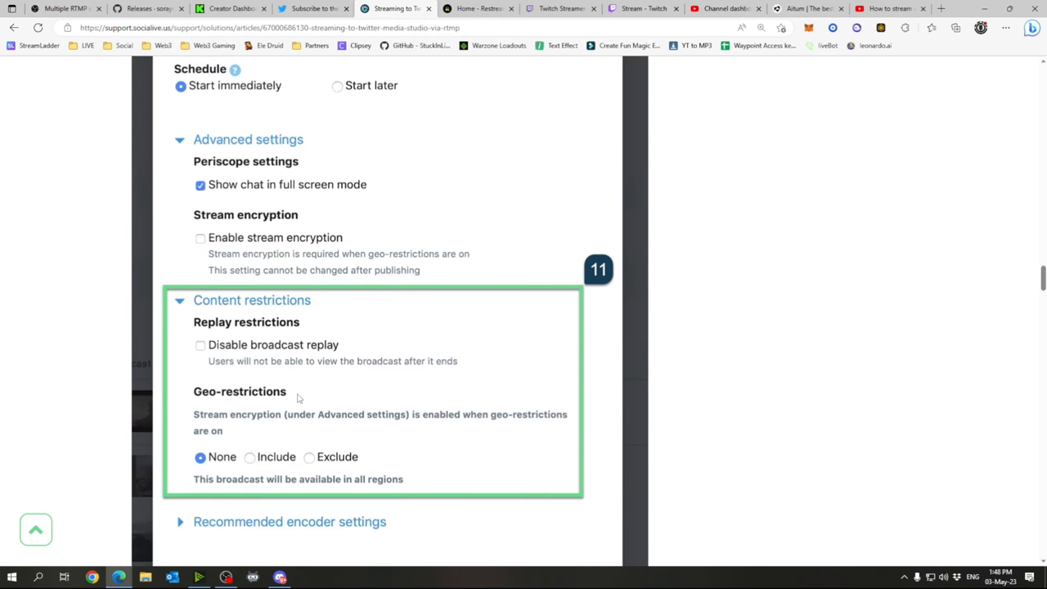
scroll(down, 3)
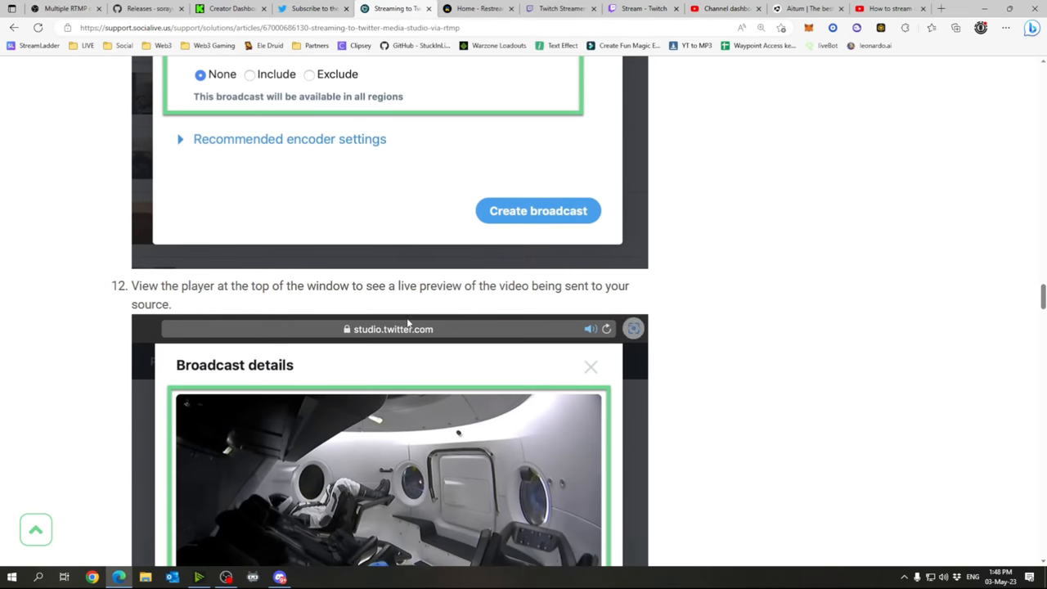
scroll(down, 3)
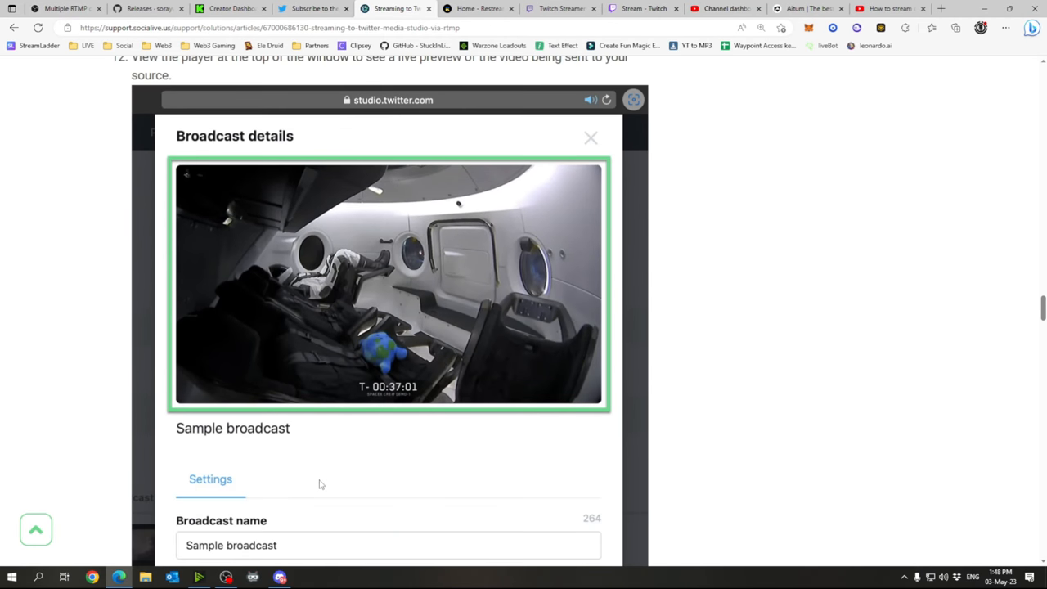
mouse_move(351, 368)
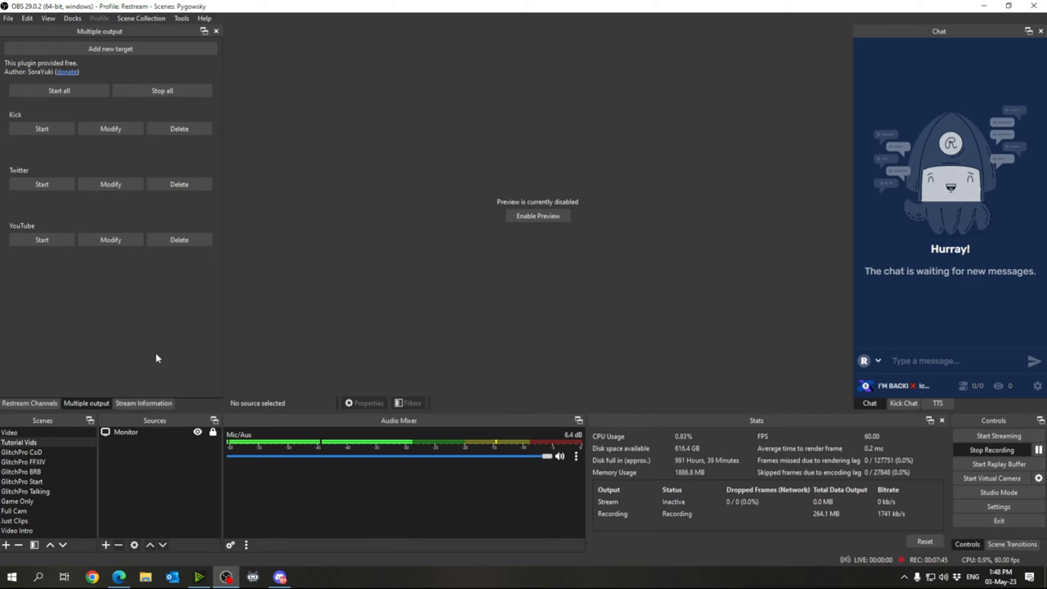
mouse_move(144, 559)
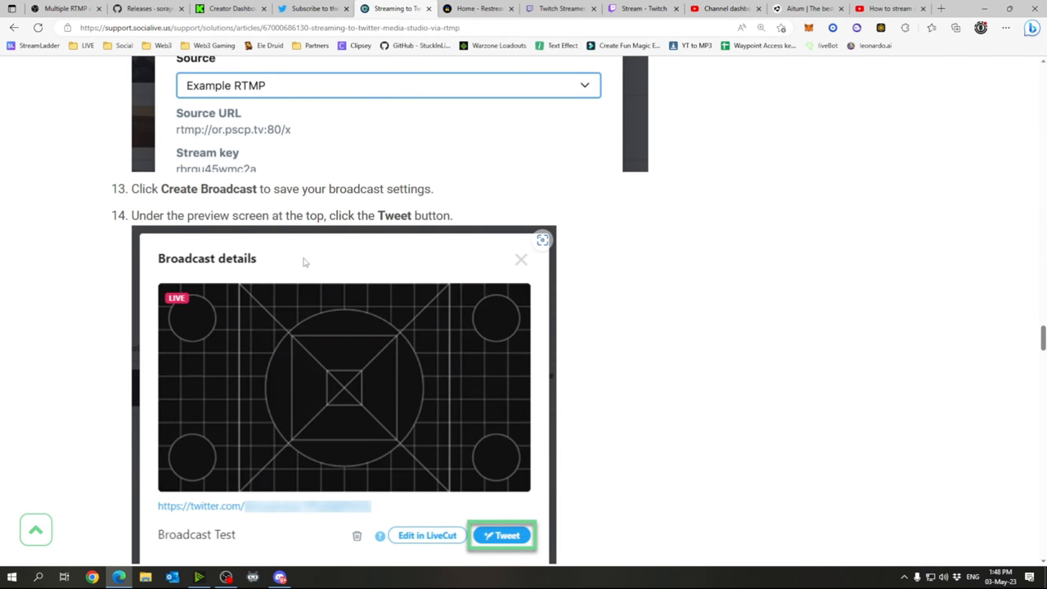
scroll(down, 3)
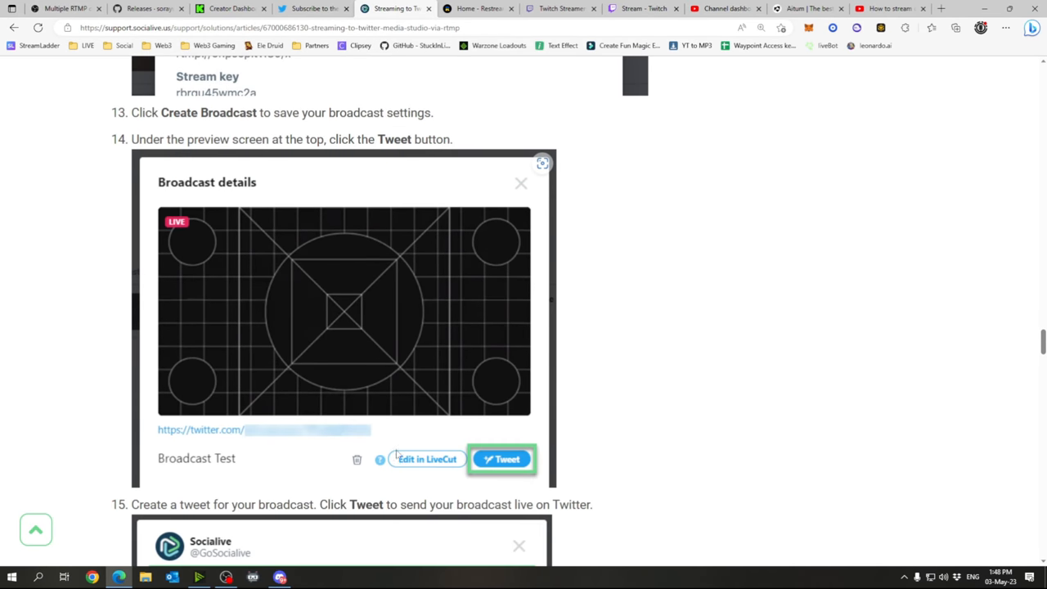
mouse_move(429, 281)
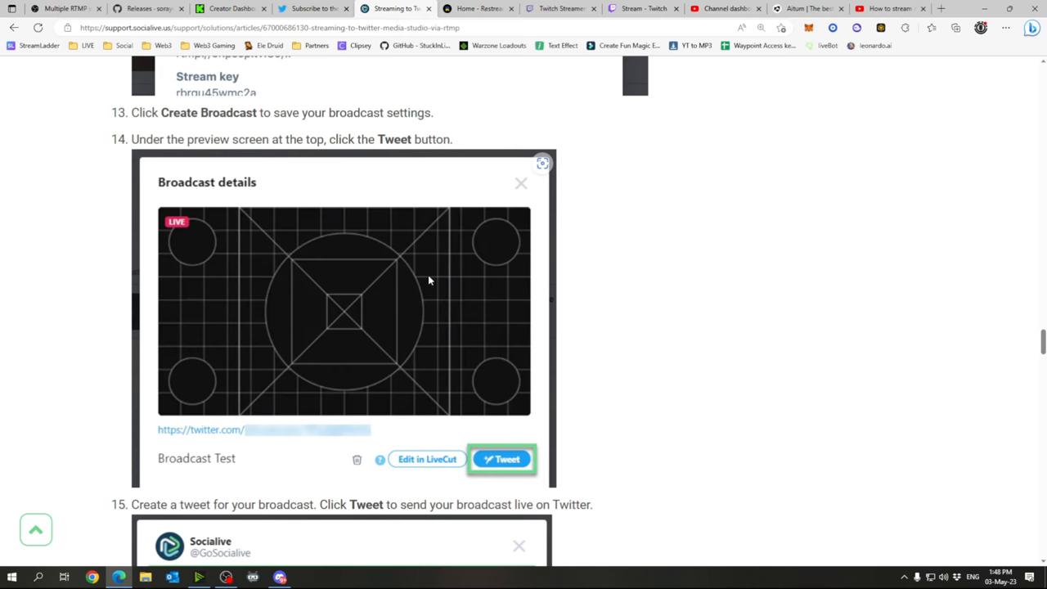
scroll(down, 3)
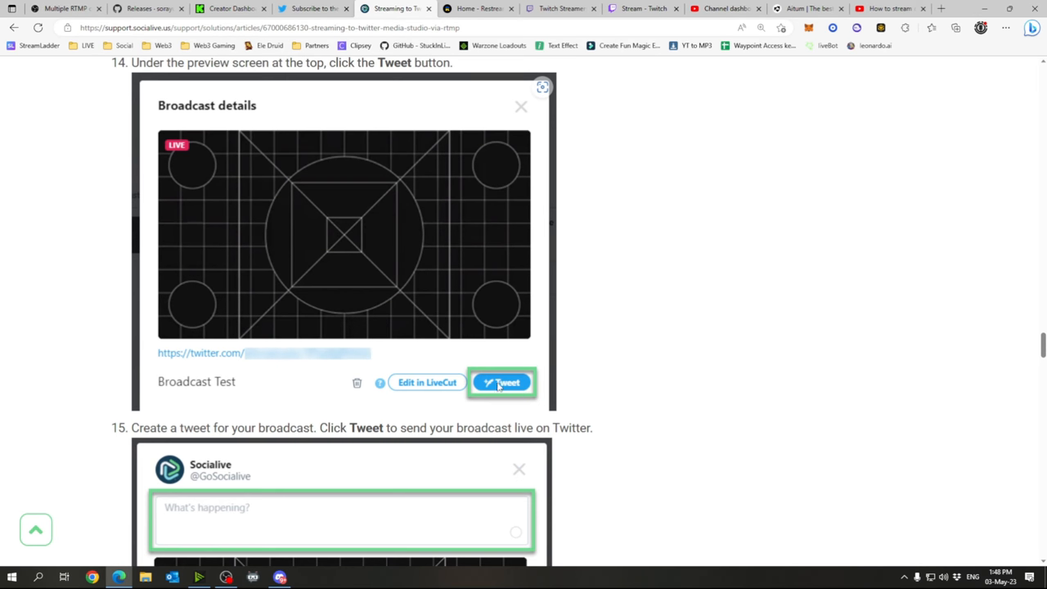
mouse_move(248, 319)
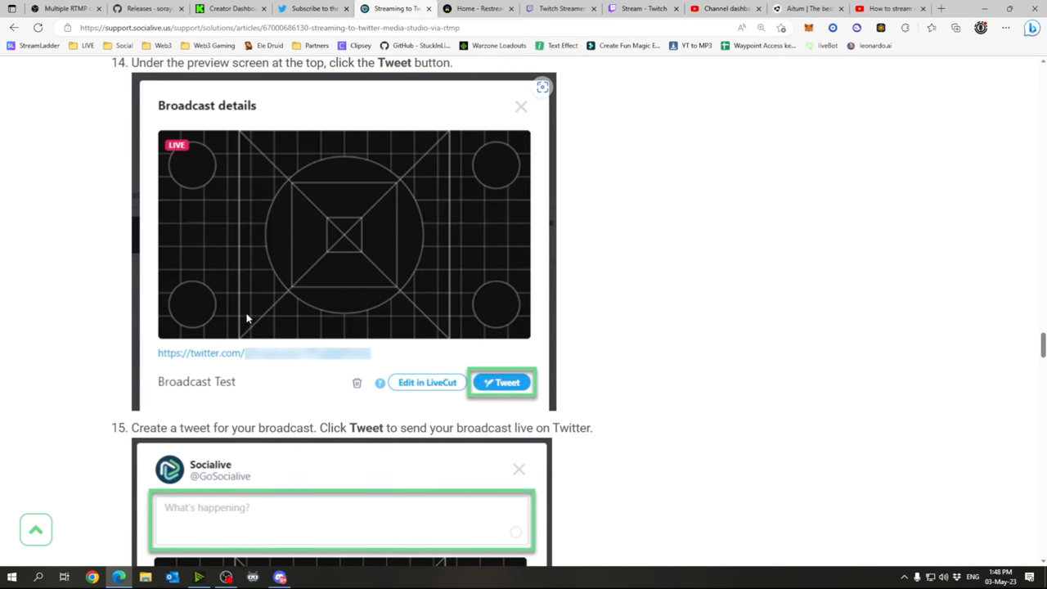
scroll(down, 3)
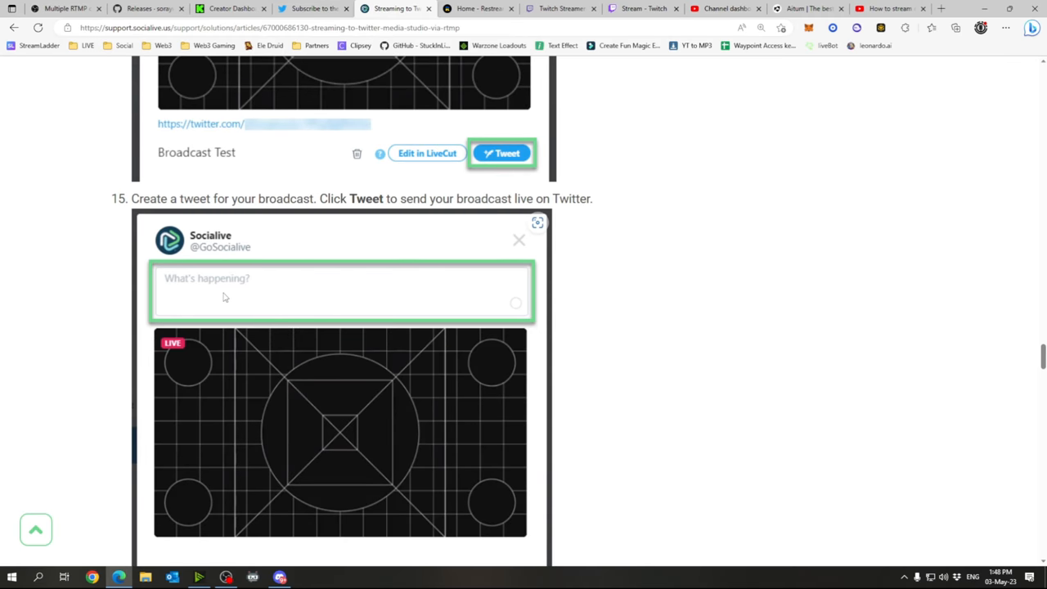
scroll(down, 3)
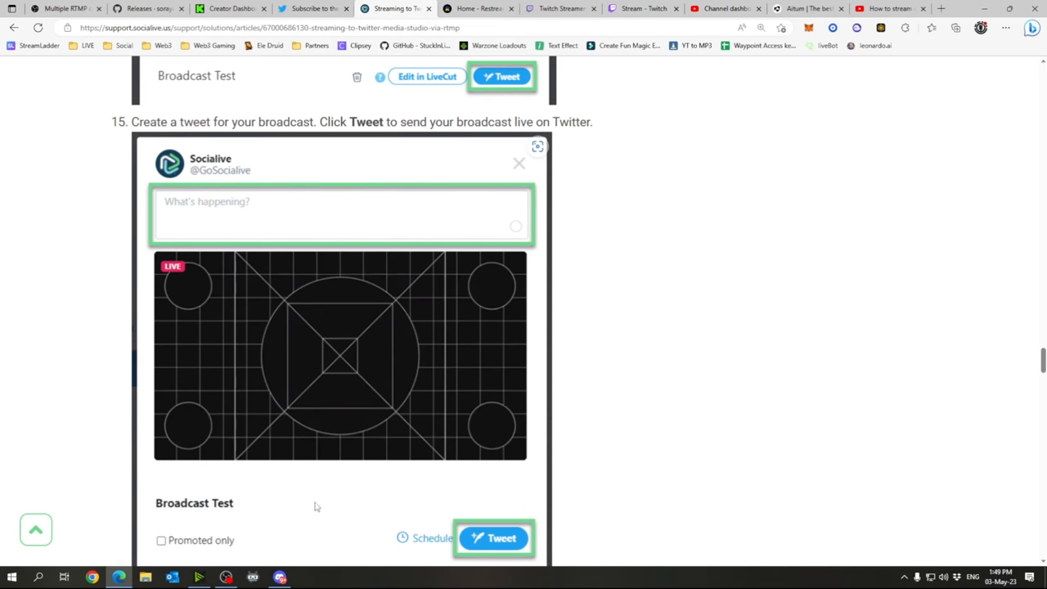
scroll(down, 3)
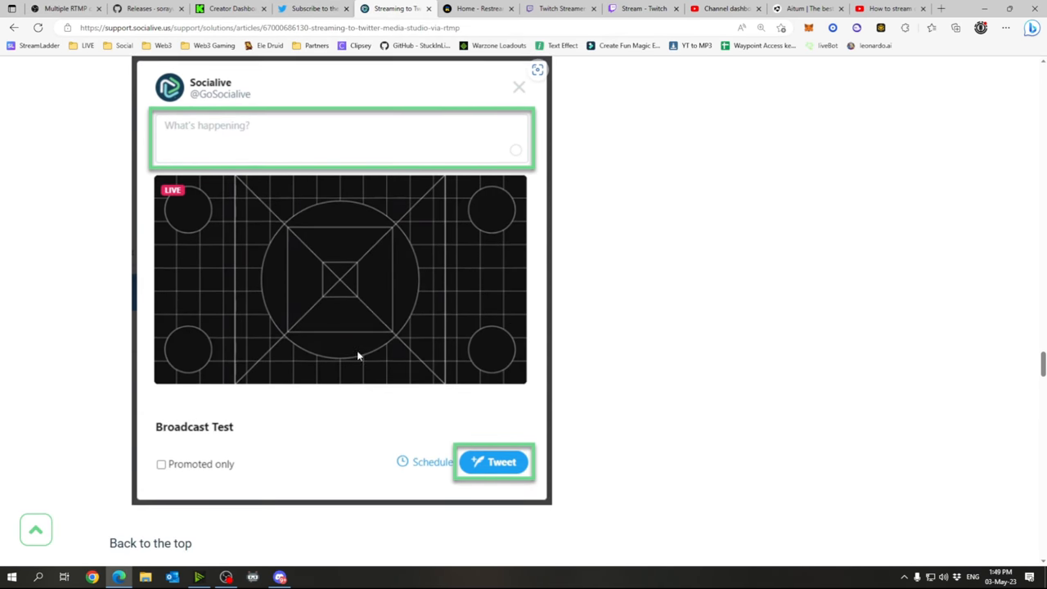
scroll(up, 3)
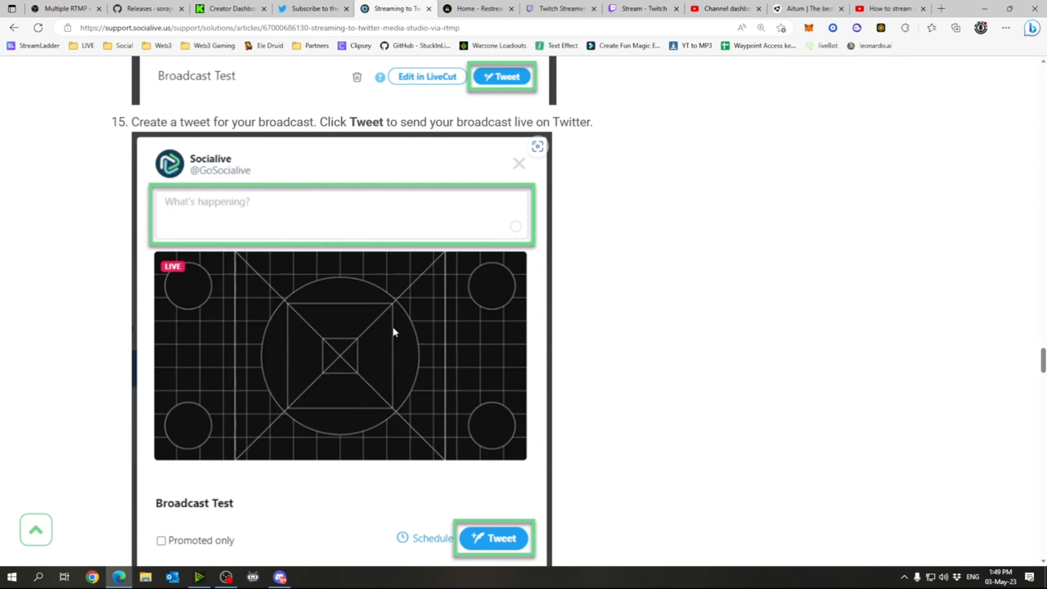
scroll(down, 3)
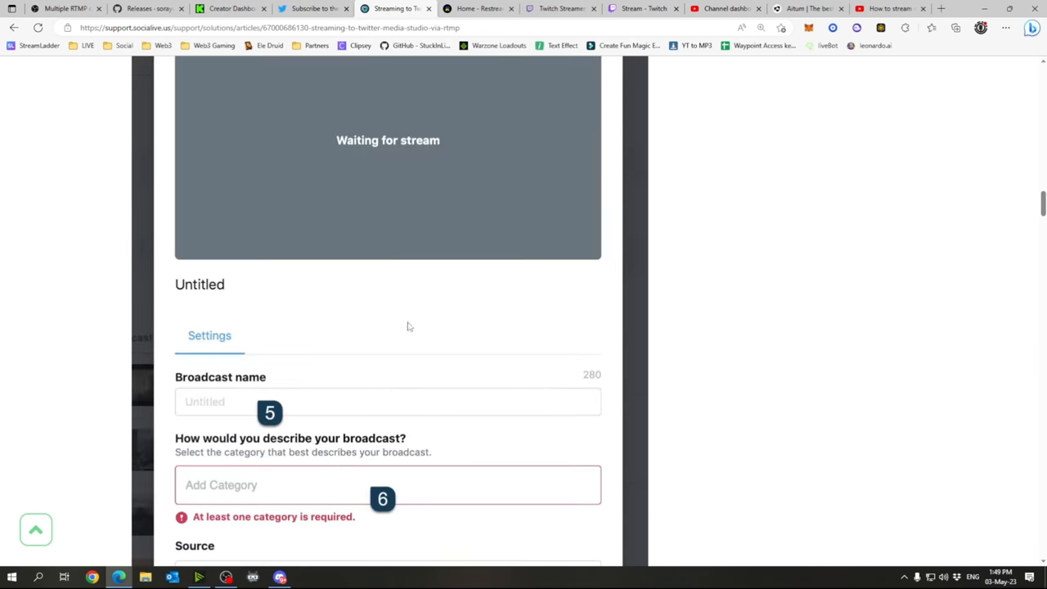
Step: View the Restream home dashboard showing one active channel, then return to OBS Studio
click(477, 8)
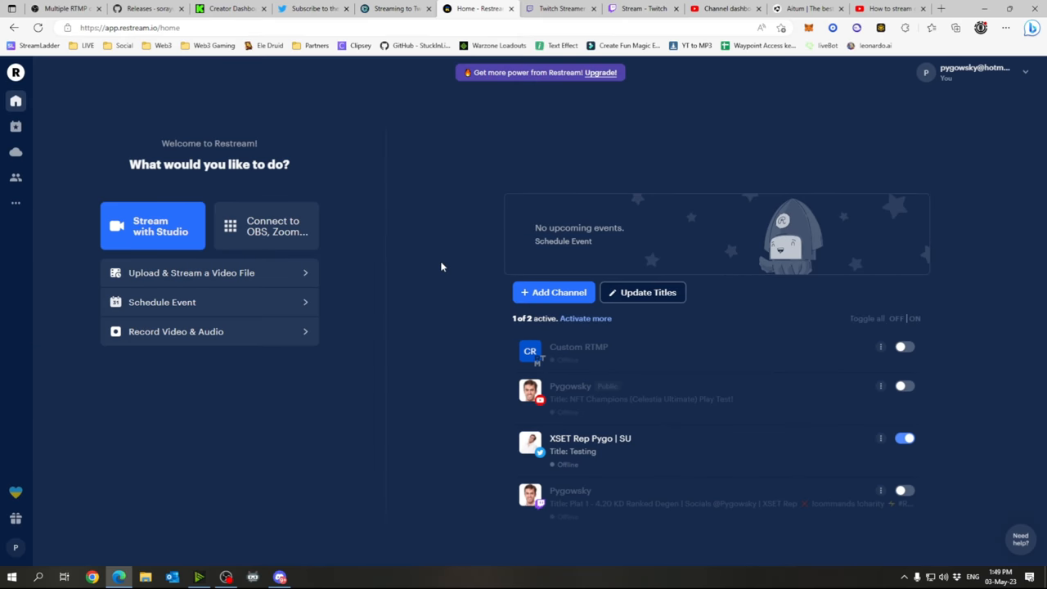
mouse_move(400, 142)
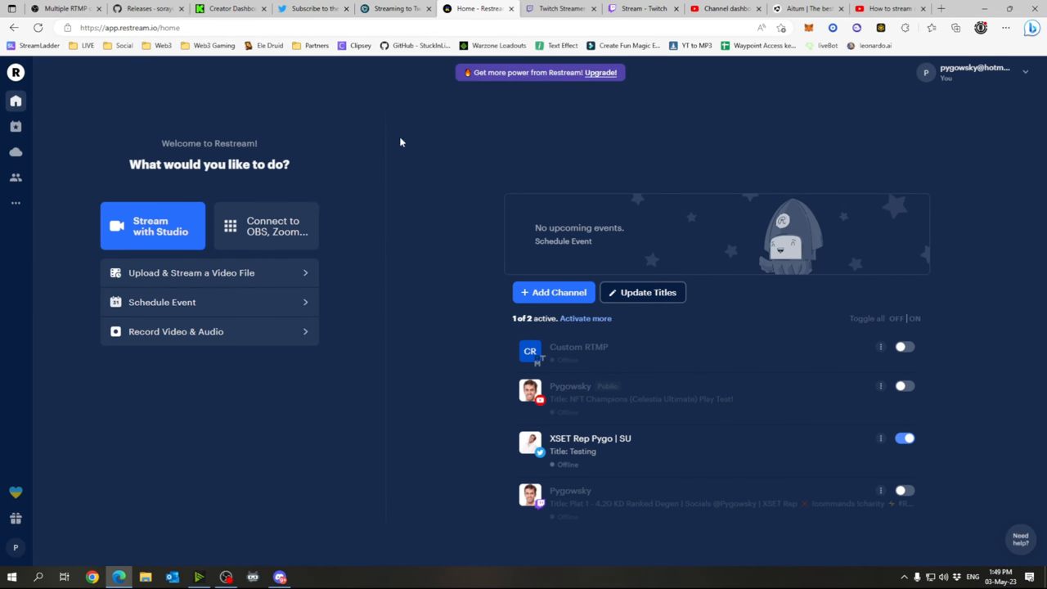
mouse_move(435, 154)
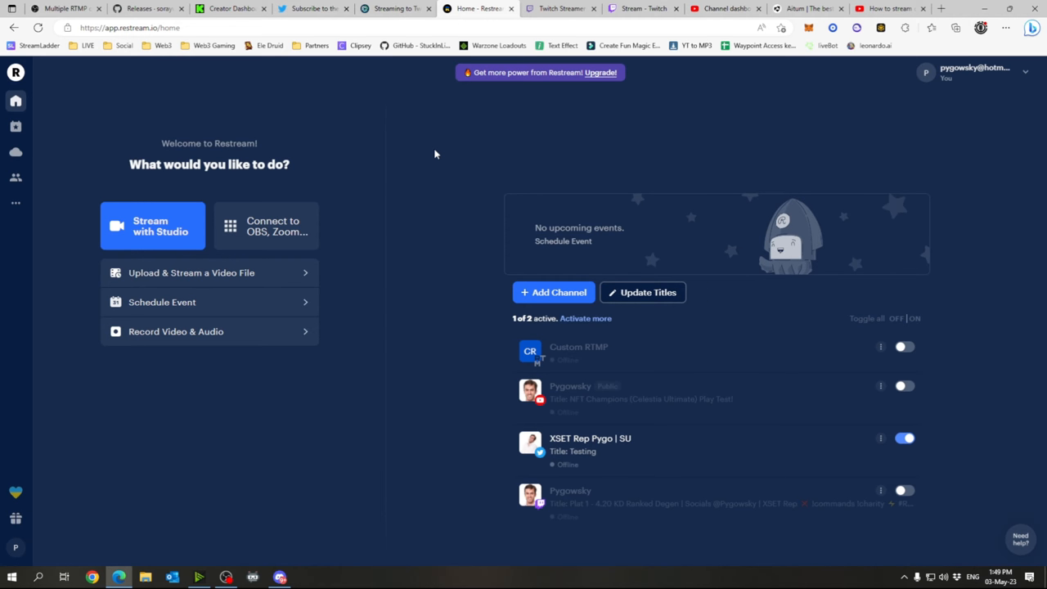
mouse_move(429, 194)
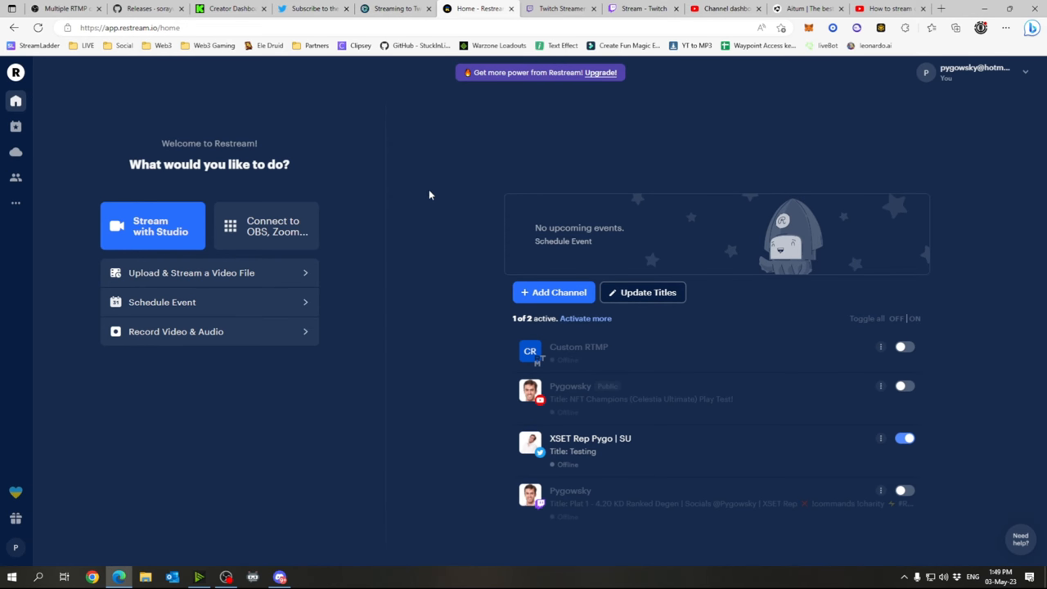
mouse_move(538, 180)
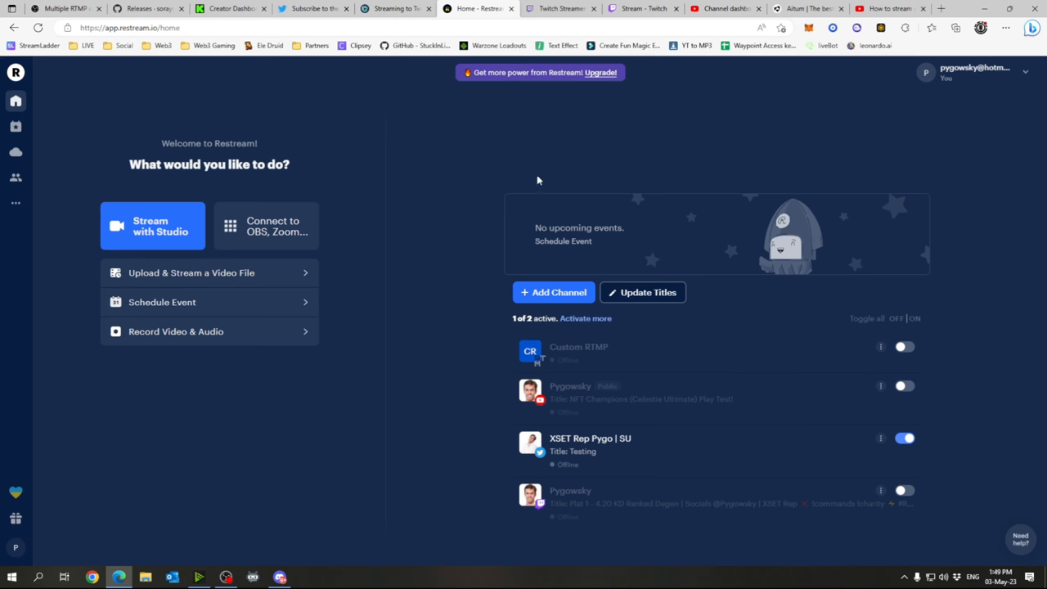
click(226, 575)
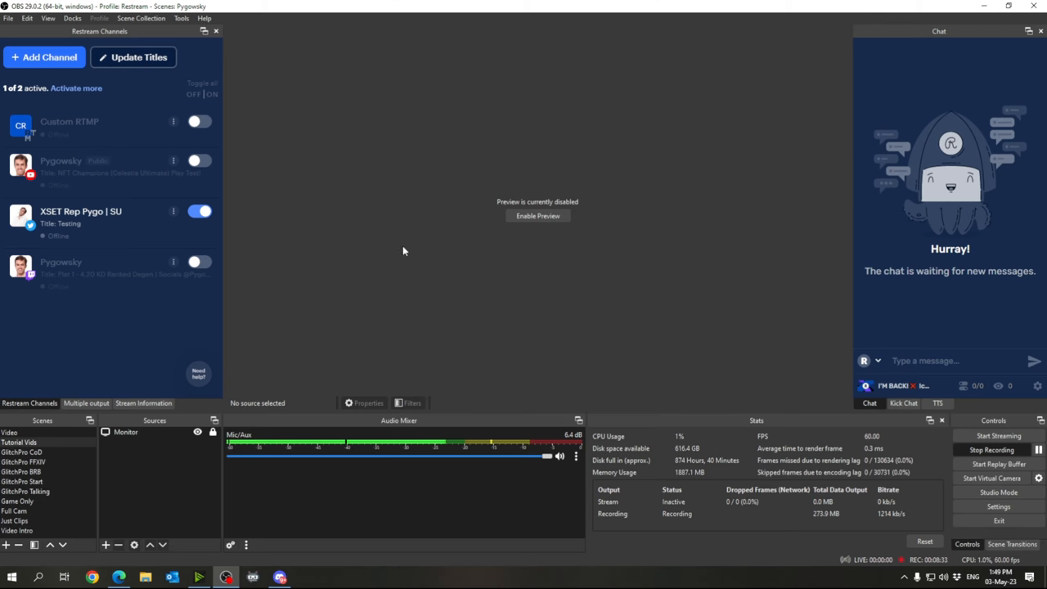
mouse_move(218, 302)
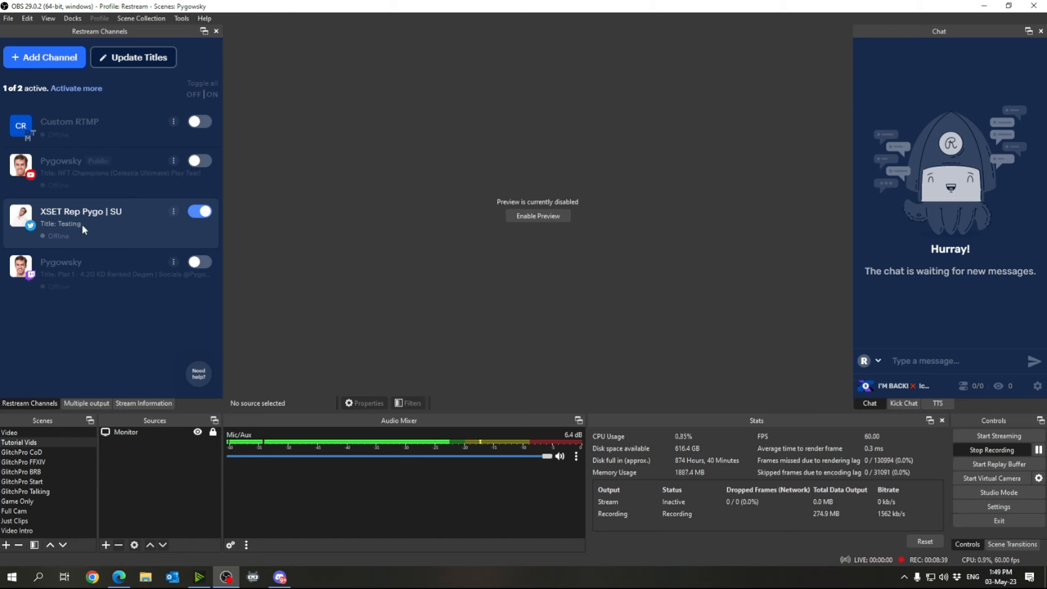
mouse_move(151, 216)
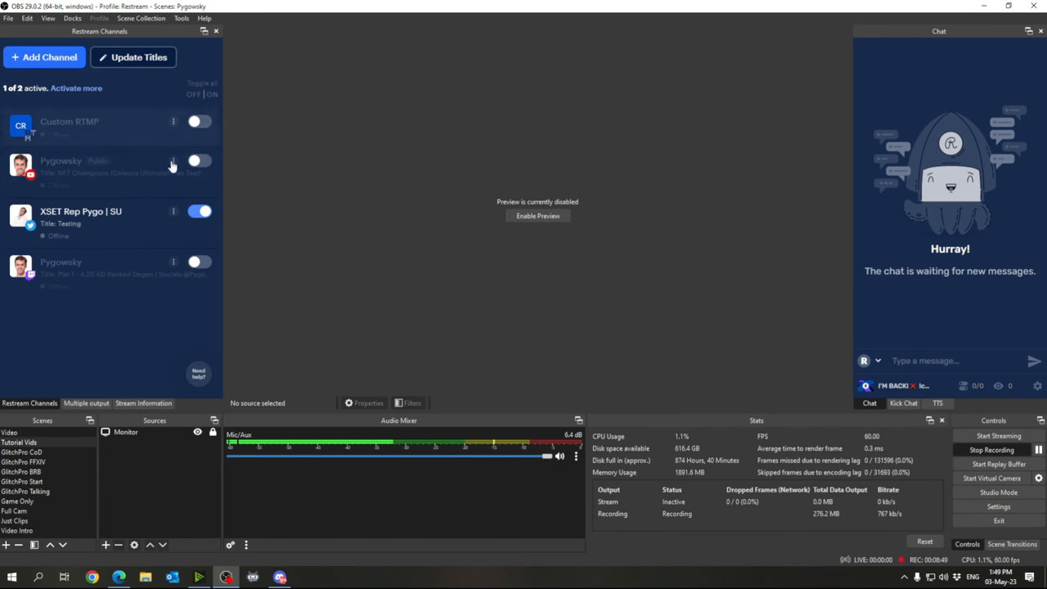
mouse_move(92, 232)
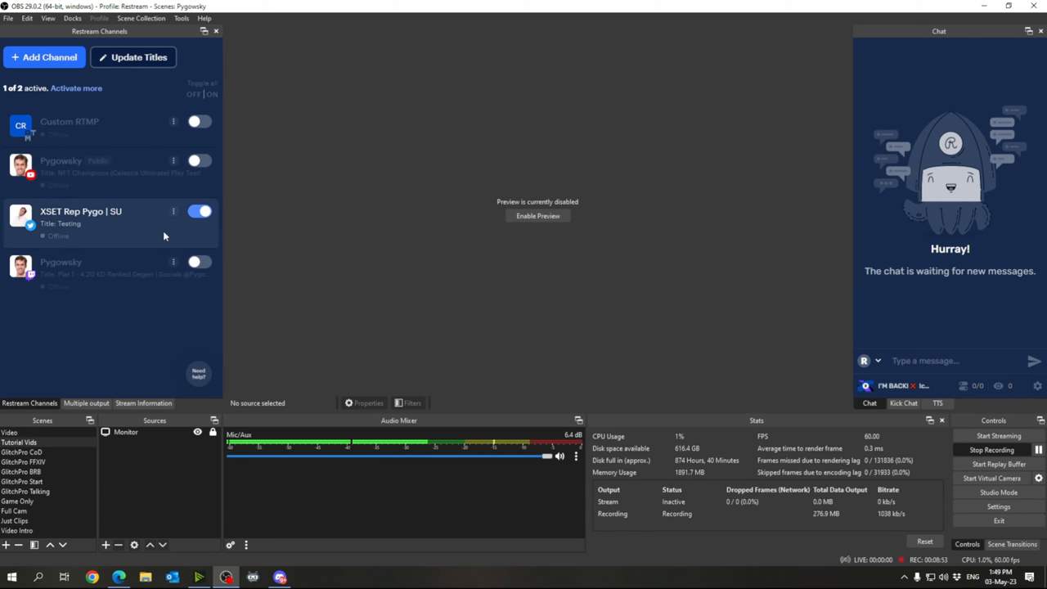
mouse_move(126, 256)
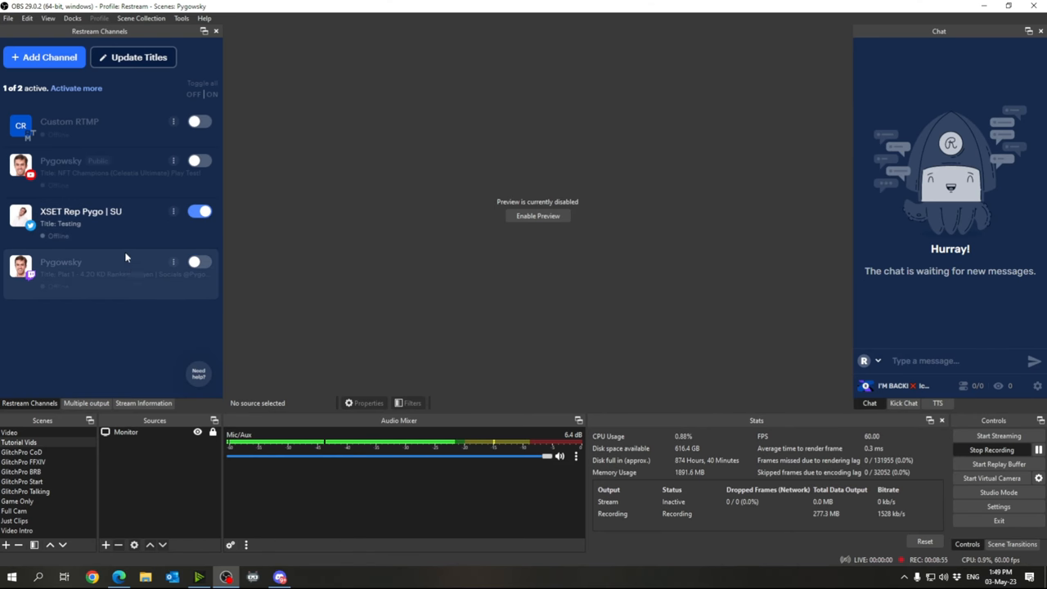
mouse_move(128, 239)
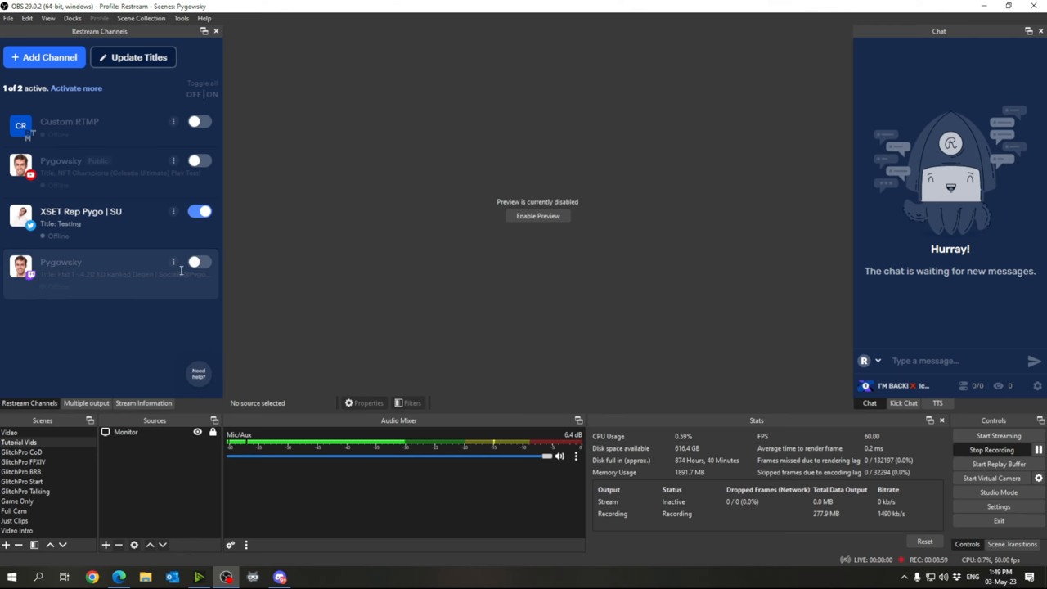
Step: Enable the Pygowsky Restream channel (2 of 2 active) and show the Kick, Twitter and YouTube output targets
click(200, 262)
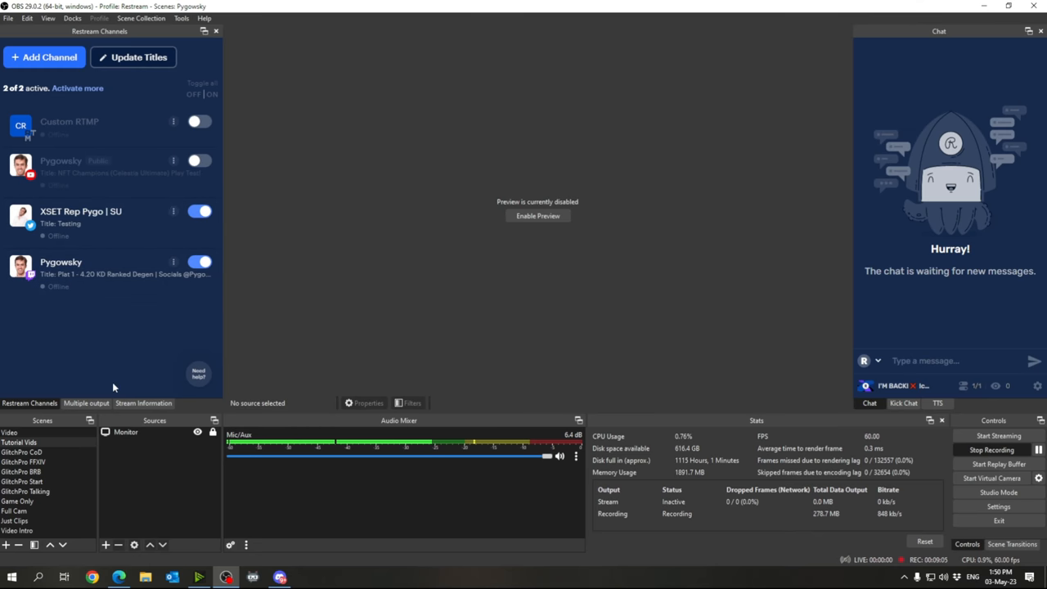
click(85, 402)
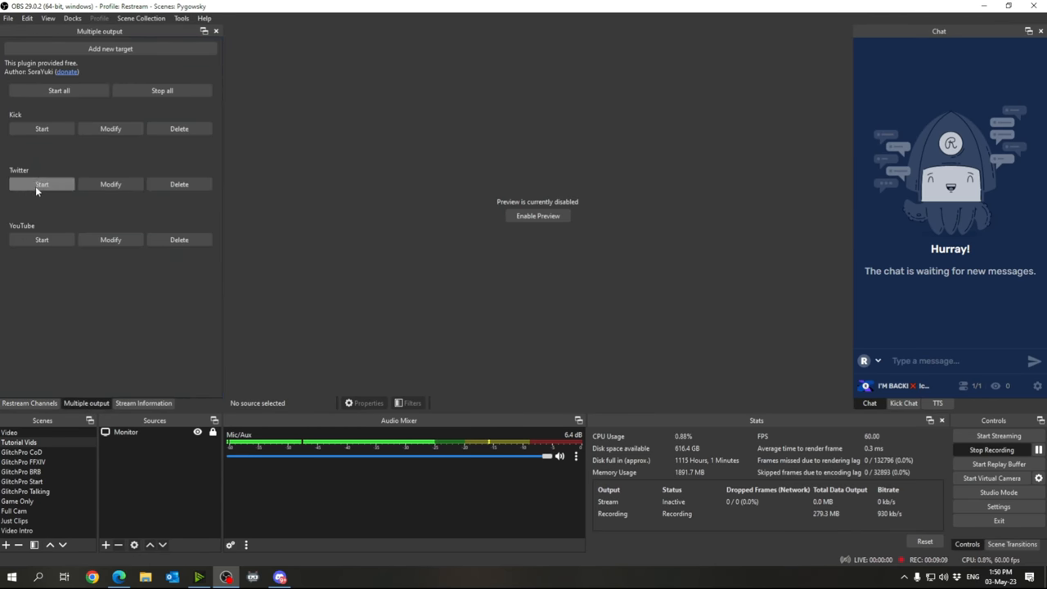
mouse_move(127, 325)
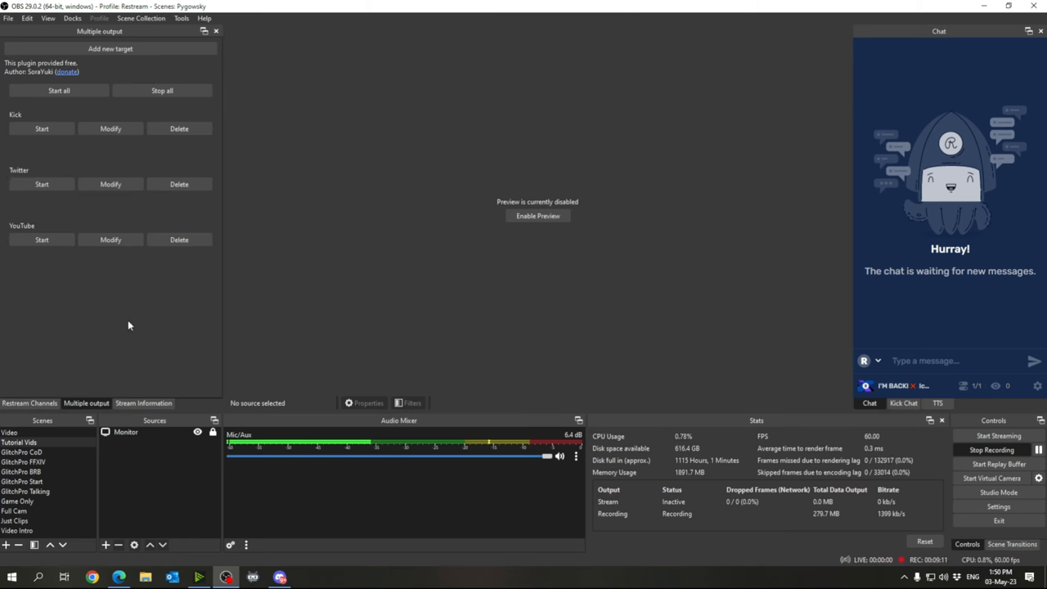
click(30, 402)
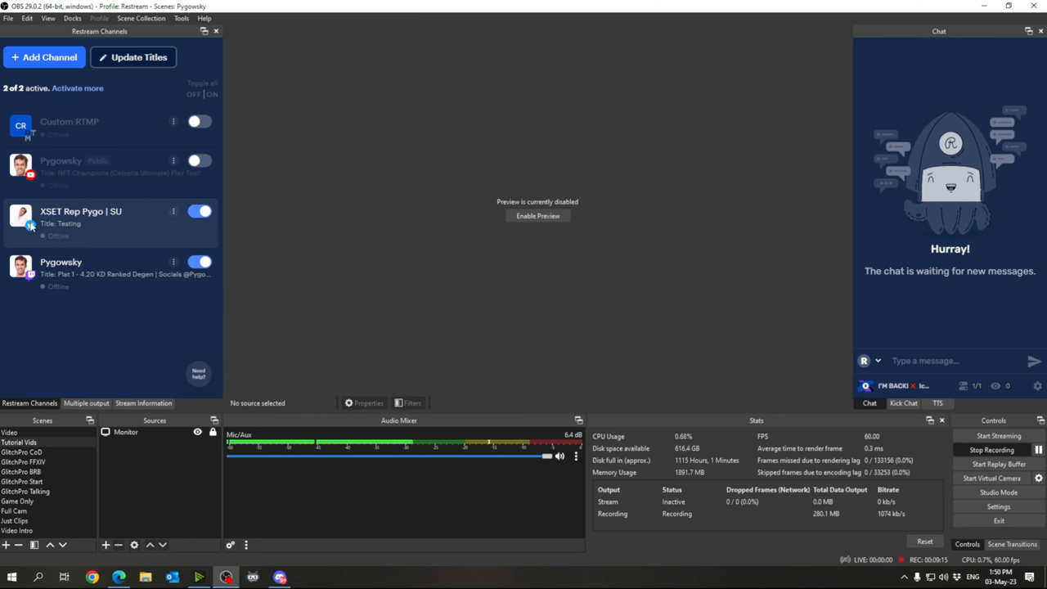
click(85, 403)
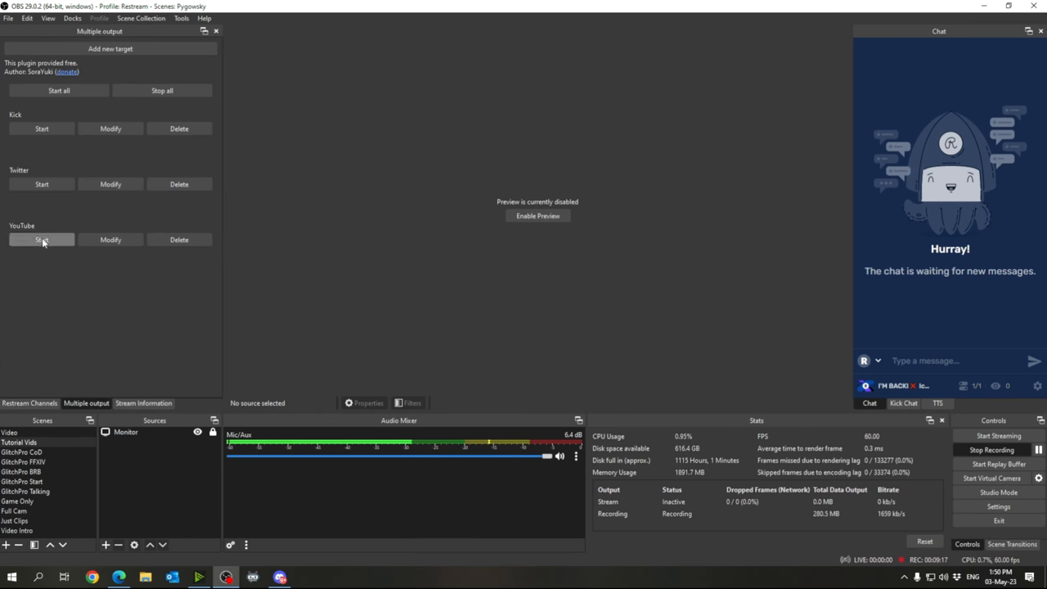
mouse_move(31, 265)
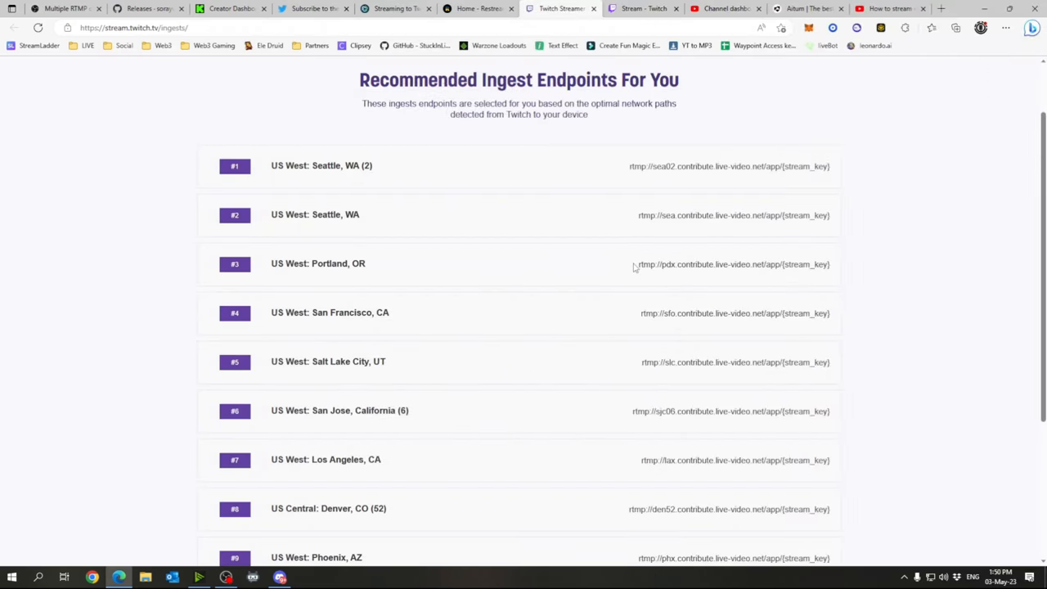
mouse_move(631, 262)
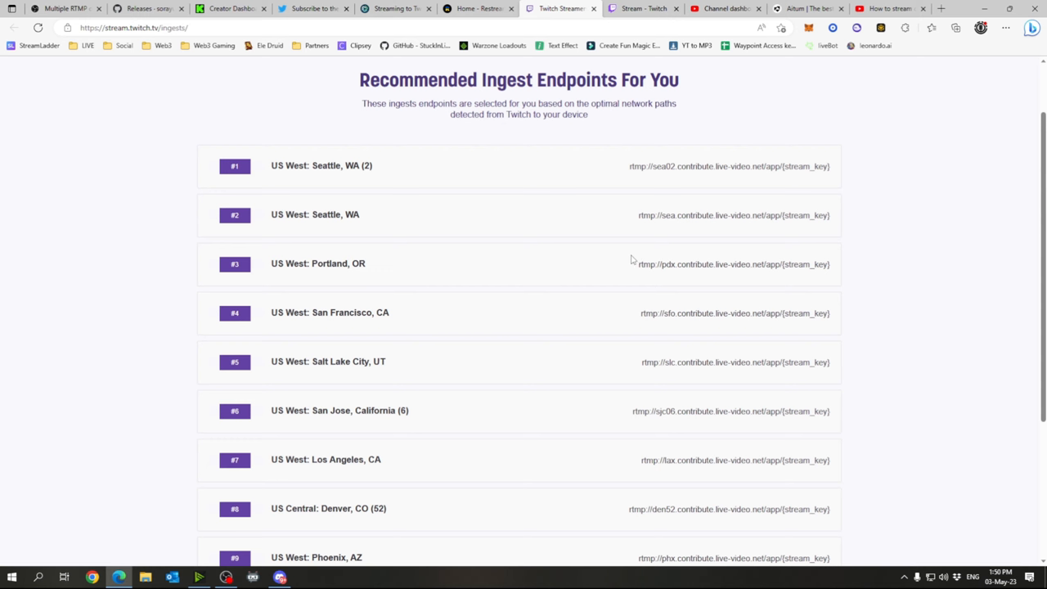
mouse_move(790, 248)
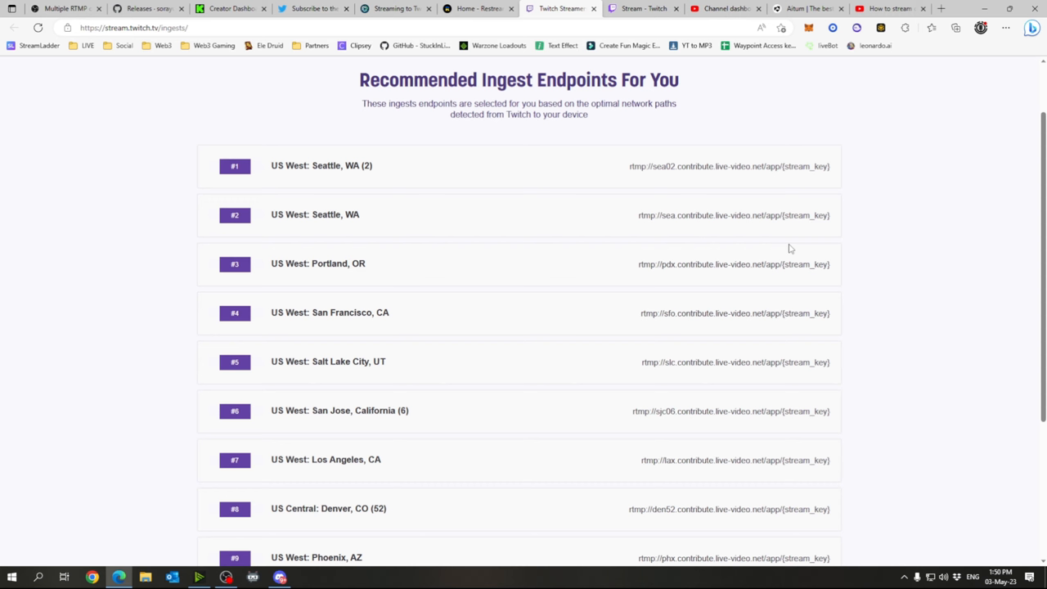
mouse_move(827, 295)
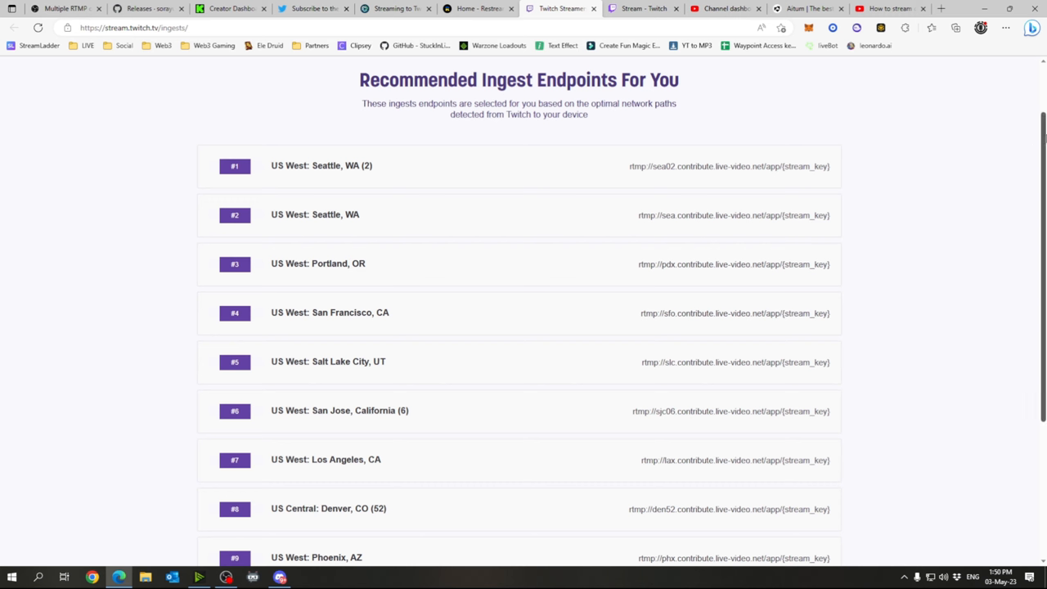
Step: Copy the #1 US West: Seattle, WA (2) RTMP URL and switch to Twitch's Stream Key settings
scroll(up, 3)
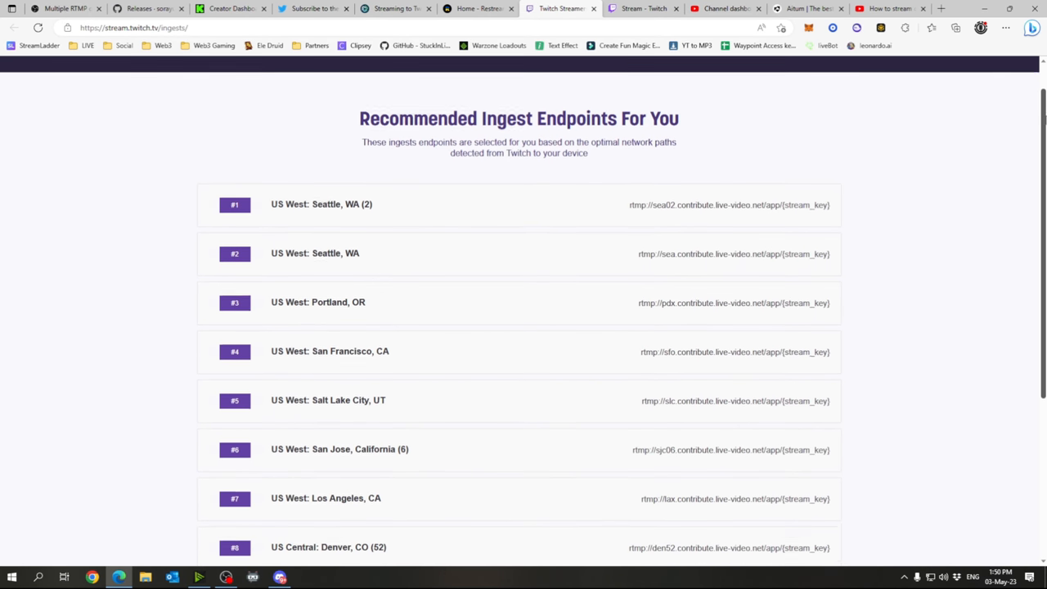
scroll(up, 3)
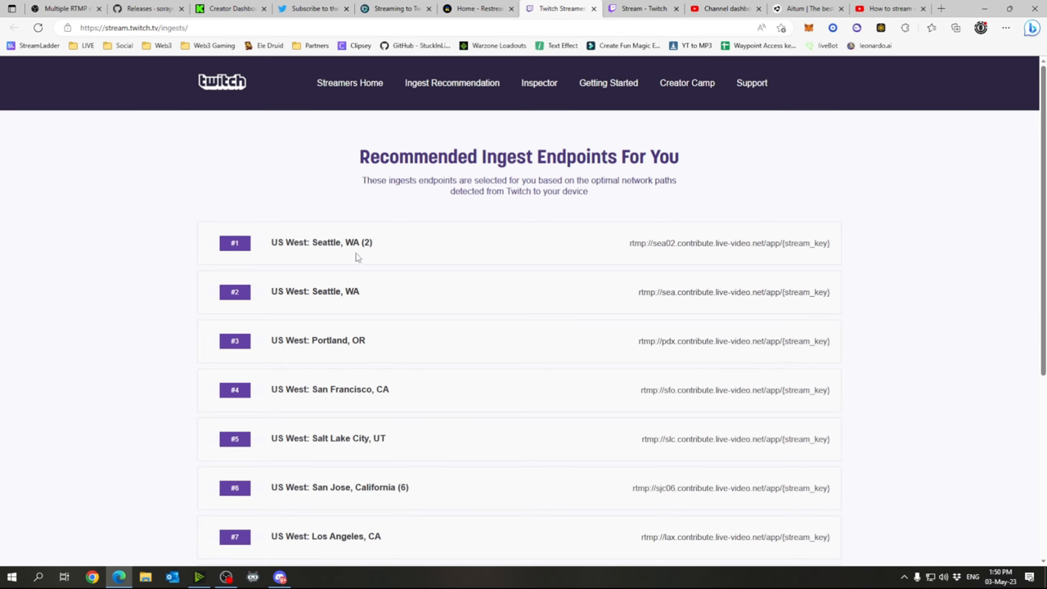
scroll(down, 3)
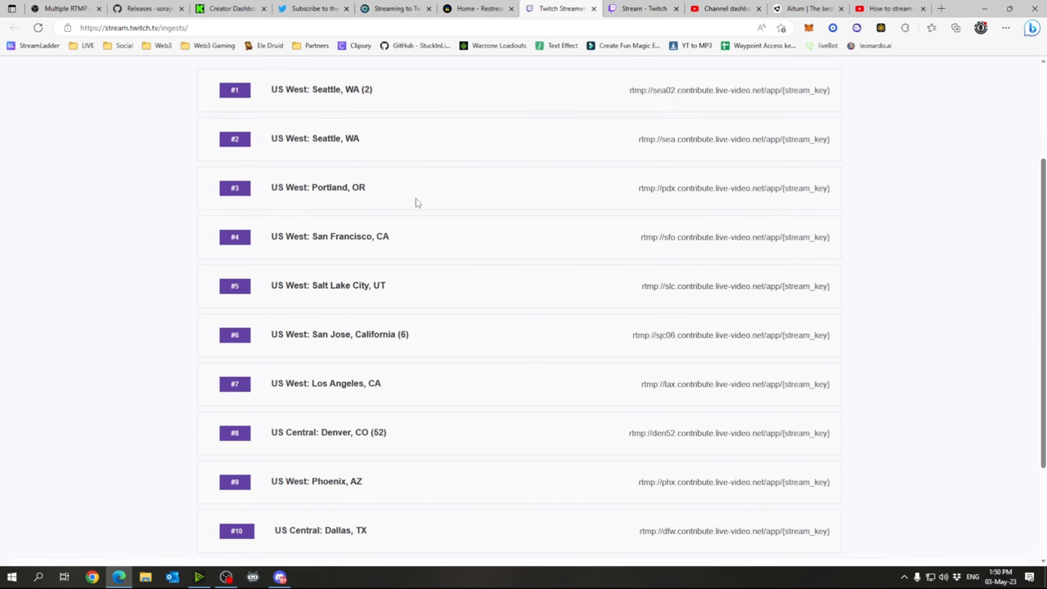
scroll(up, 3)
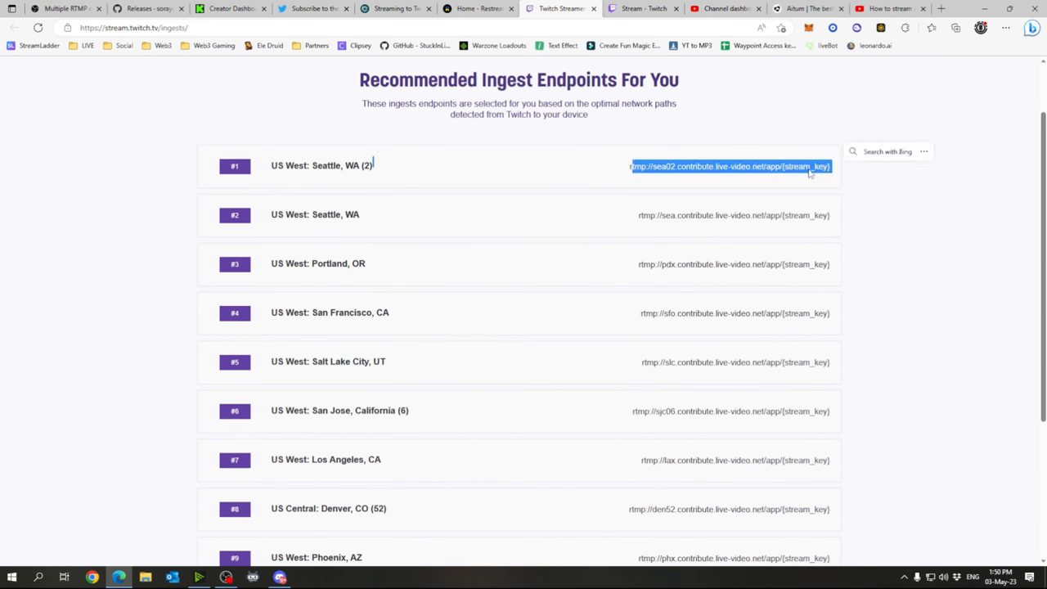
click(641, 8)
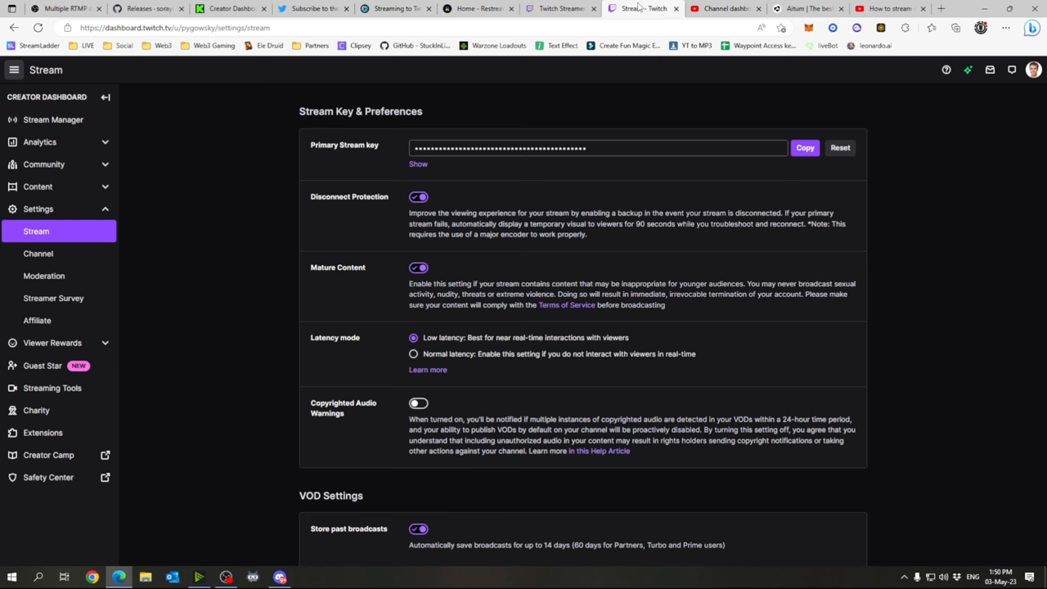
mouse_move(69, 130)
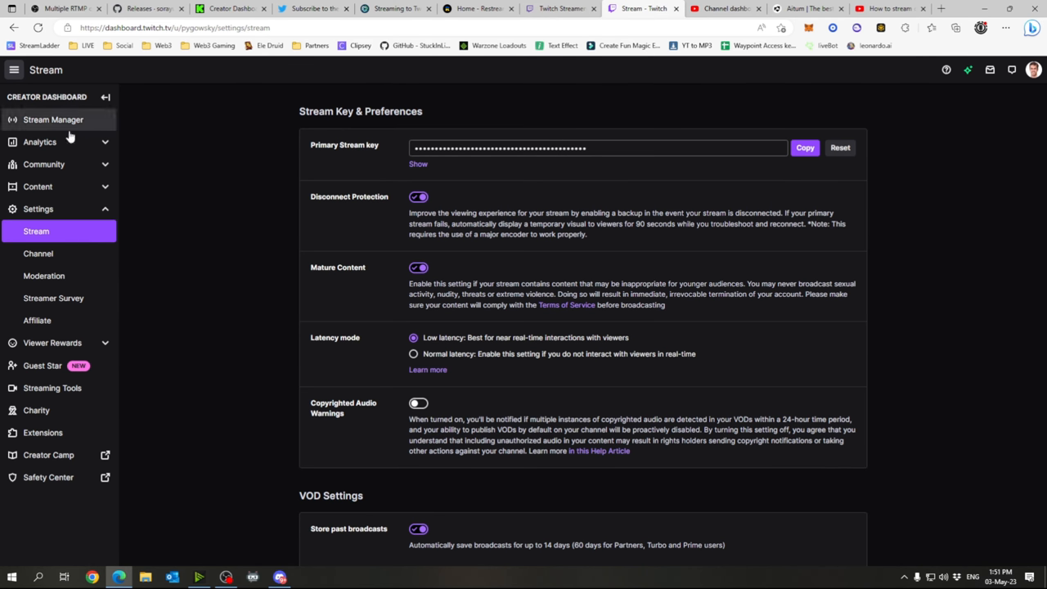
mouse_move(36, 231)
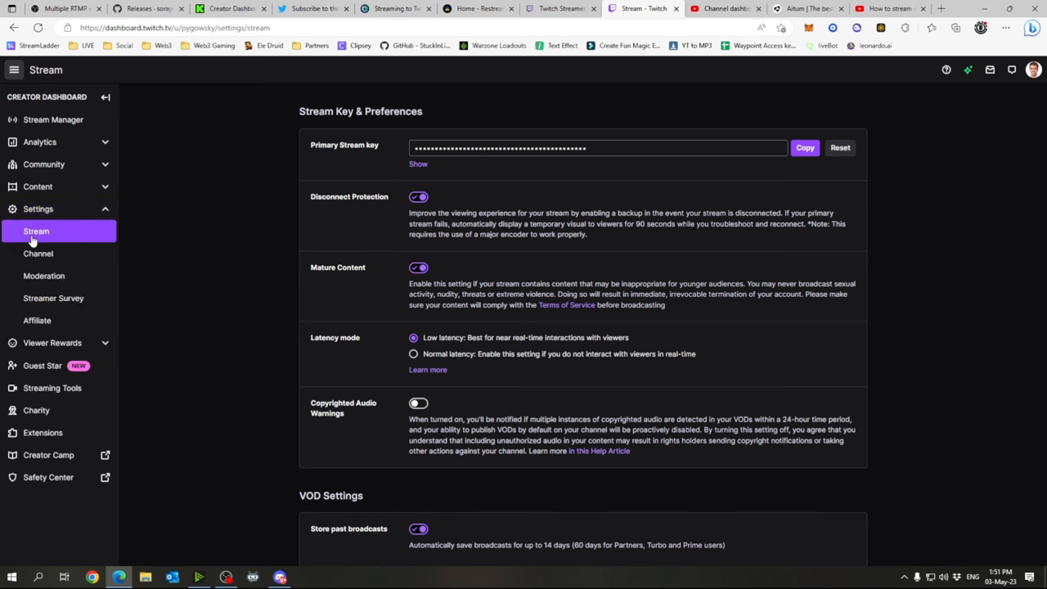
click(597, 148)
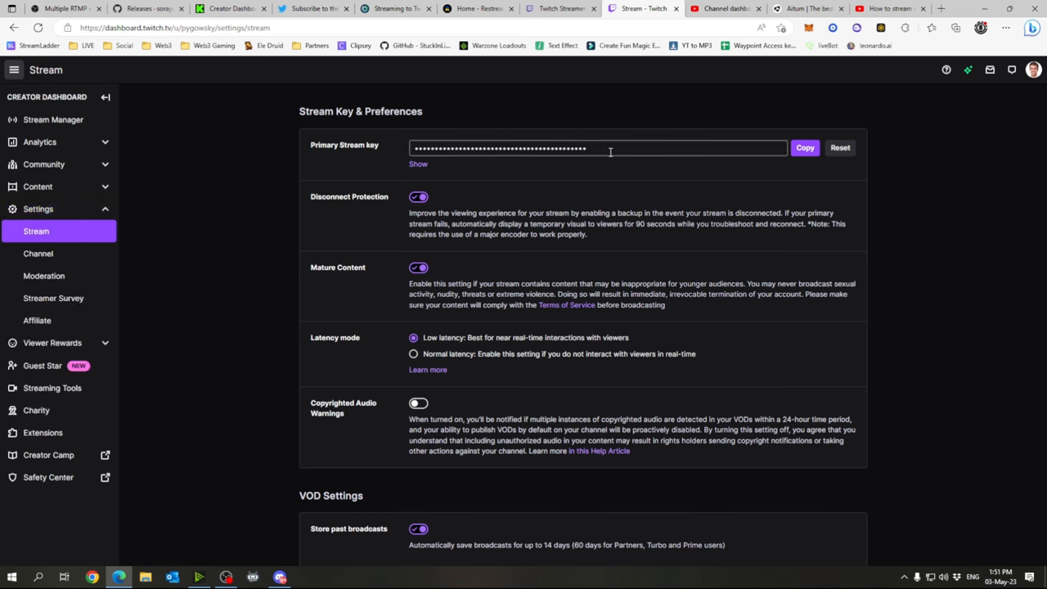
mouse_move(442, 162)
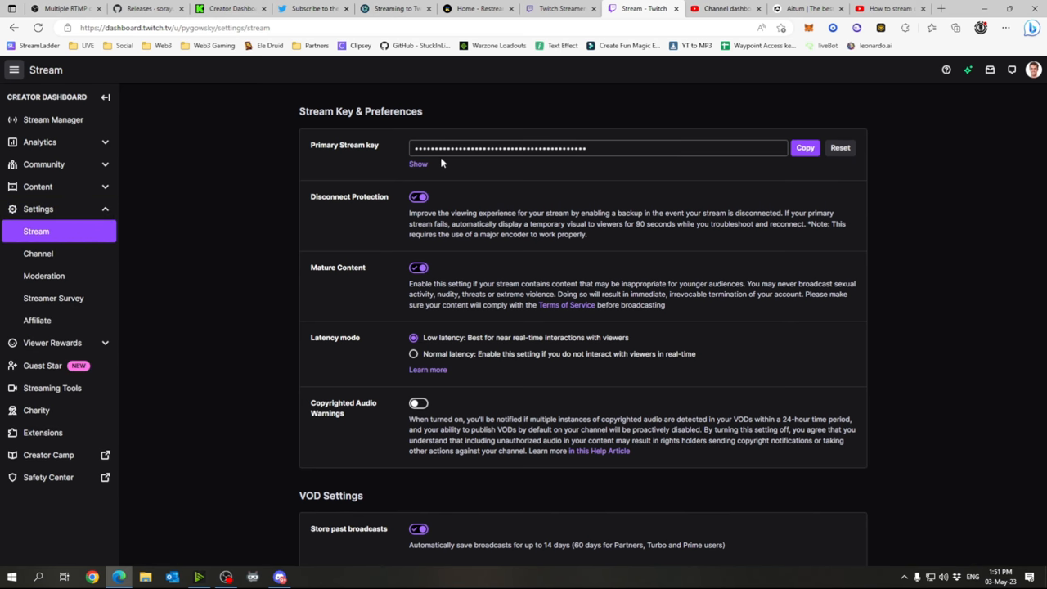
click(559, 8)
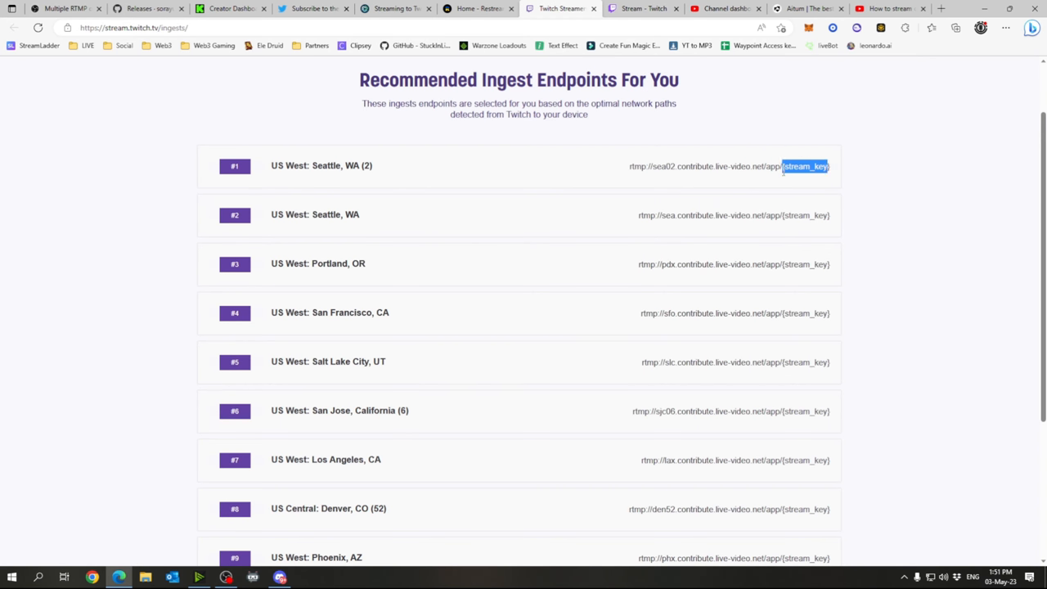
Step: Show context options for the {stream_key} placeholder in the Seattle, WA (2) ingest URL
right_click(804, 167)
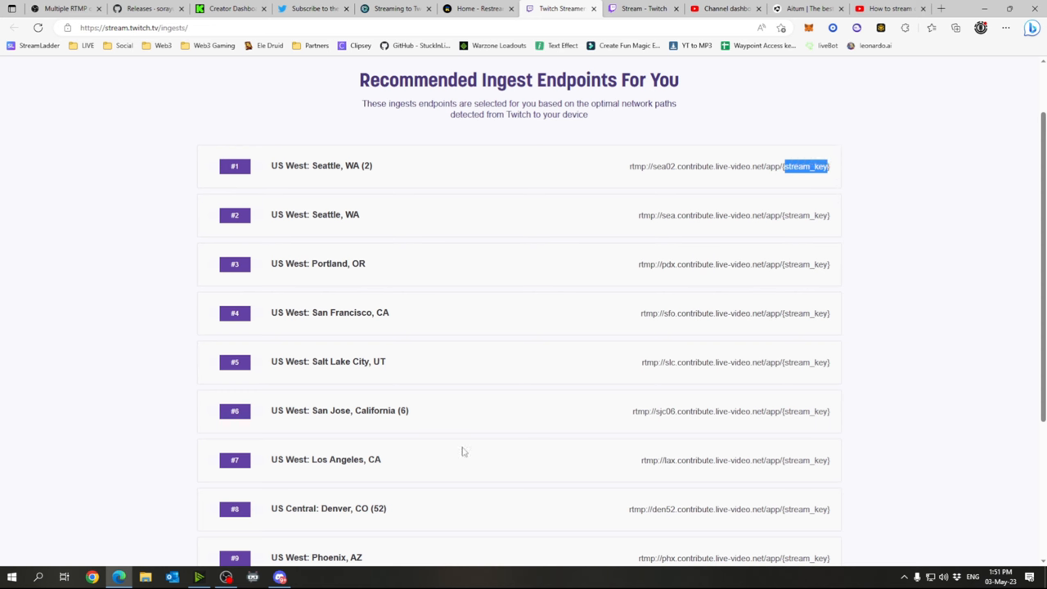
mouse_move(585, 222)
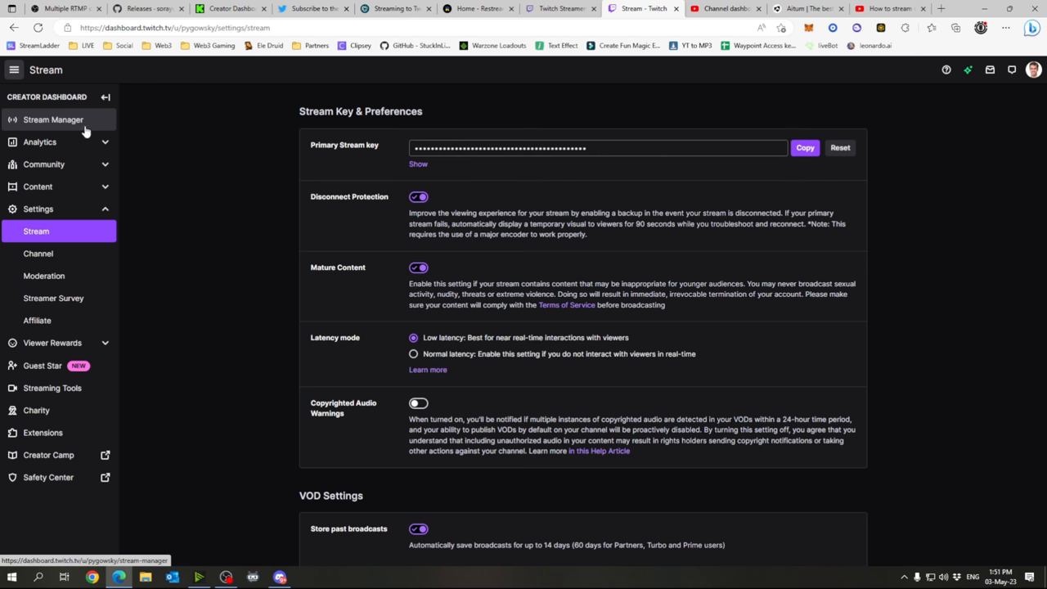
Step: Glance at OBS's Multiple output and Restream docks, then return to the Twitch dashboard
click(226, 577)
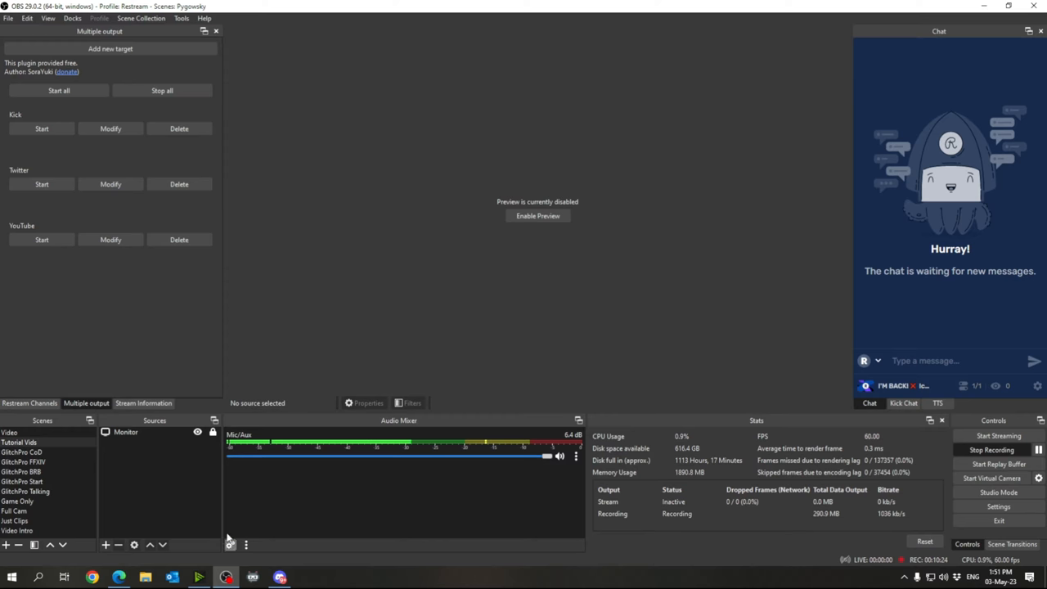
click(29, 403)
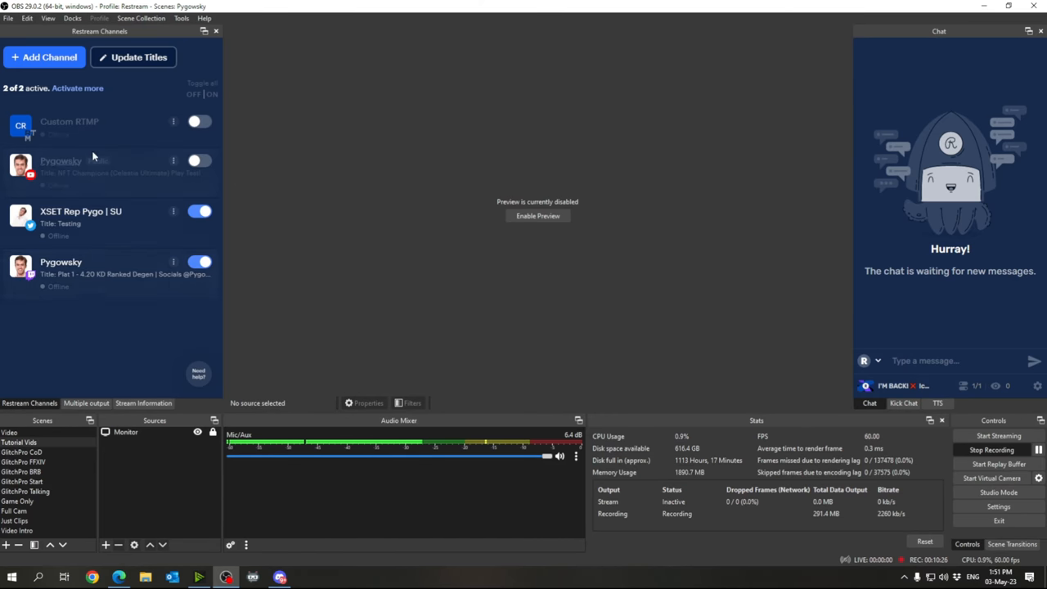
click(92, 577)
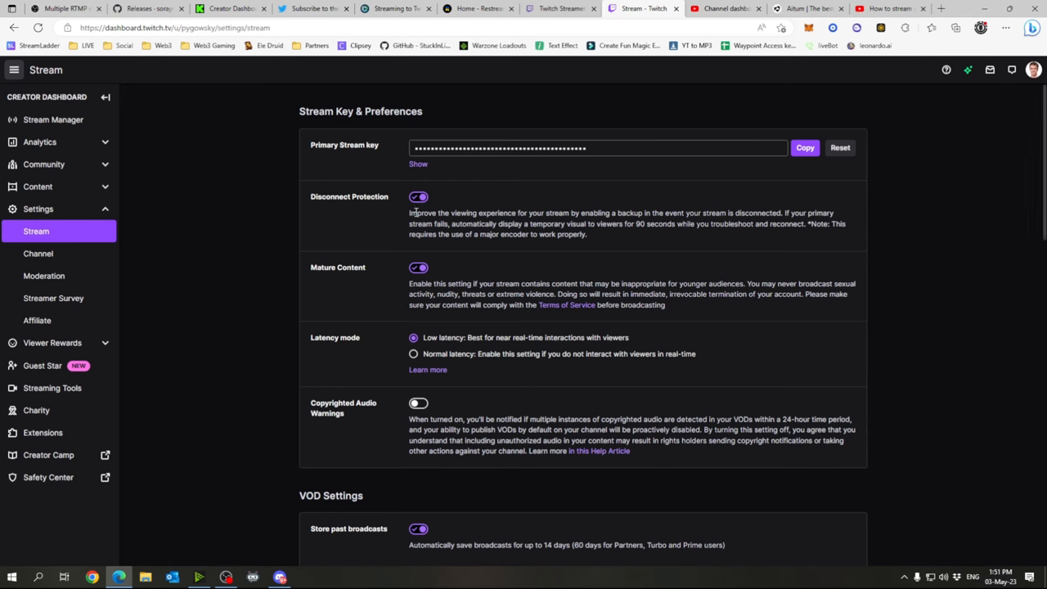
Step: Review the stream title, category and tags in Stream Manager without changes, then move to YouTube Studio
click(52, 120)
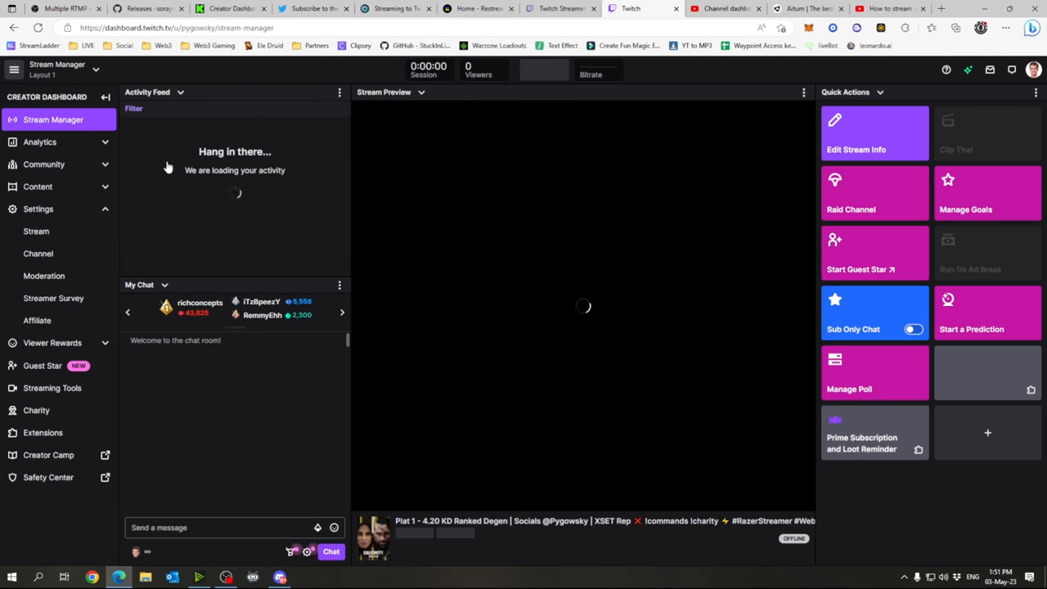
click(874, 134)
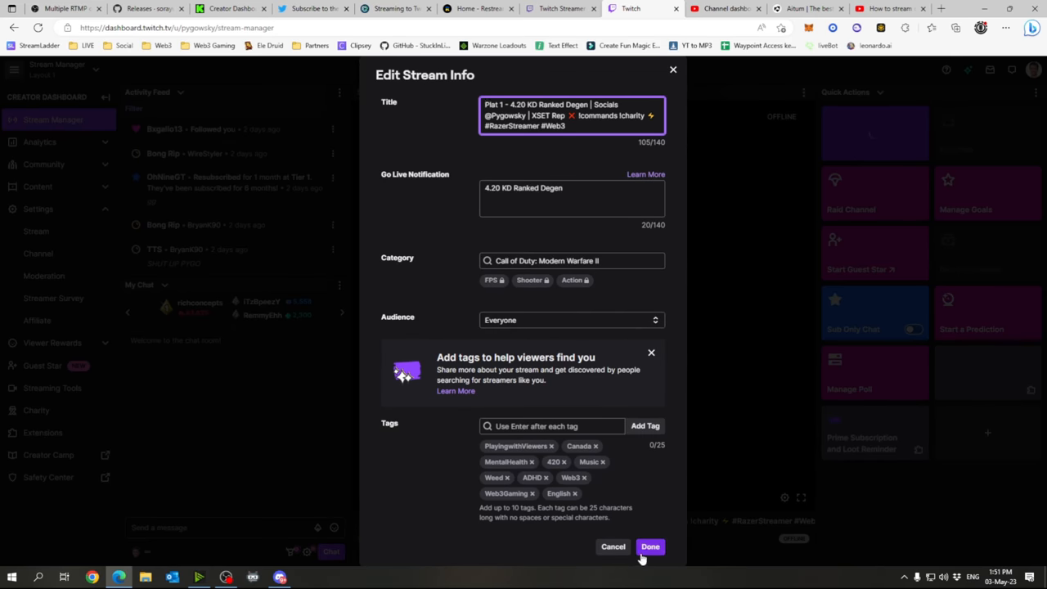
click(651, 546)
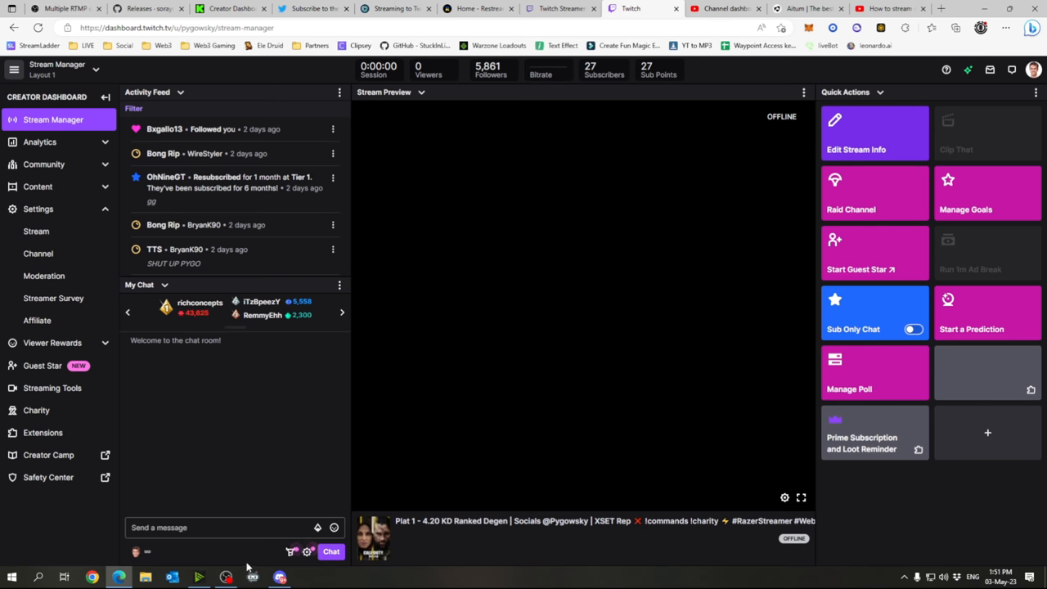
mouse_move(228, 576)
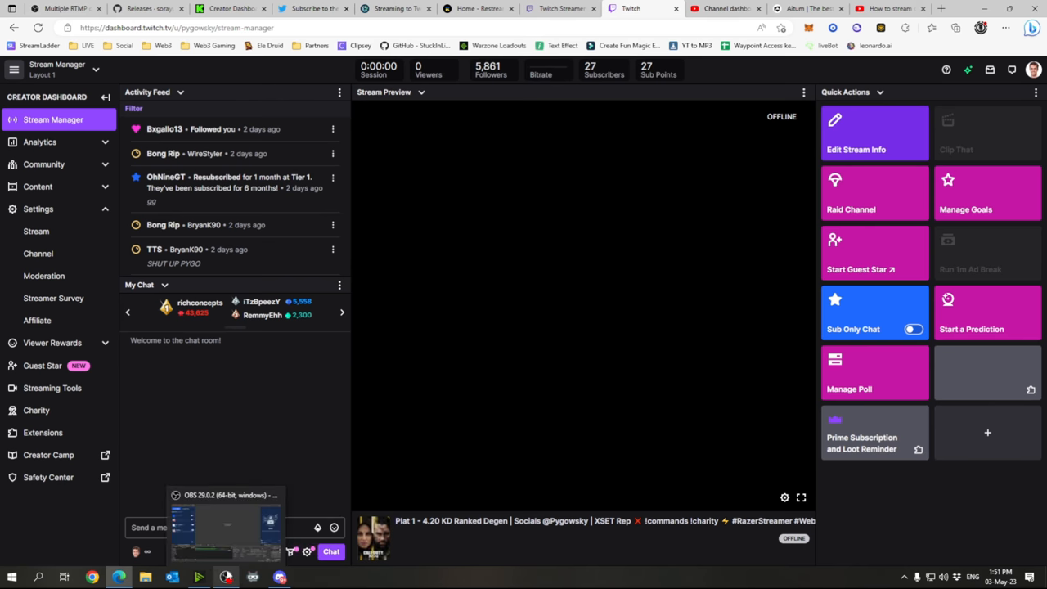
click(723, 8)
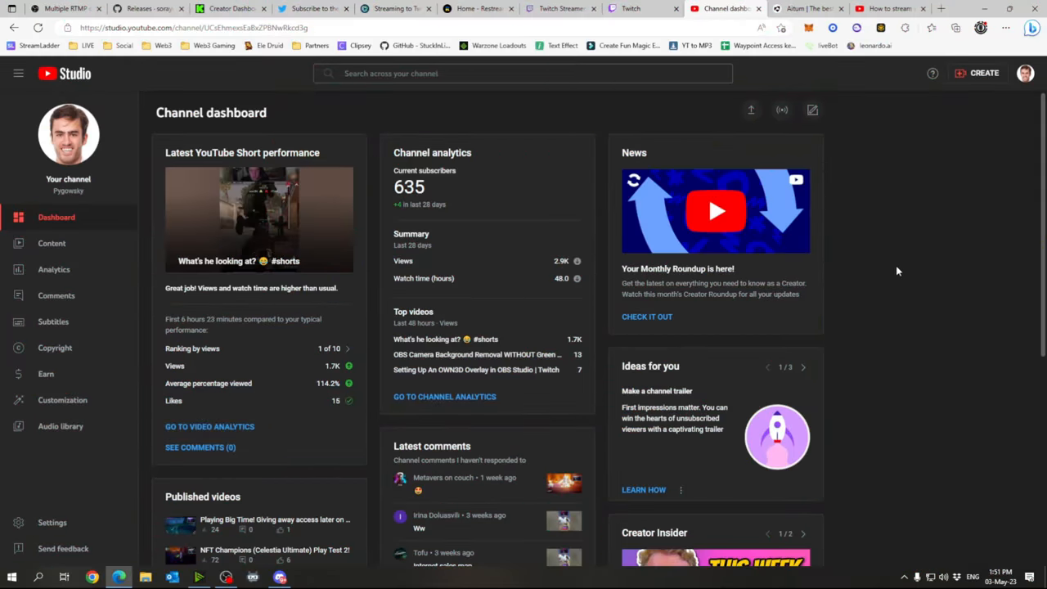
mouse_move(913, 210)
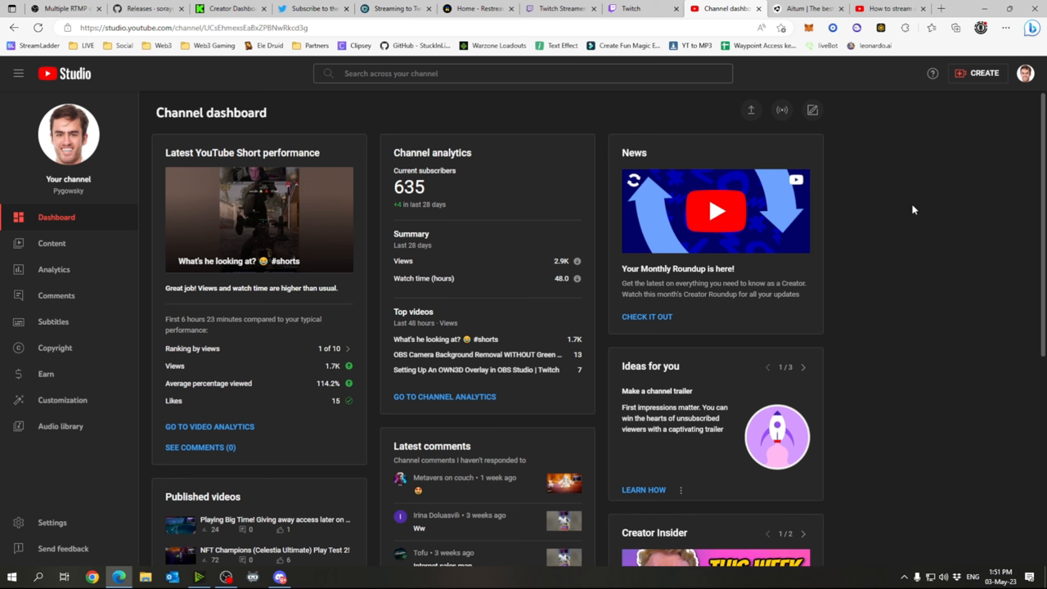
mouse_move(717, 211)
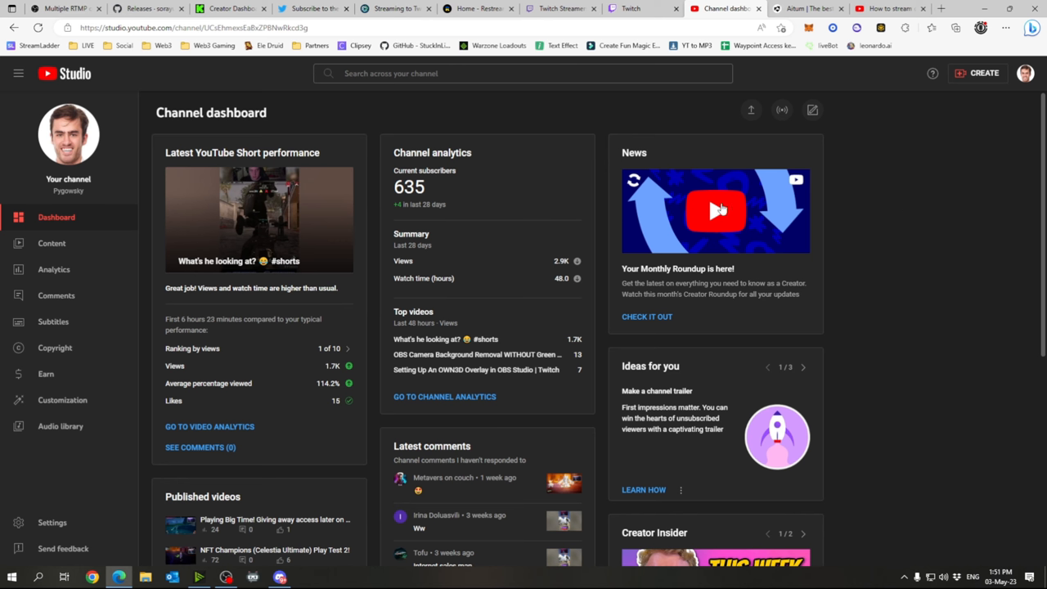
mouse_move(976, 77)
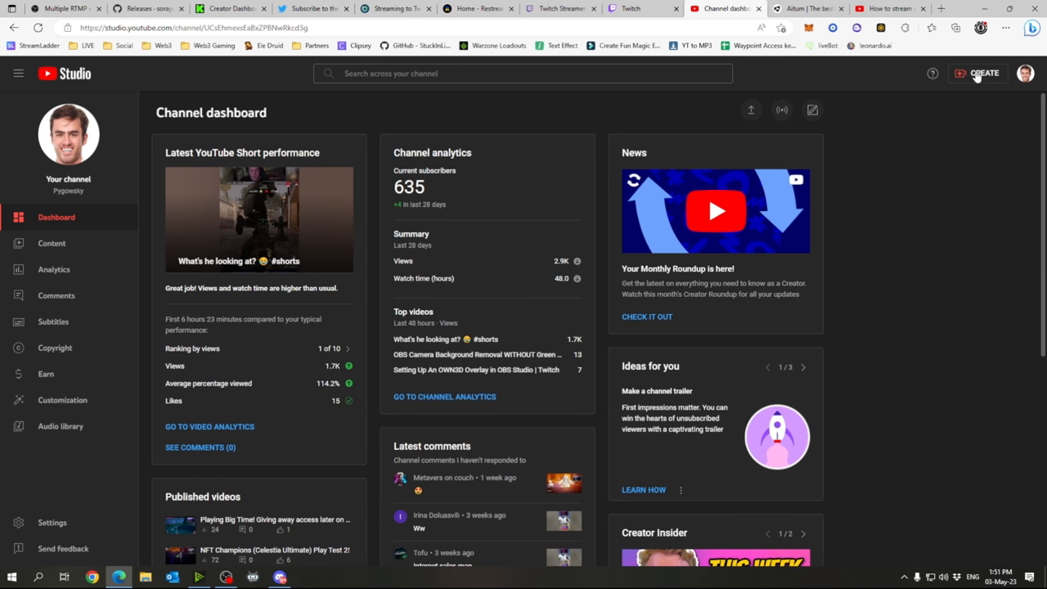
click(978, 72)
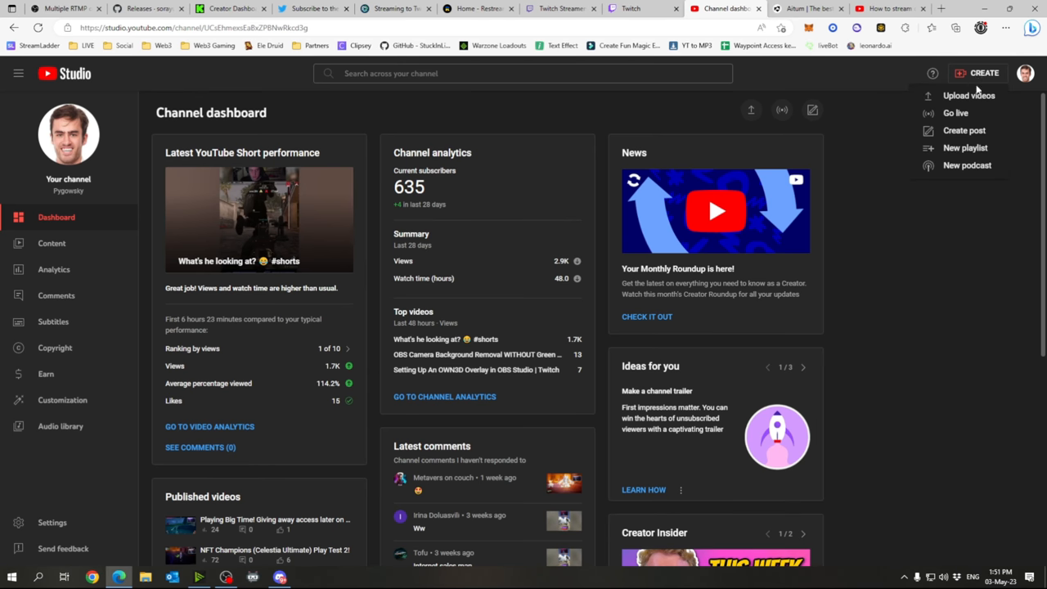
click(955, 113)
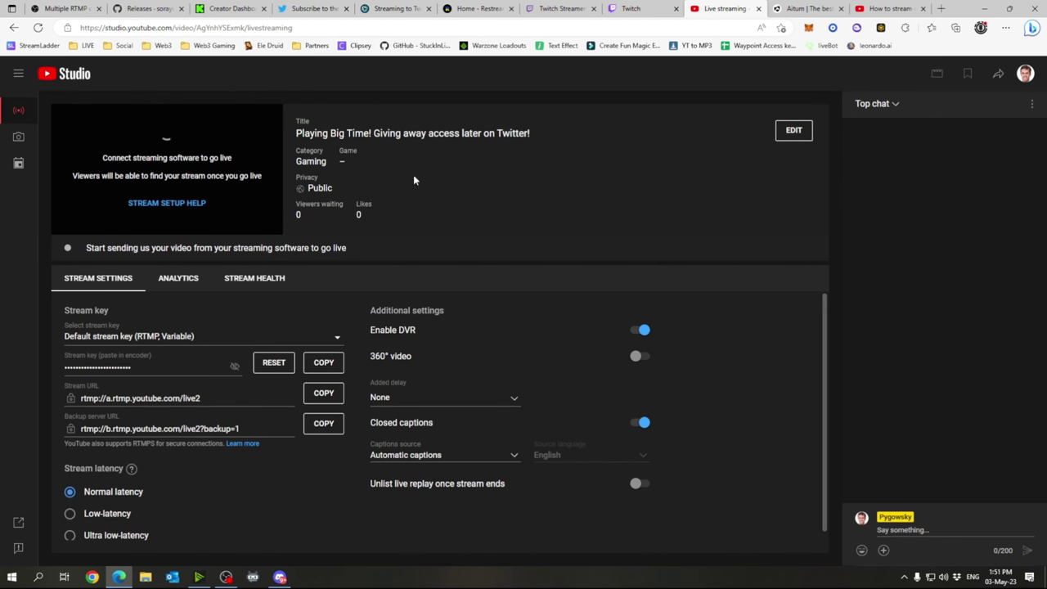
mouse_move(396, 306)
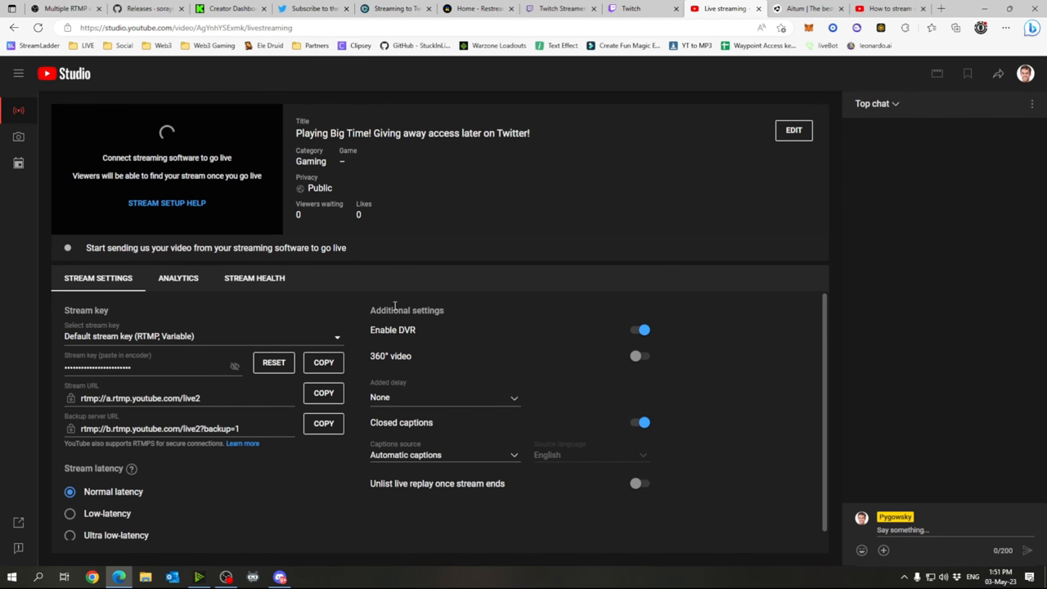
click(791, 129)
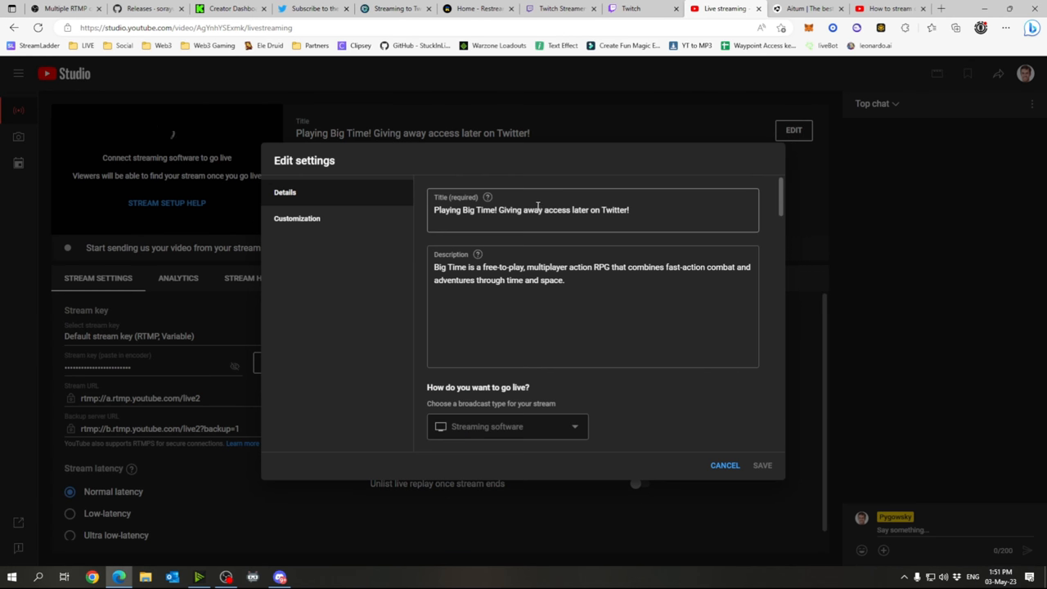
scroll(down, 3)
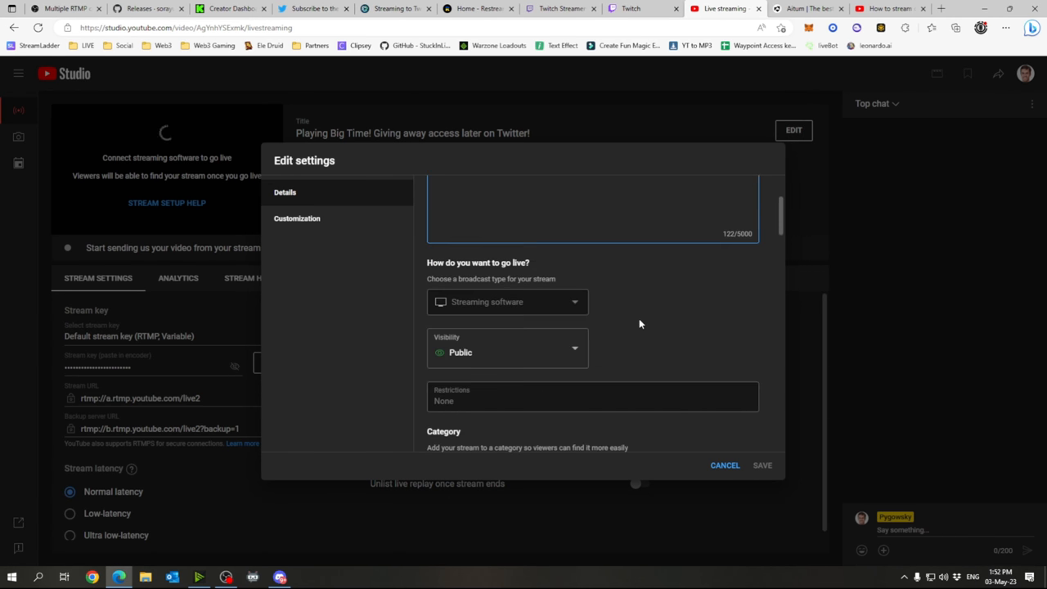
mouse_move(448, 311)
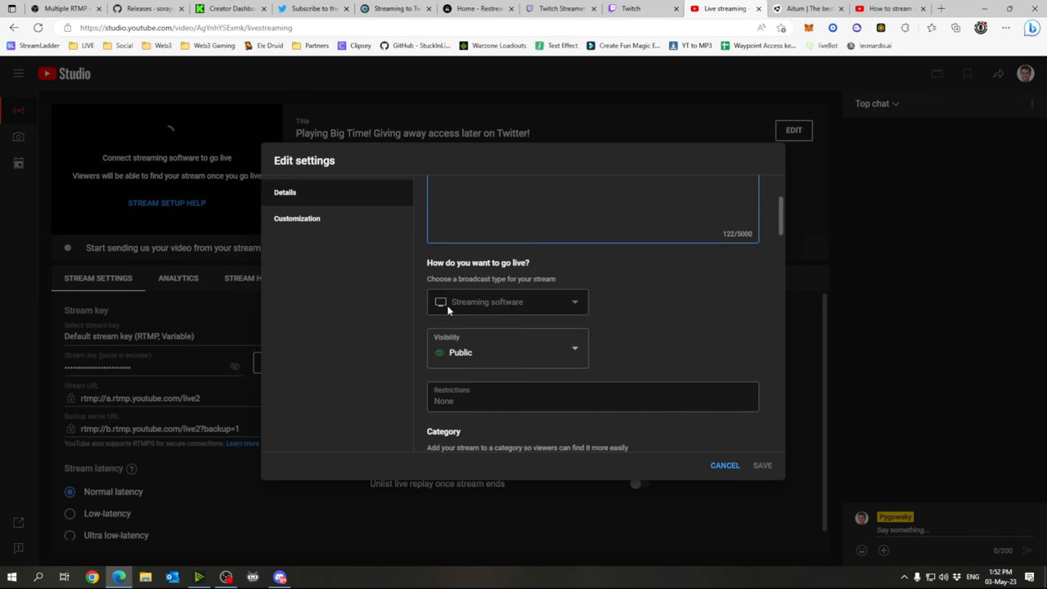
scroll(down, 3)
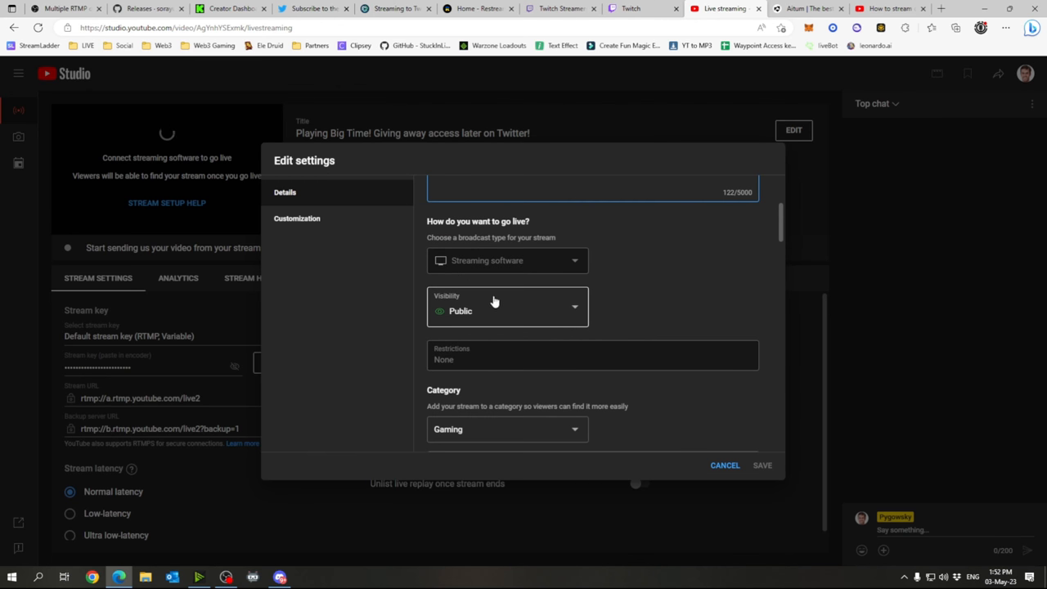
scroll(down, 3)
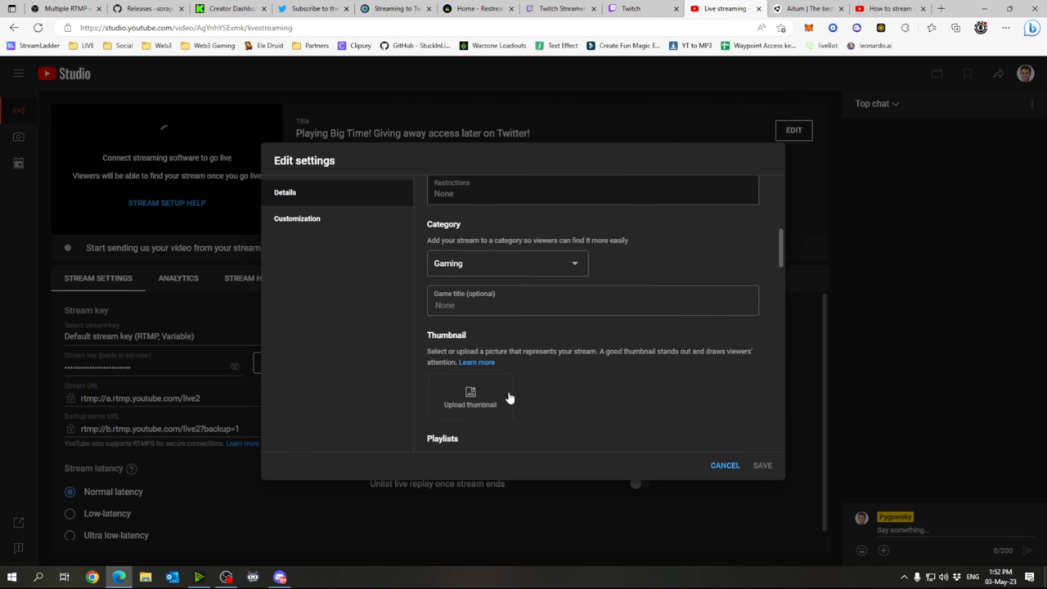
scroll(down, 3)
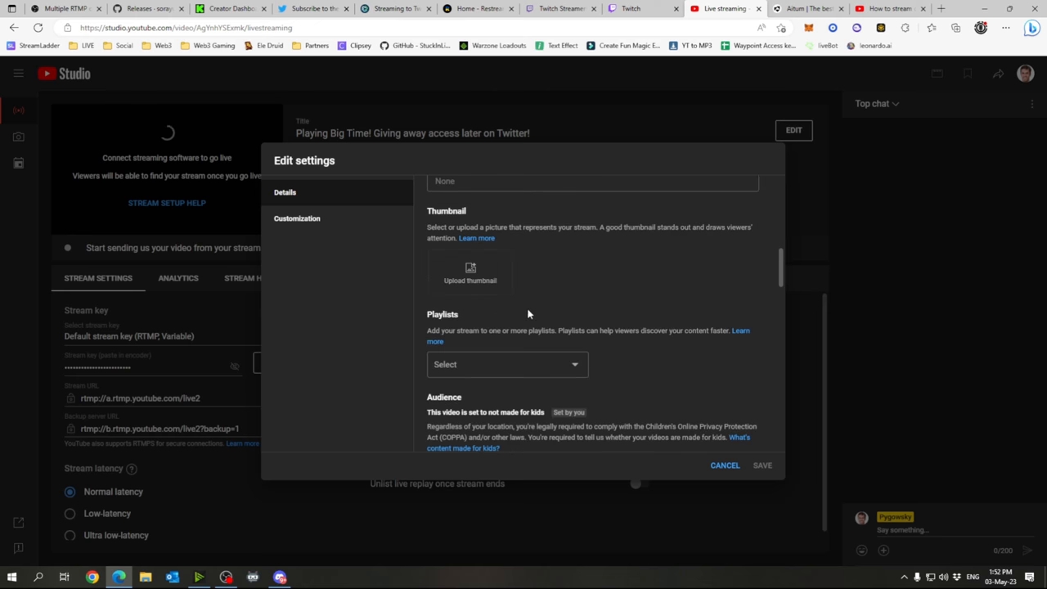
scroll(down, 3)
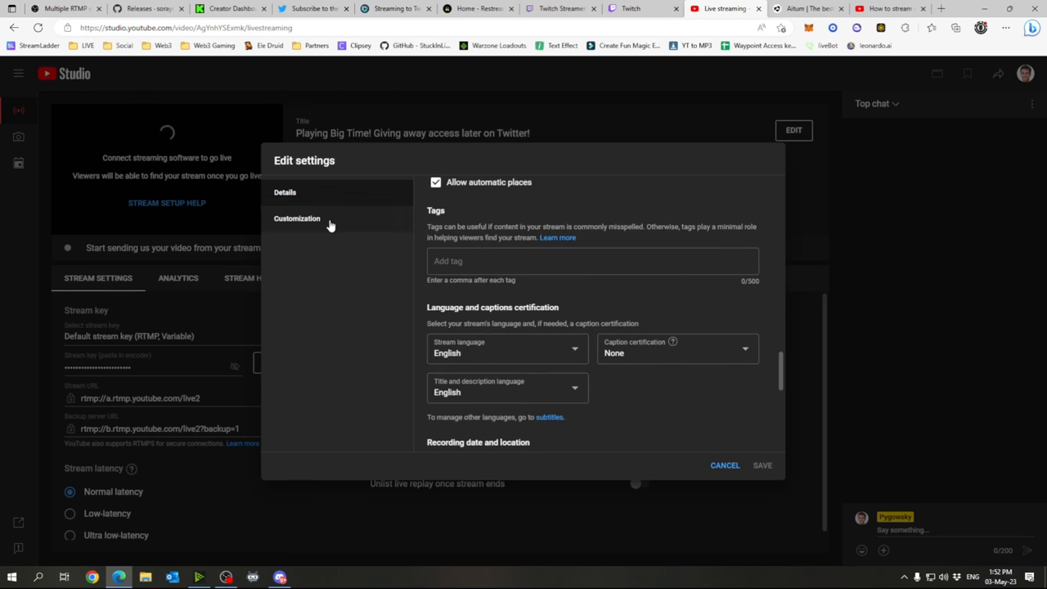
click(298, 219)
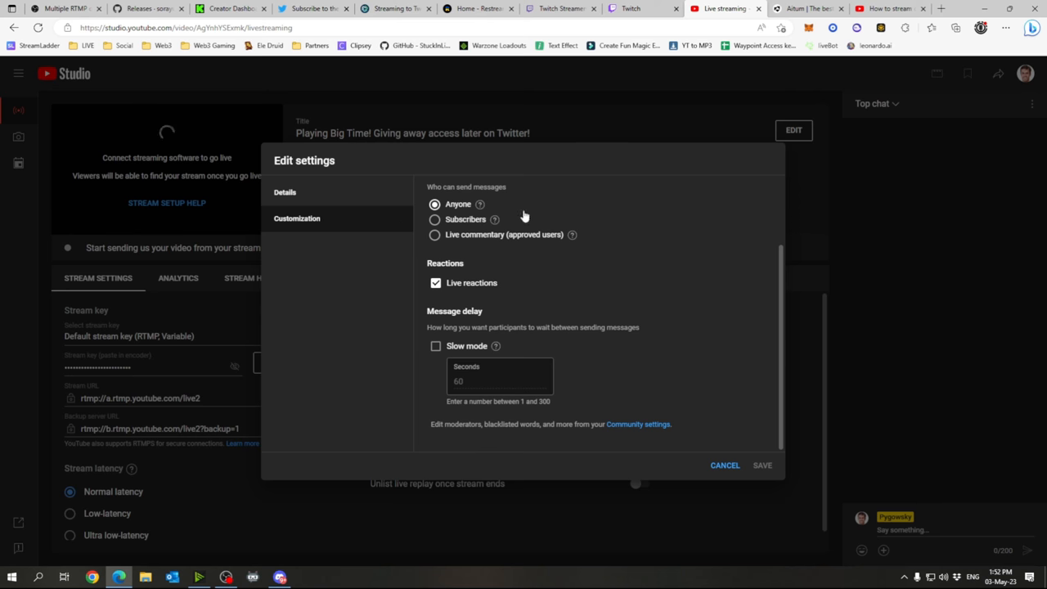
click(723, 464)
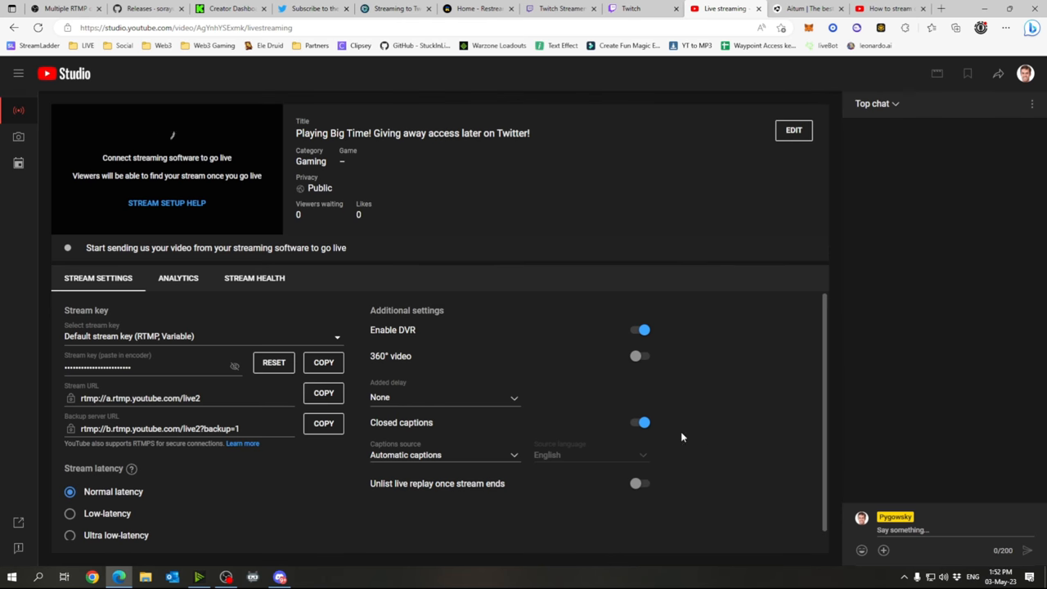
mouse_move(739, 157)
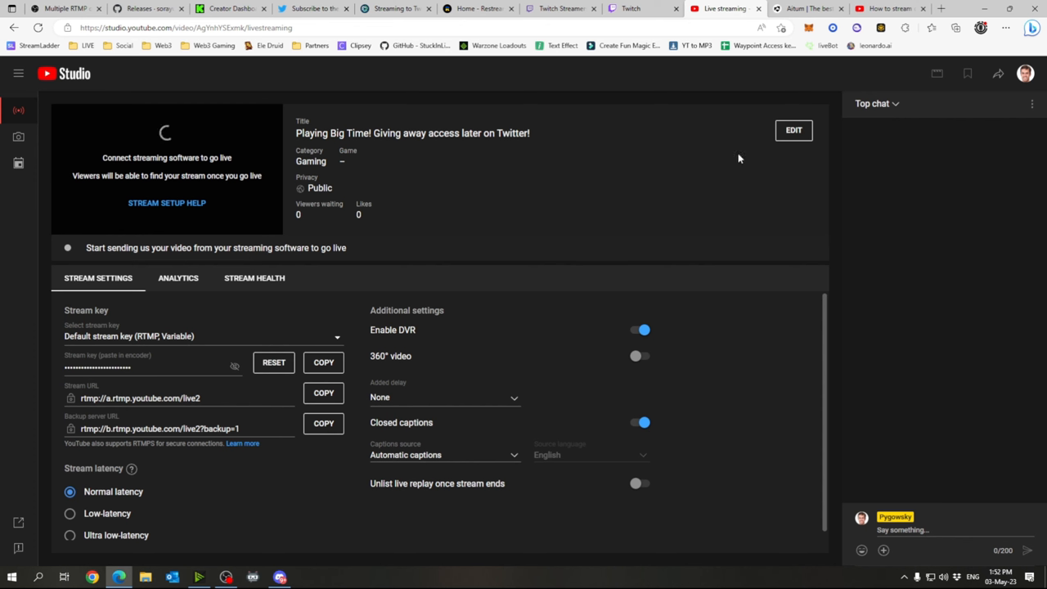
mouse_move(245, 376)
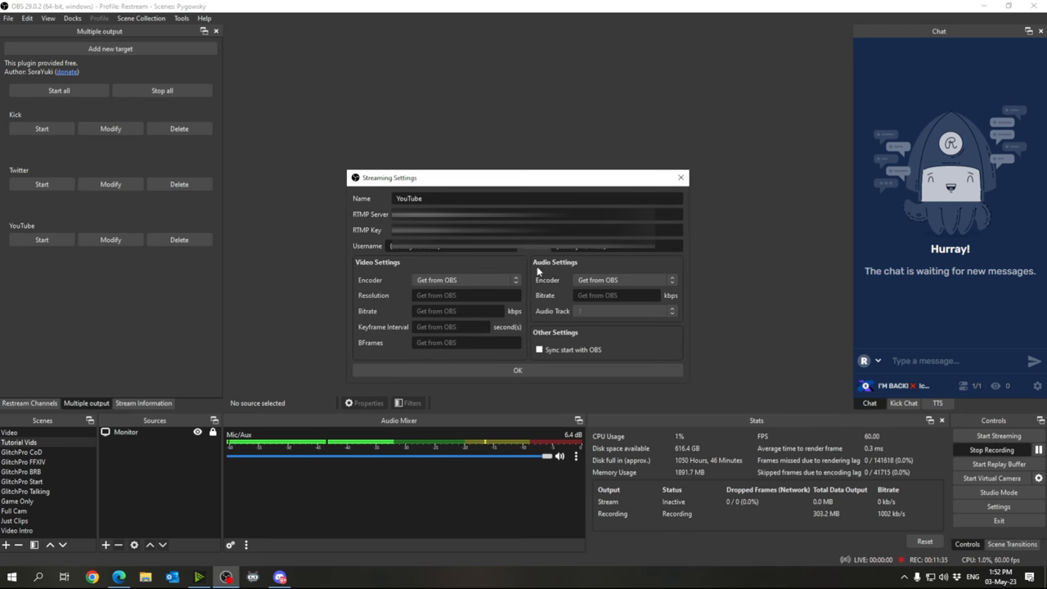
click(517, 369)
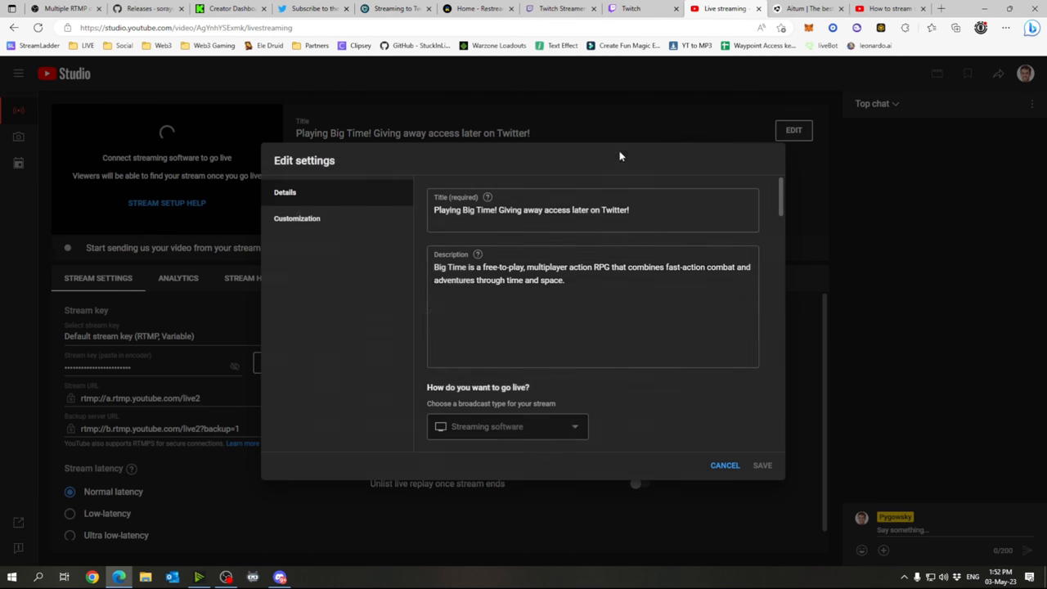
click(724, 464)
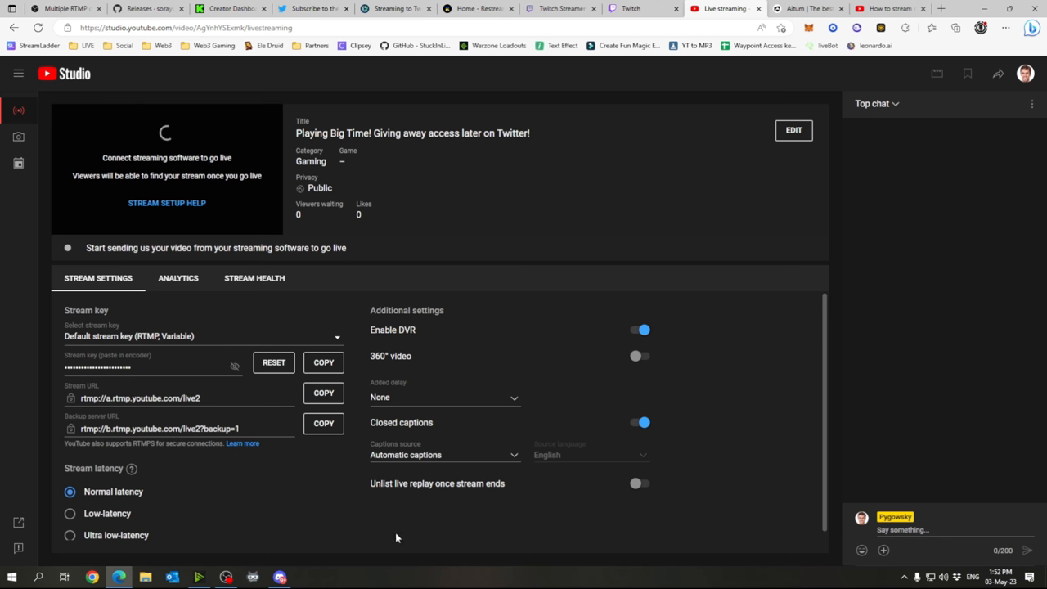
mouse_move(535, 504)
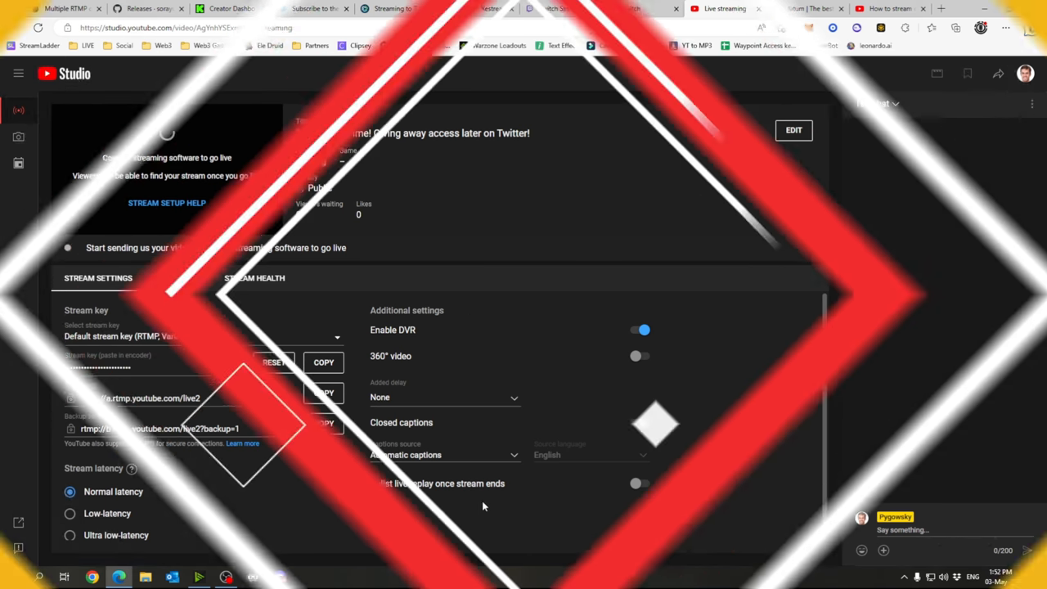
Step: Visit Aitum's Vertical plugin download page, then switch to the TikTok streaming tutorial video
click(804, 10)
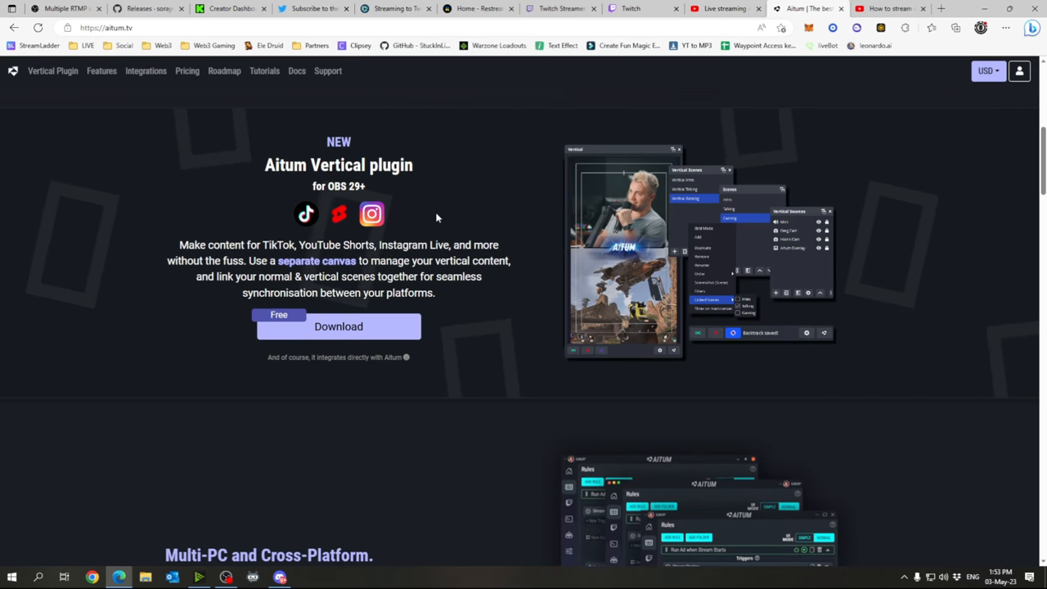
click(886, 10)
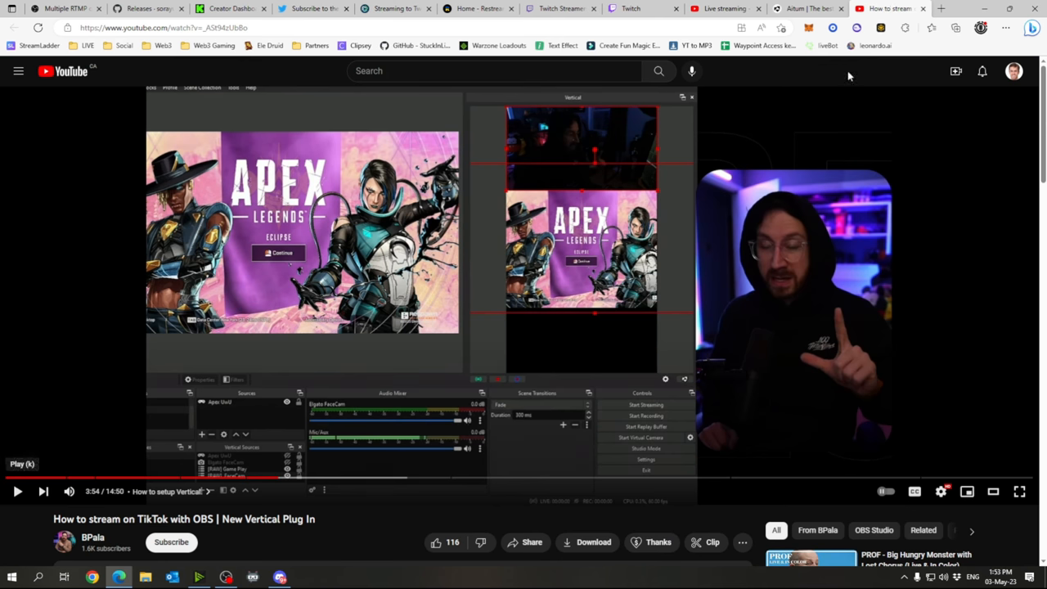
Step: Watch the Vertical plugin TikTok tutorial full screen, then reveal its description on the watch page
click(1019, 490)
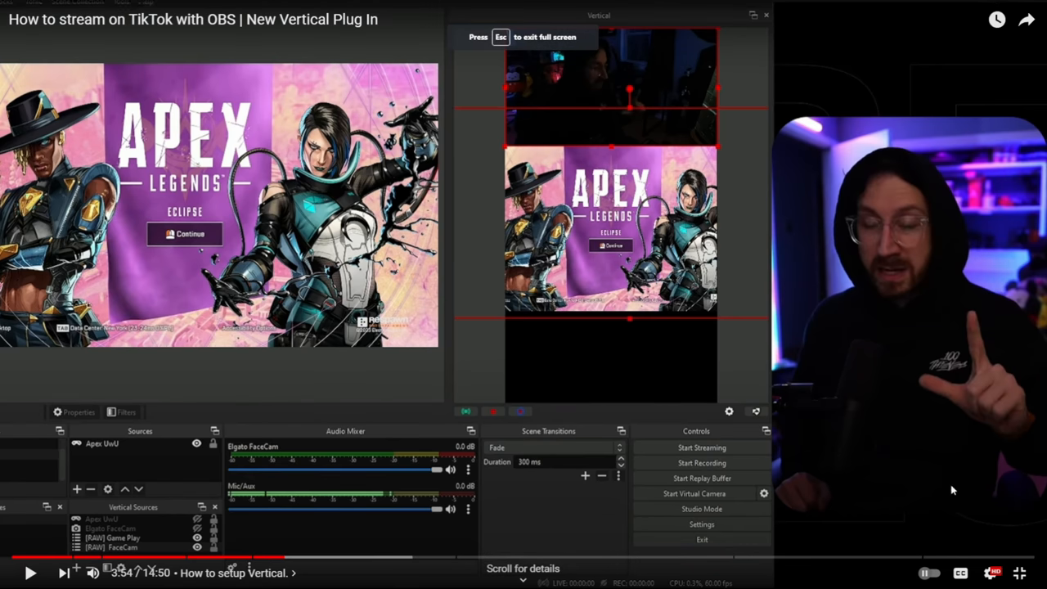
mouse_move(105, 533)
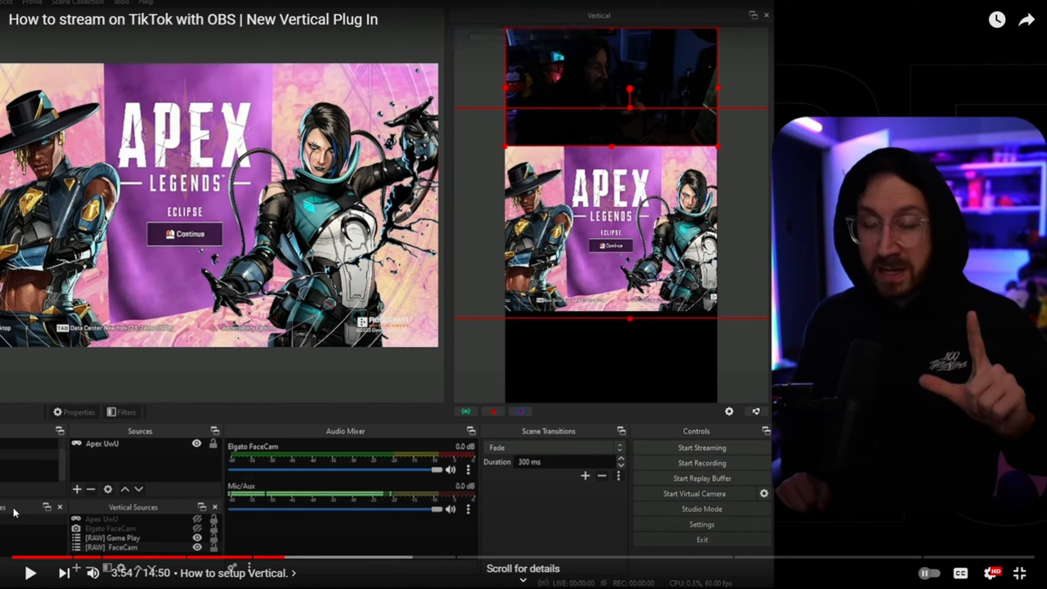
mouse_move(3, 527)
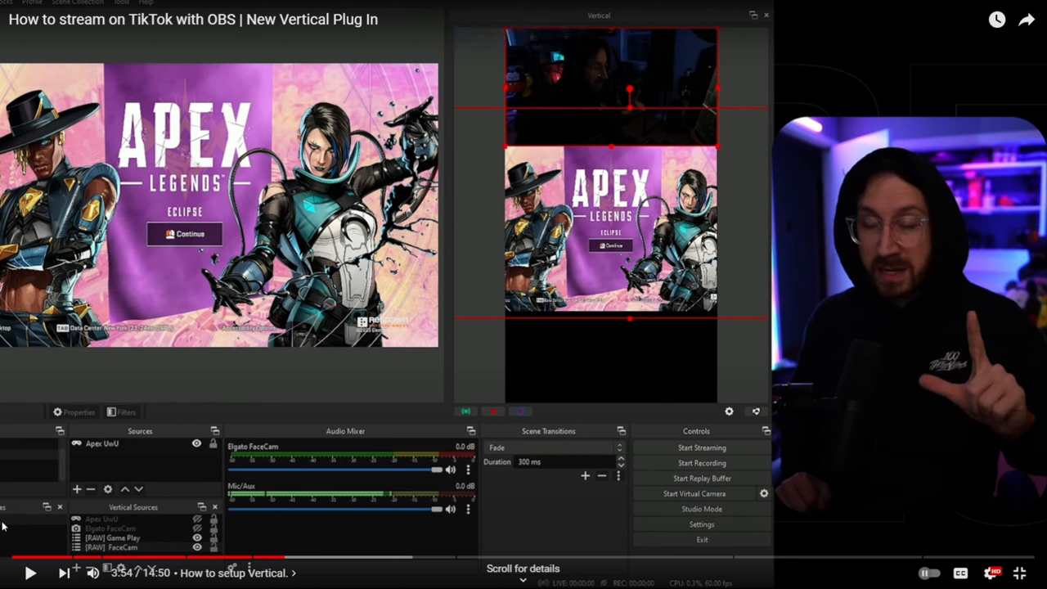
mouse_move(448, 252)
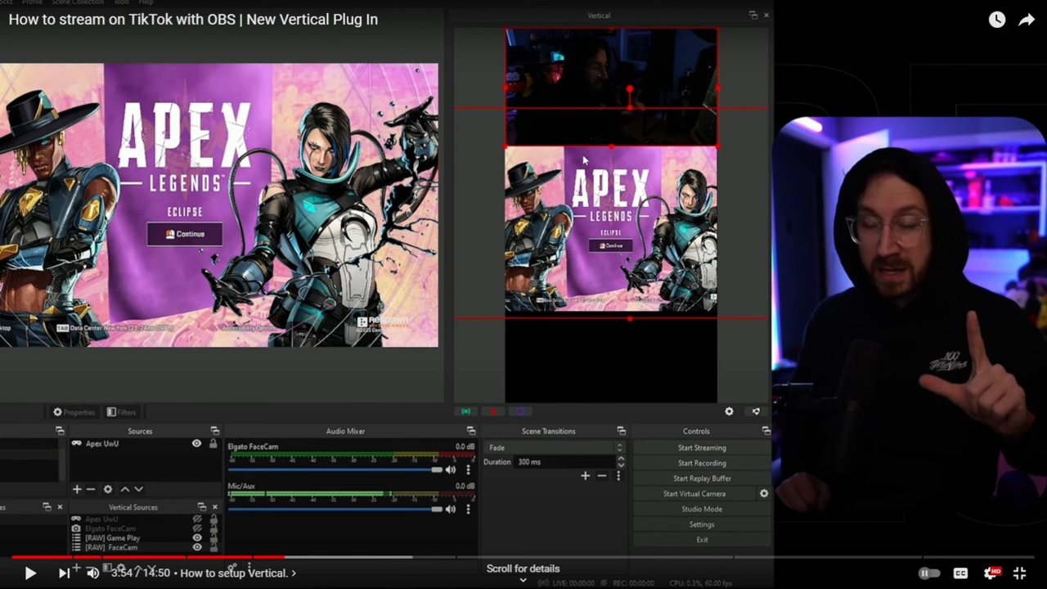
mouse_move(695, 198)
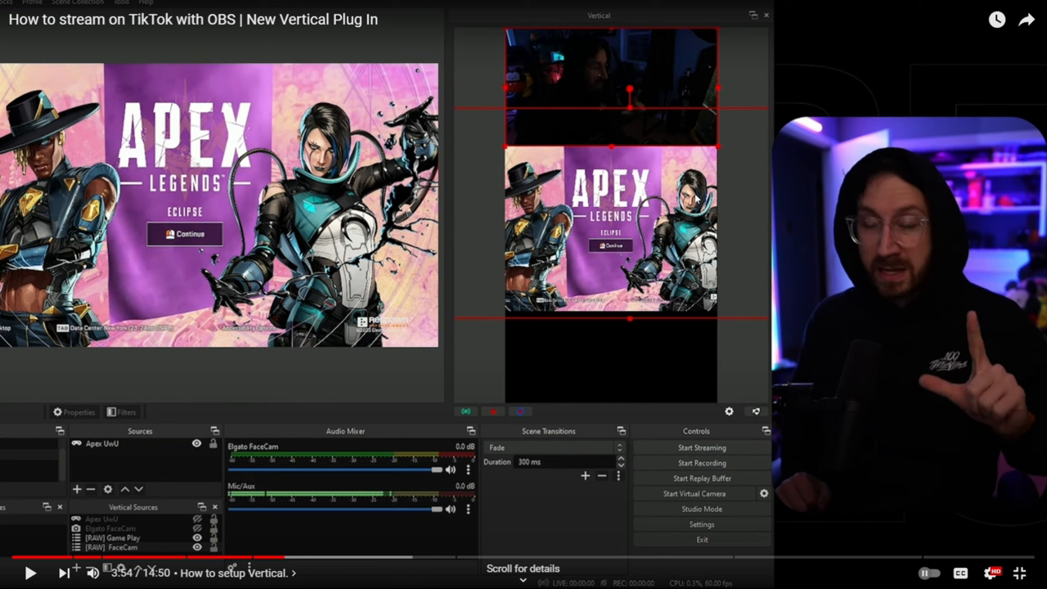
mouse_move(632, 89)
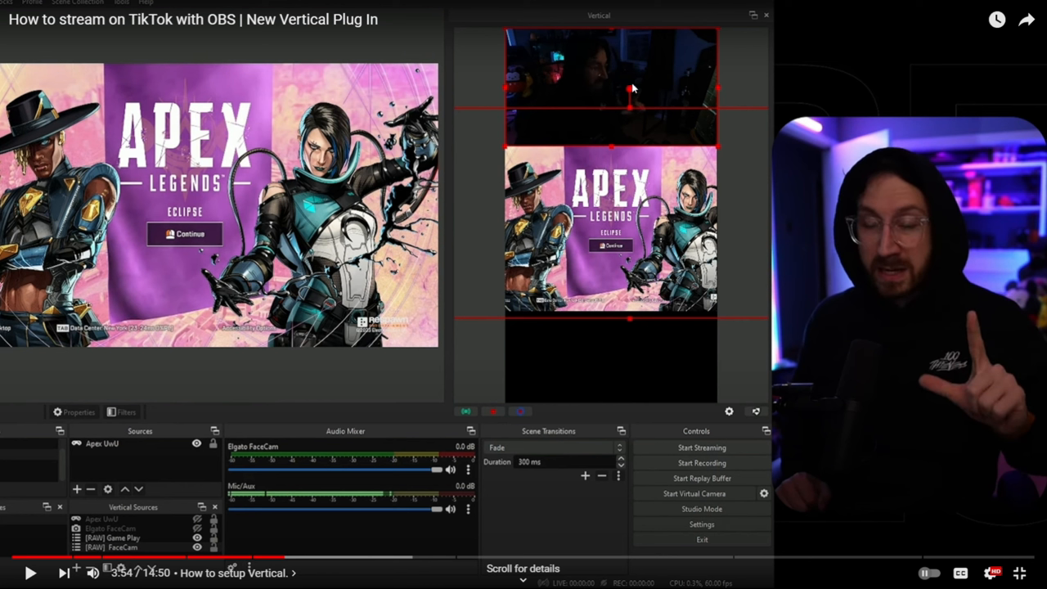
mouse_move(646, 108)
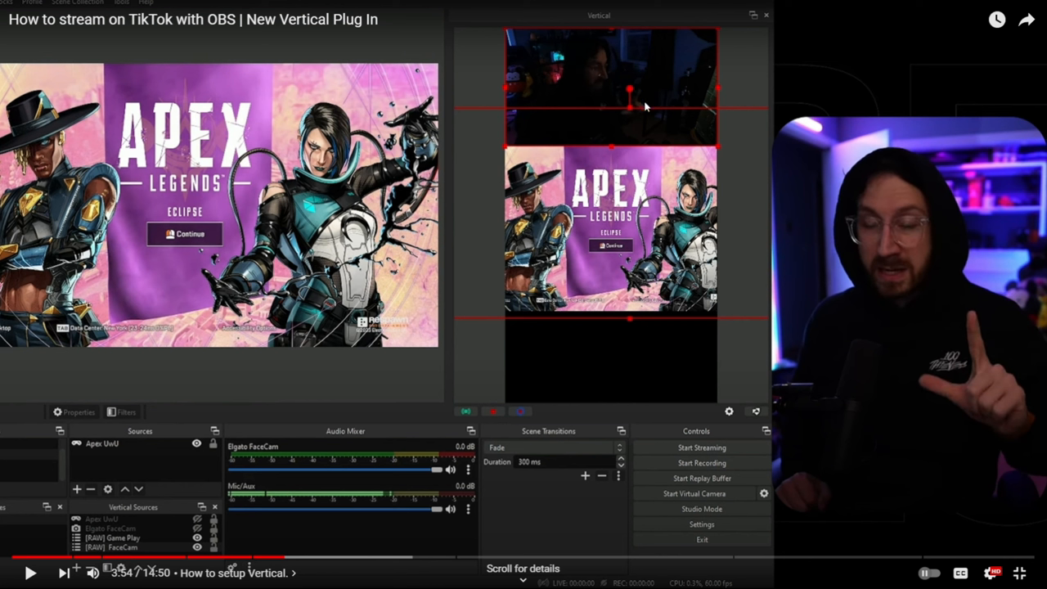
mouse_move(637, 127)
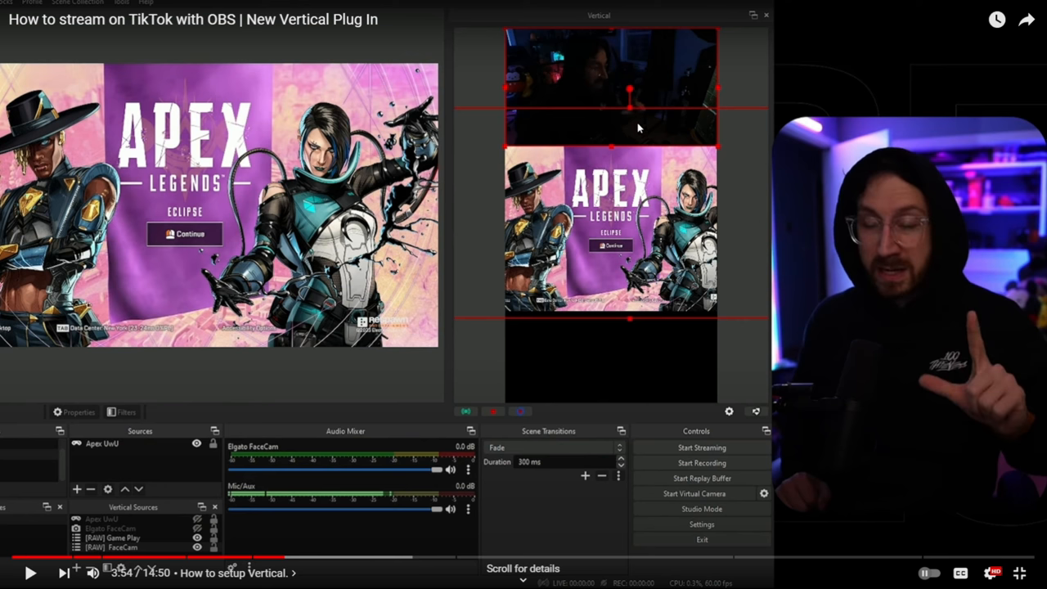
mouse_move(574, 121)
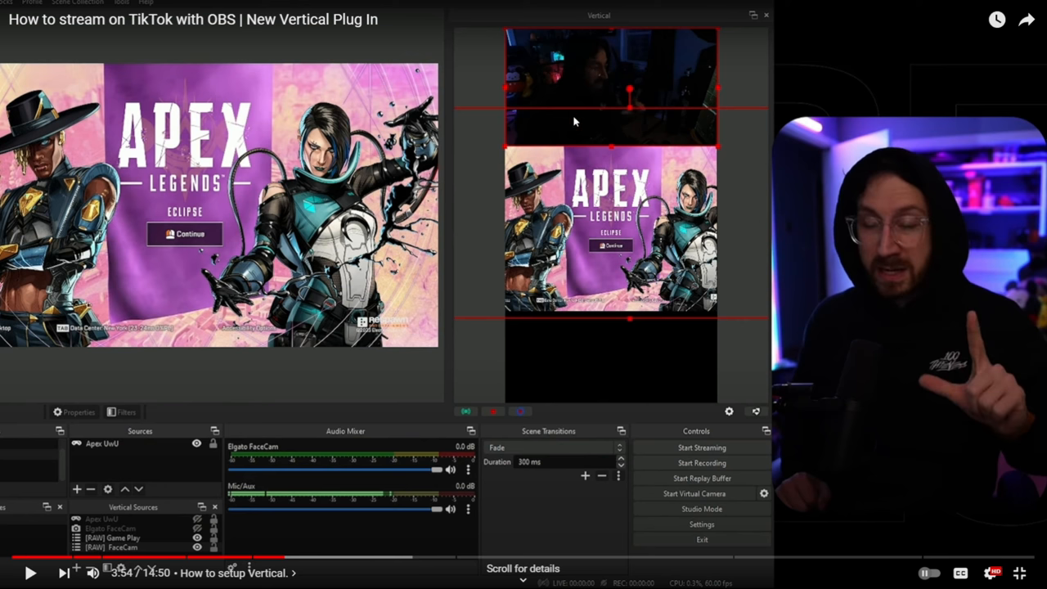
mouse_move(651, 569)
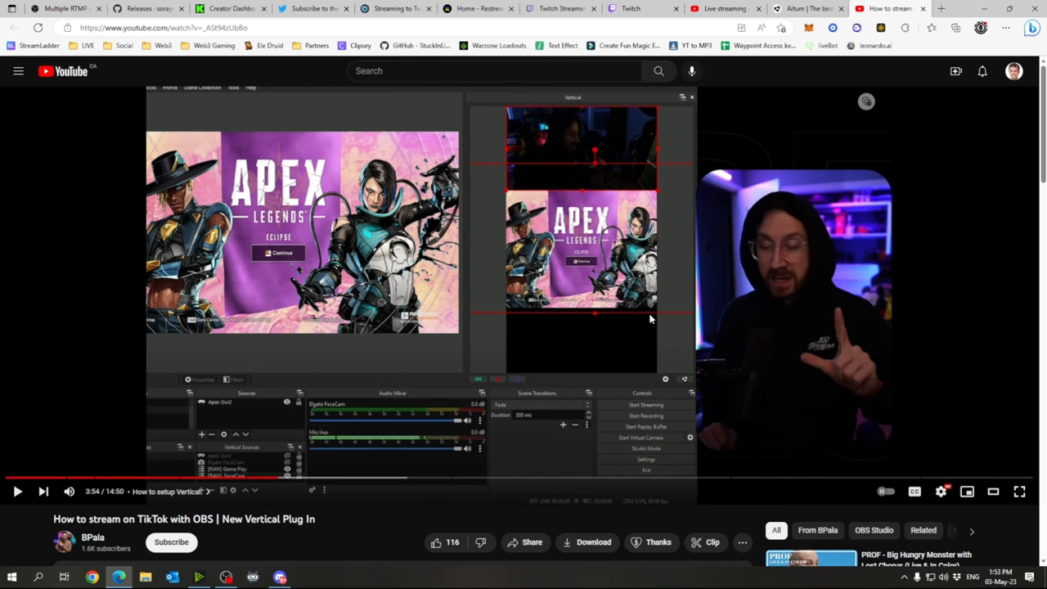
scroll(down, 3)
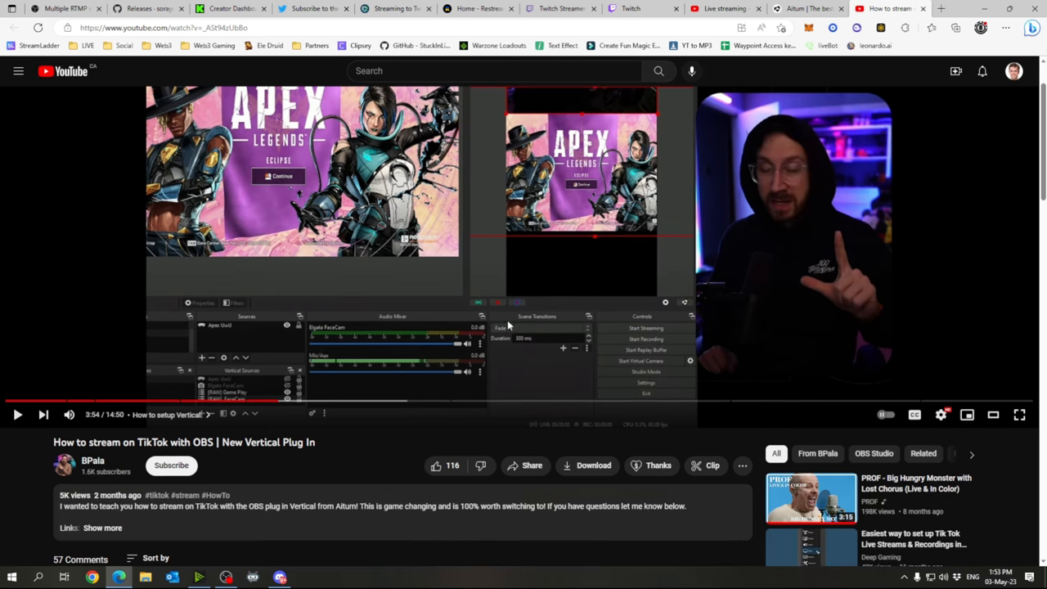